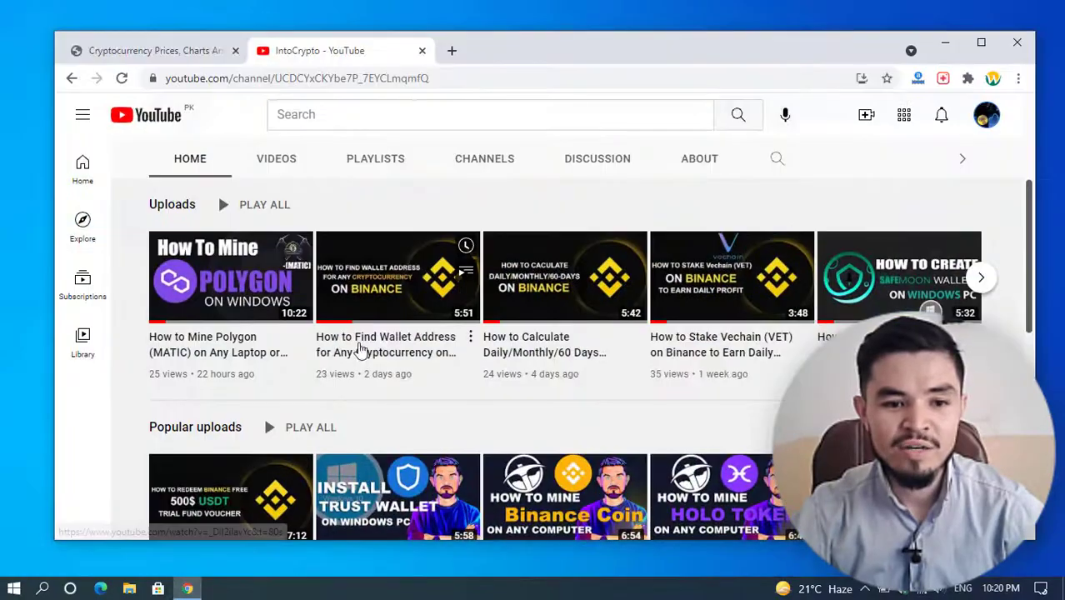
Switch to CoinMarketCap and scroll to the top of the price rankings, Bitcoin first
scroll(up, 3)
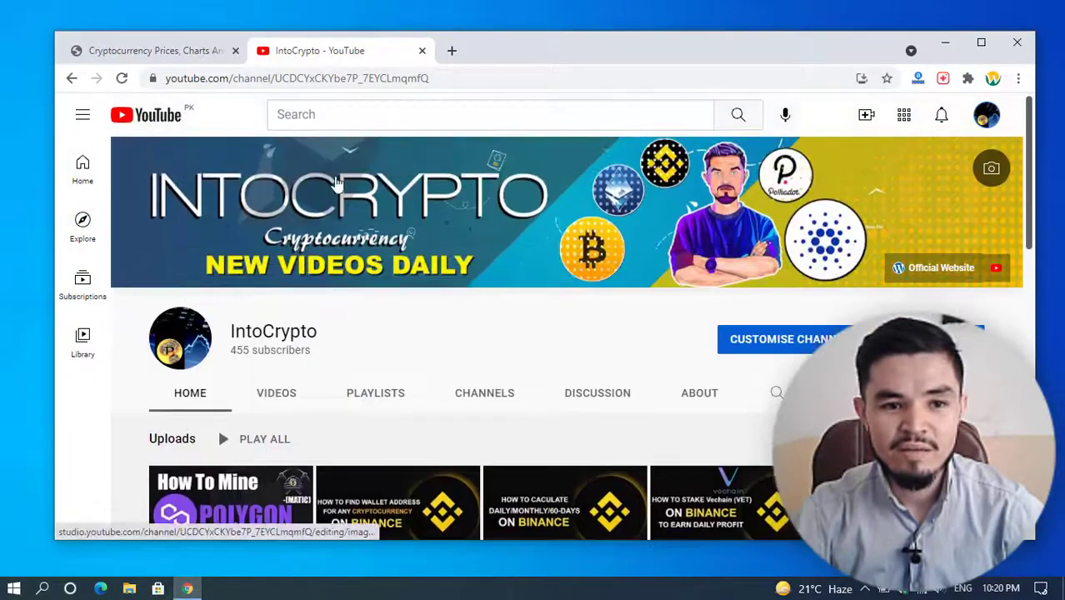
scroll(down, 3)
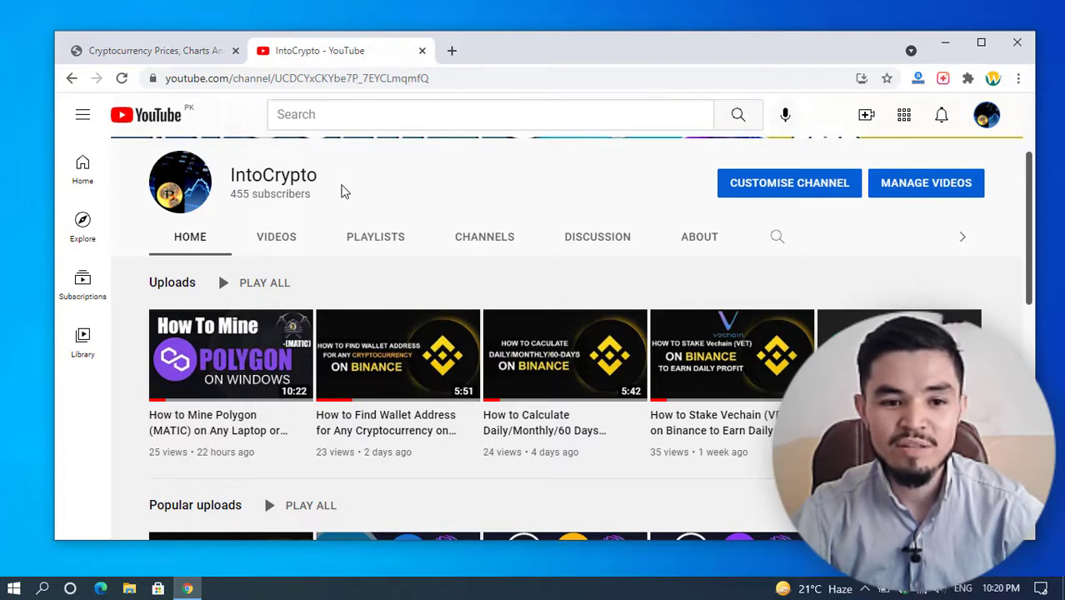
scroll(down, 3)
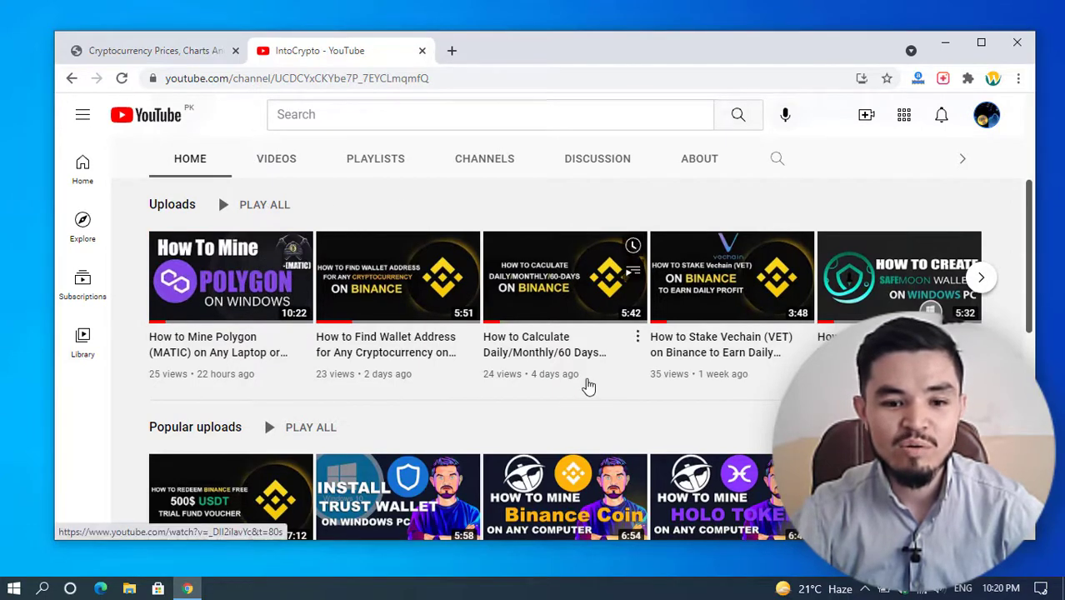
mouse_move(396, 351)
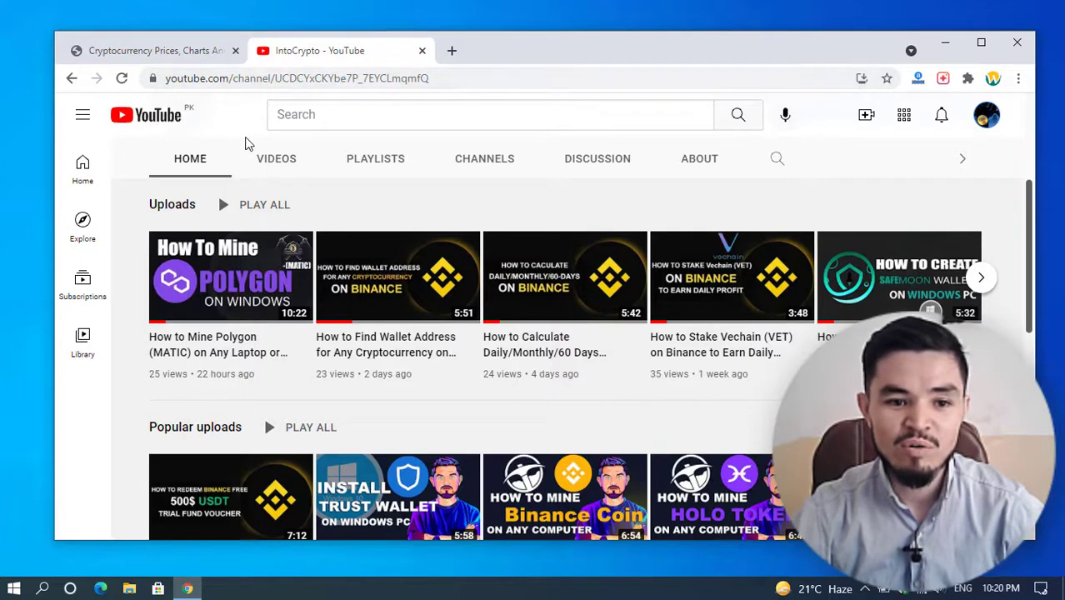
mouse_move(409, 140)
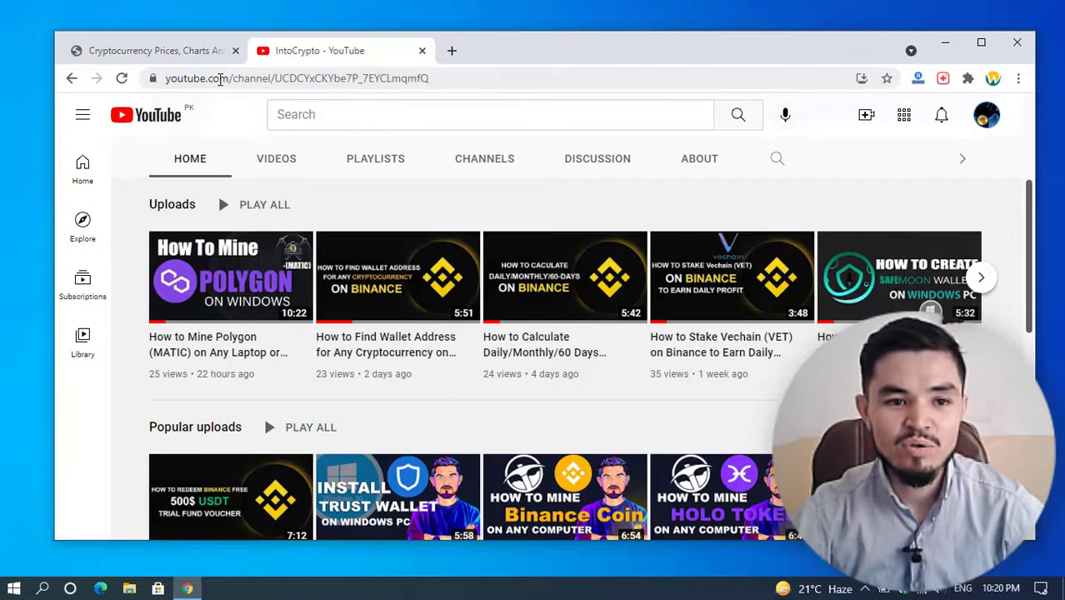
click(150, 50)
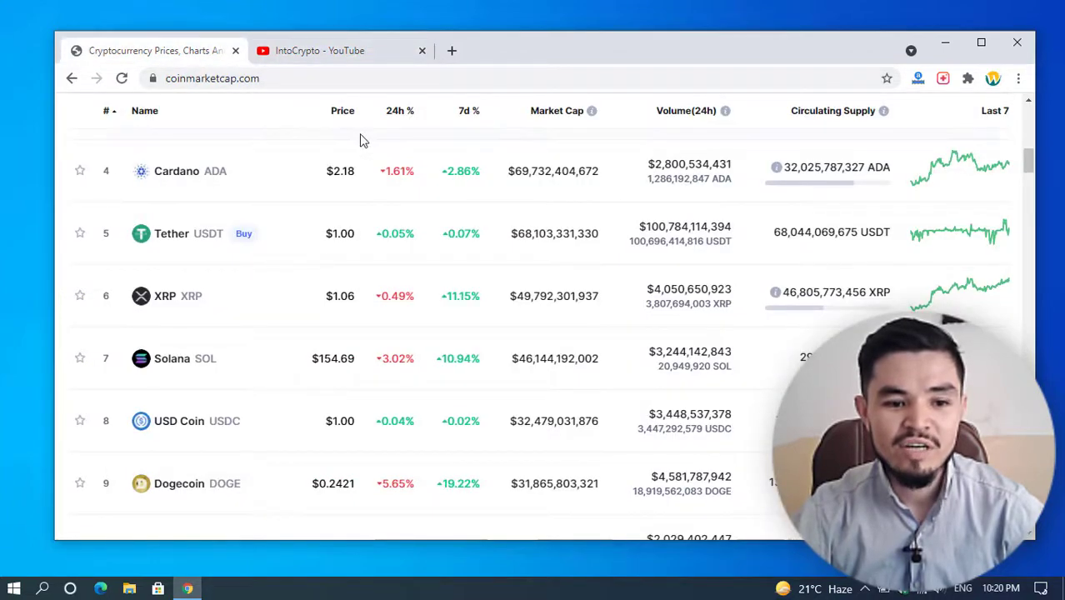
scroll(down, 3)
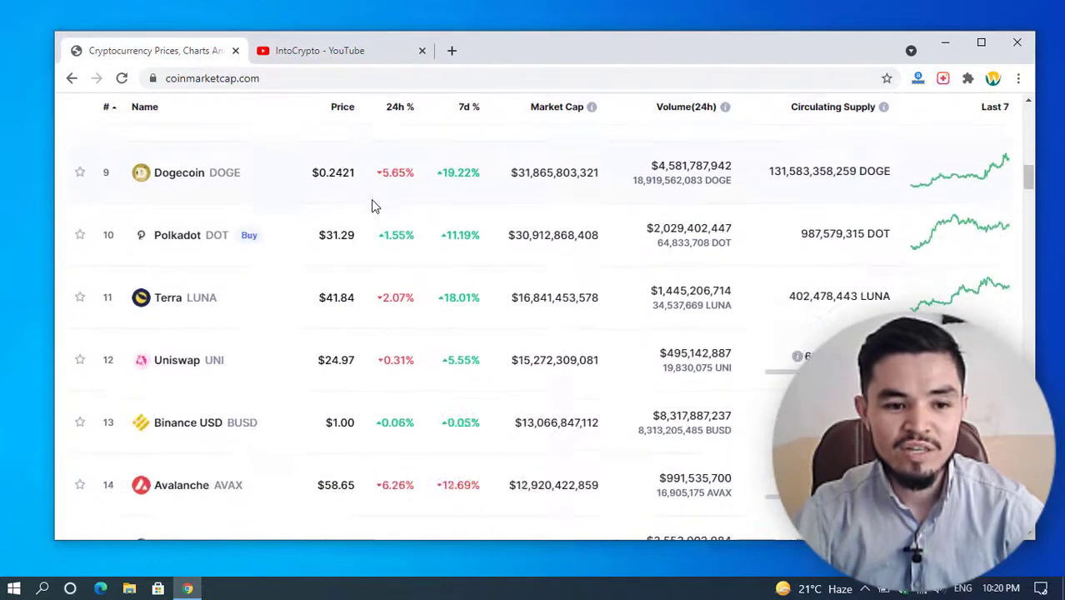
scroll(up, 3)
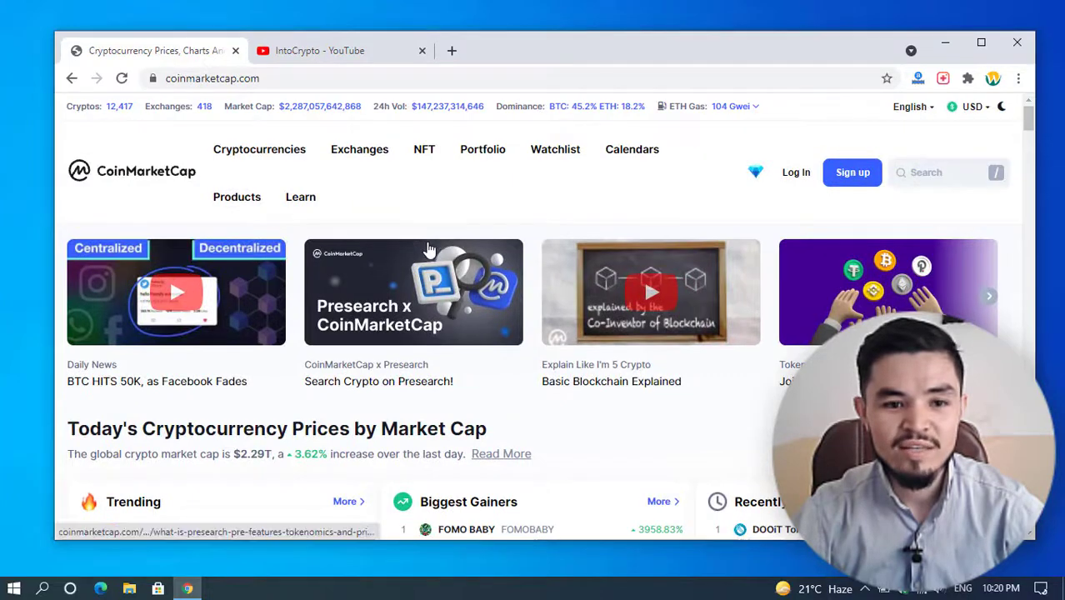
mouse_move(184, 139)
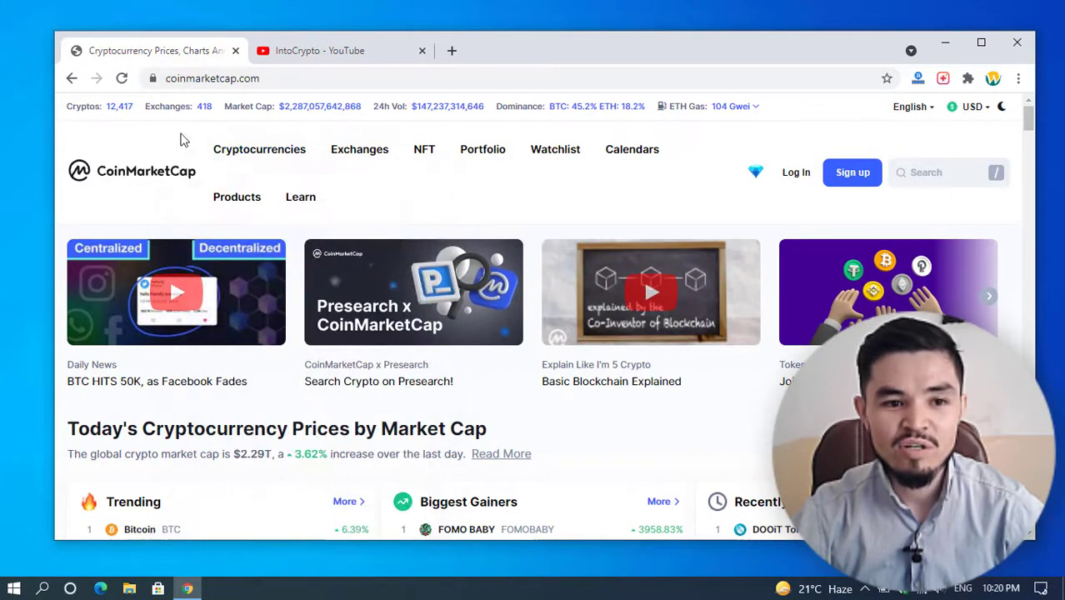
mouse_move(205, 114)
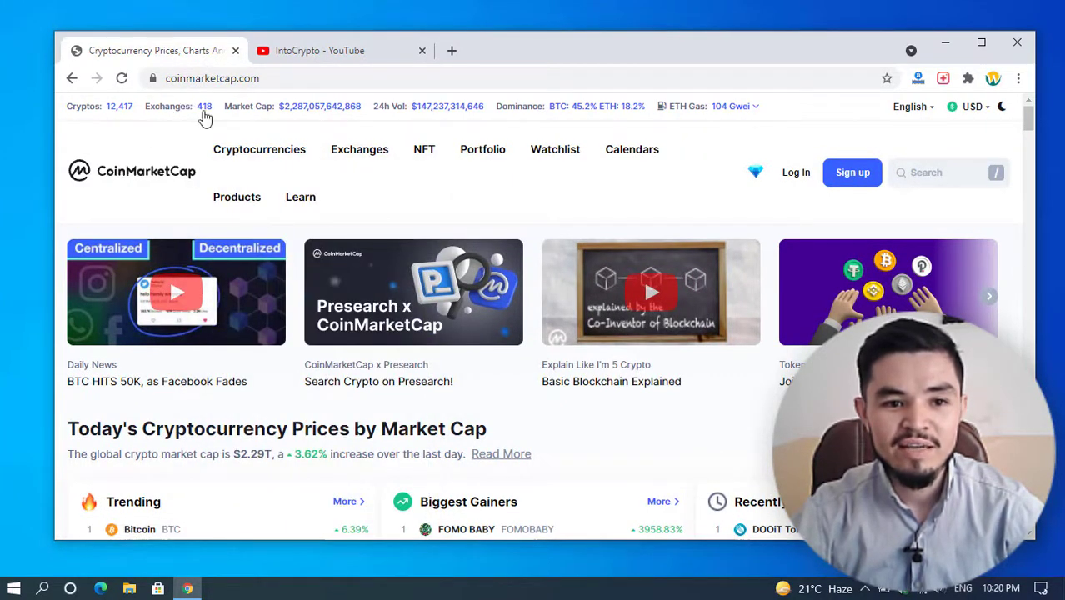
mouse_move(288, 113)
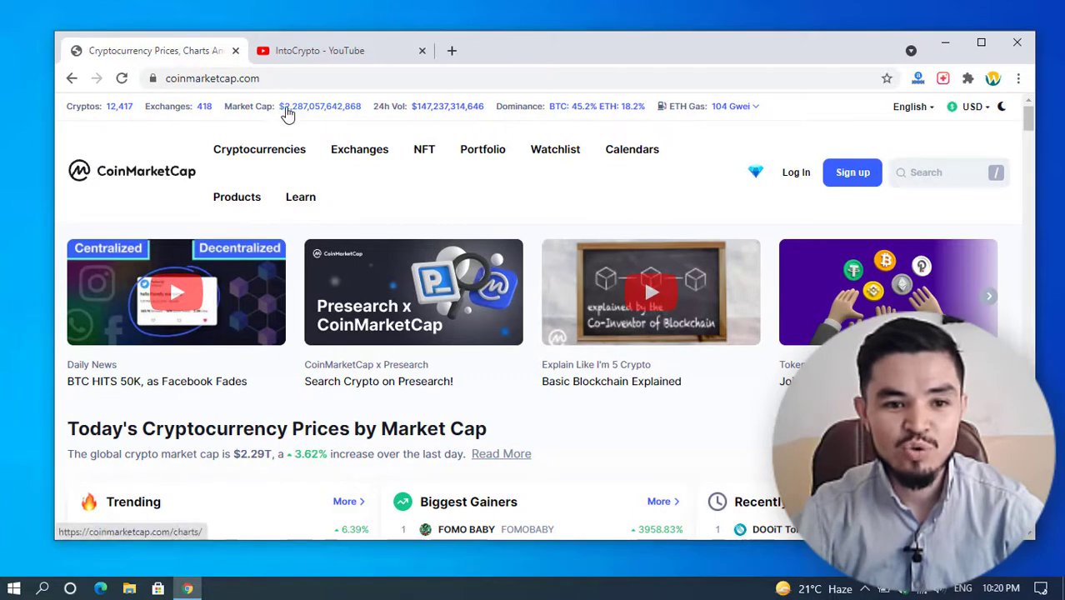
mouse_move(323, 116)
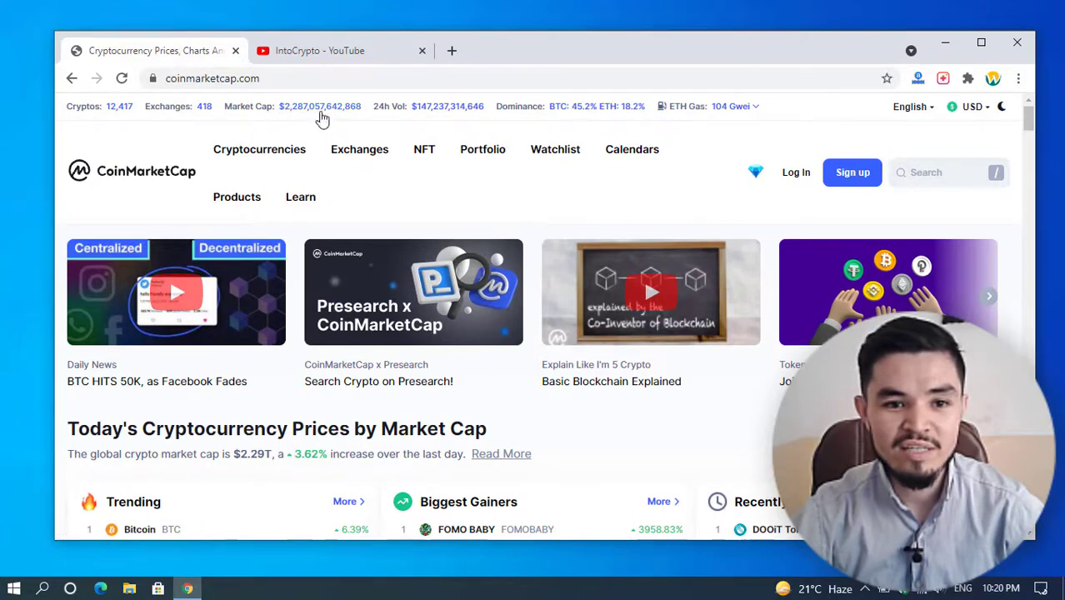
mouse_move(456, 115)
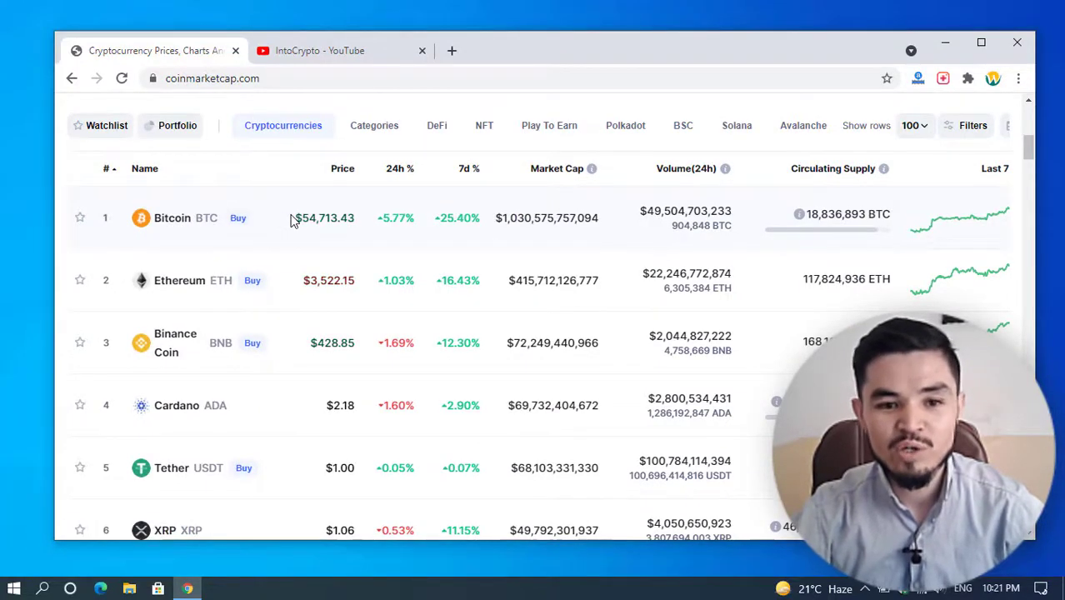
mouse_move(388, 217)
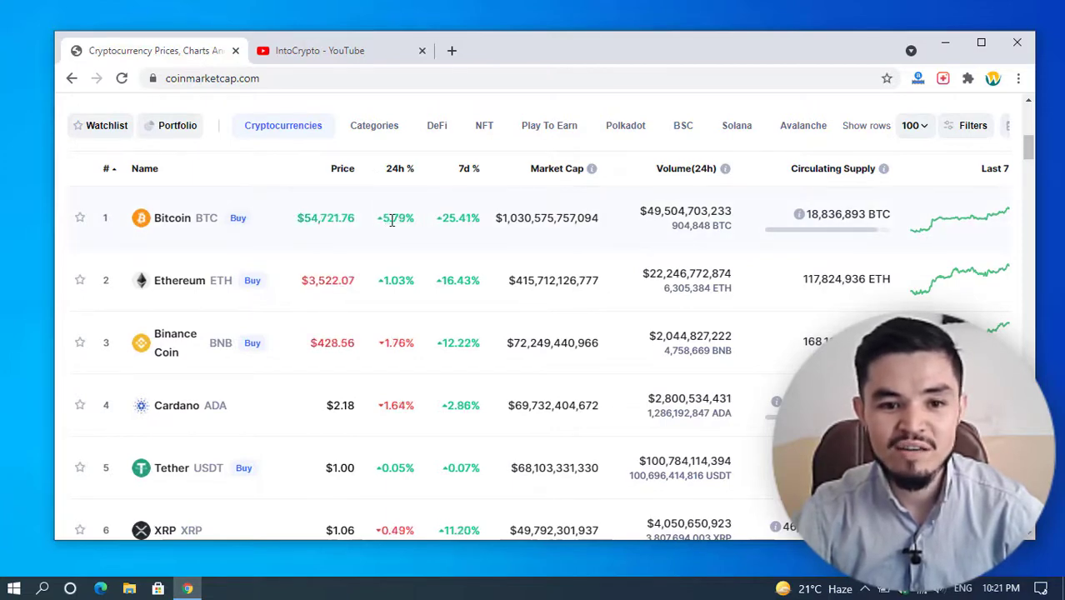
mouse_move(417, 227)
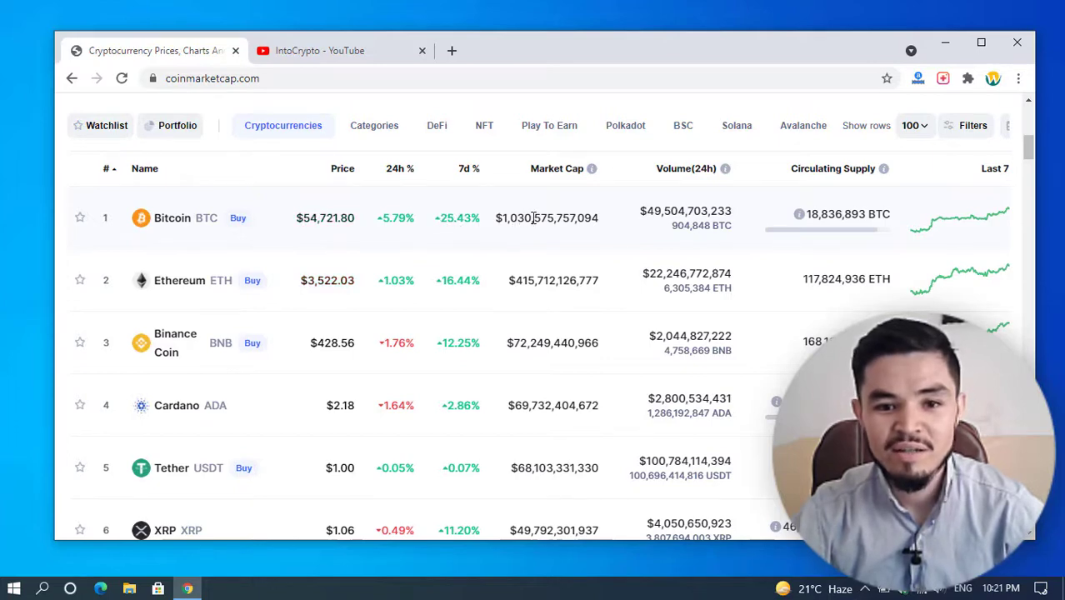
mouse_move(530, 168)
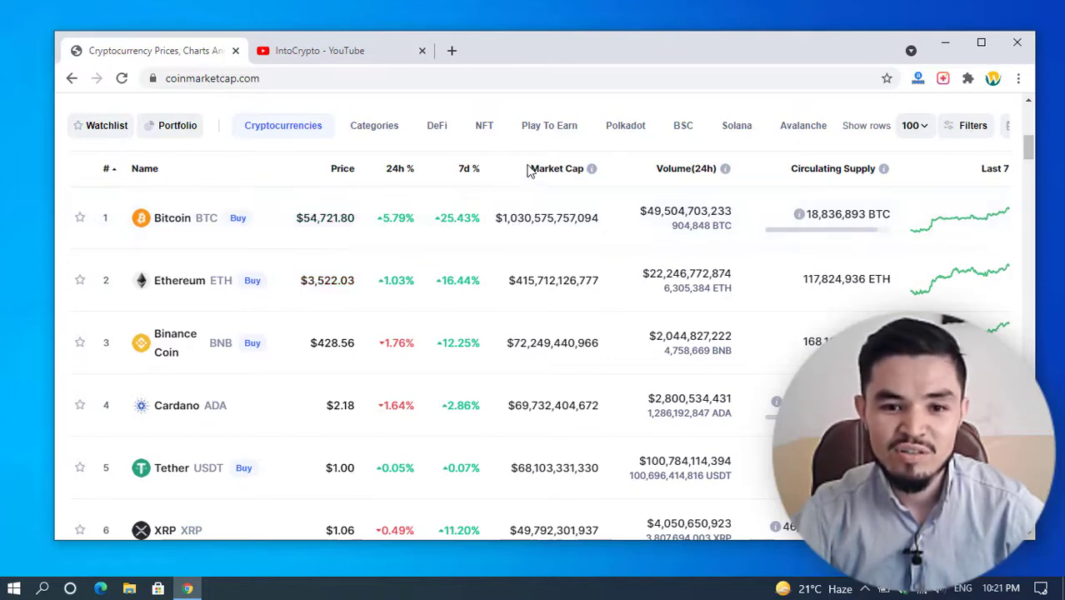
mouse_move(546, 175)
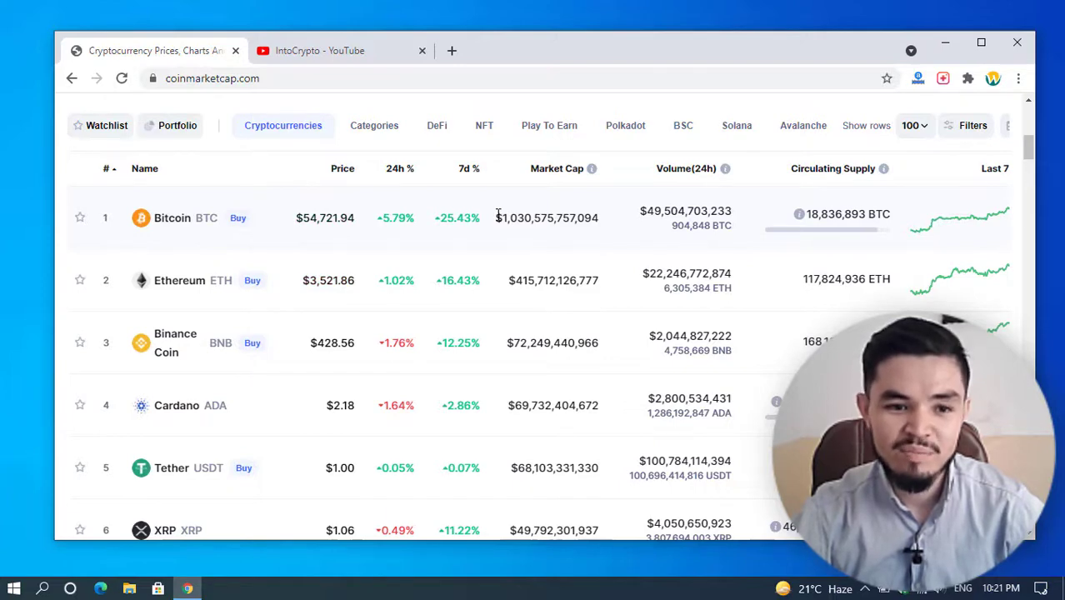
scroll(down, 3)
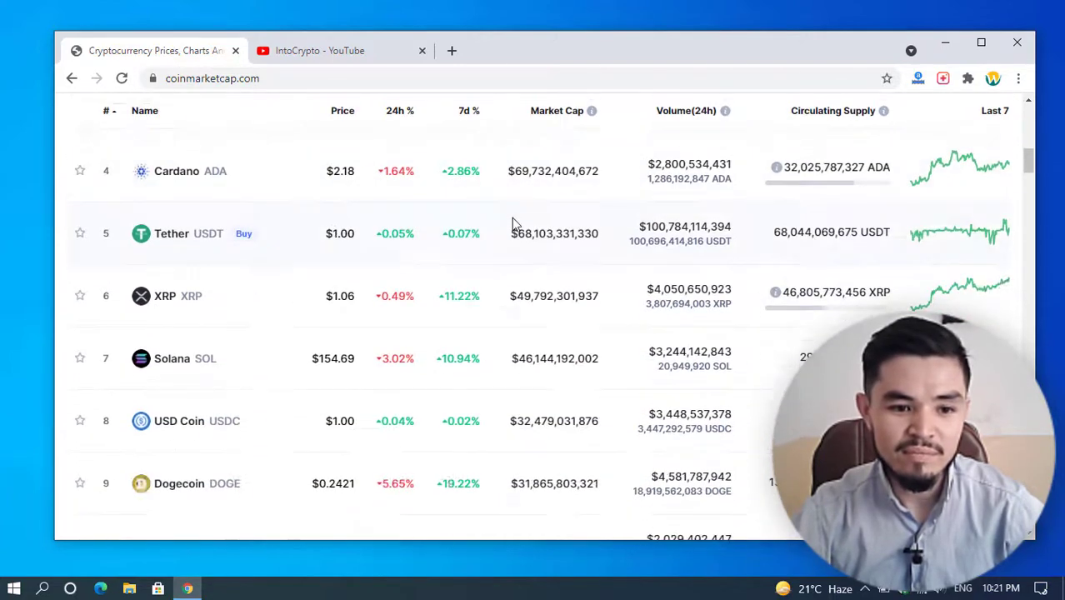
scroll(down, 3)
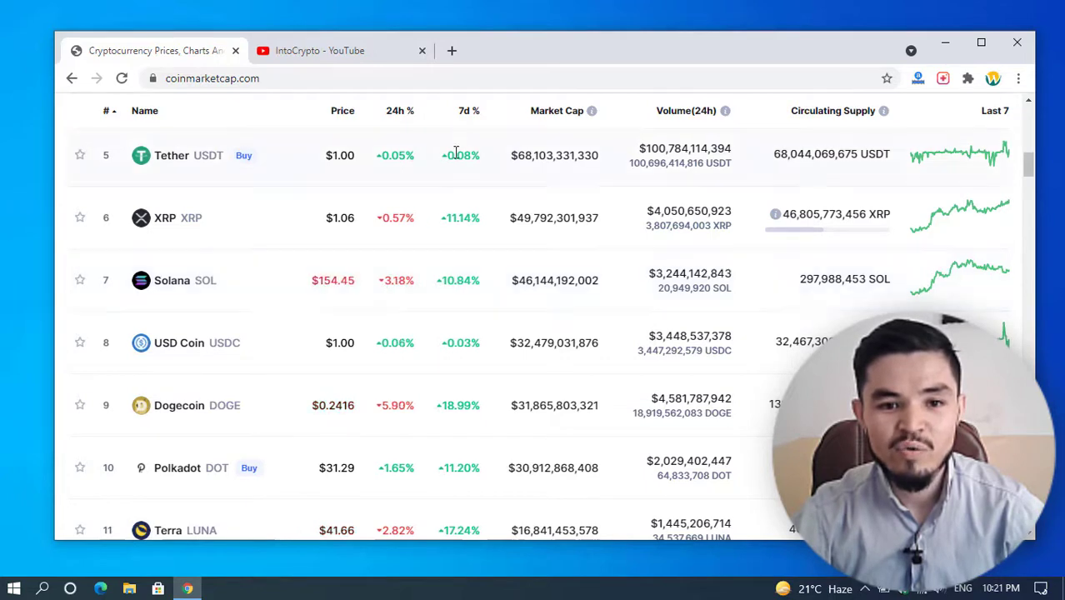
mouse_move(379, 294)
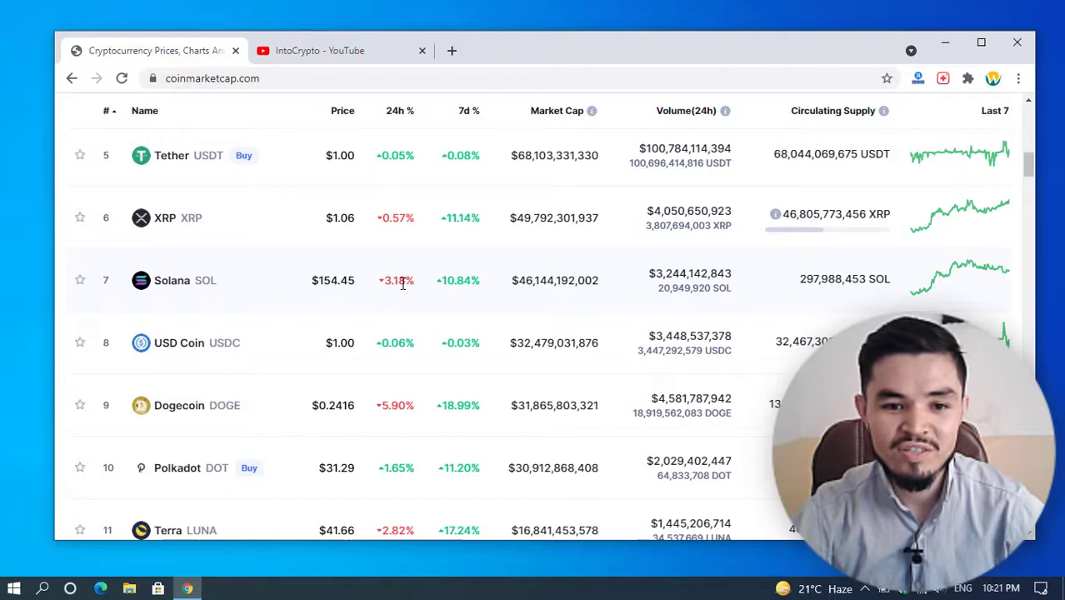
mouse_move(429, 288)
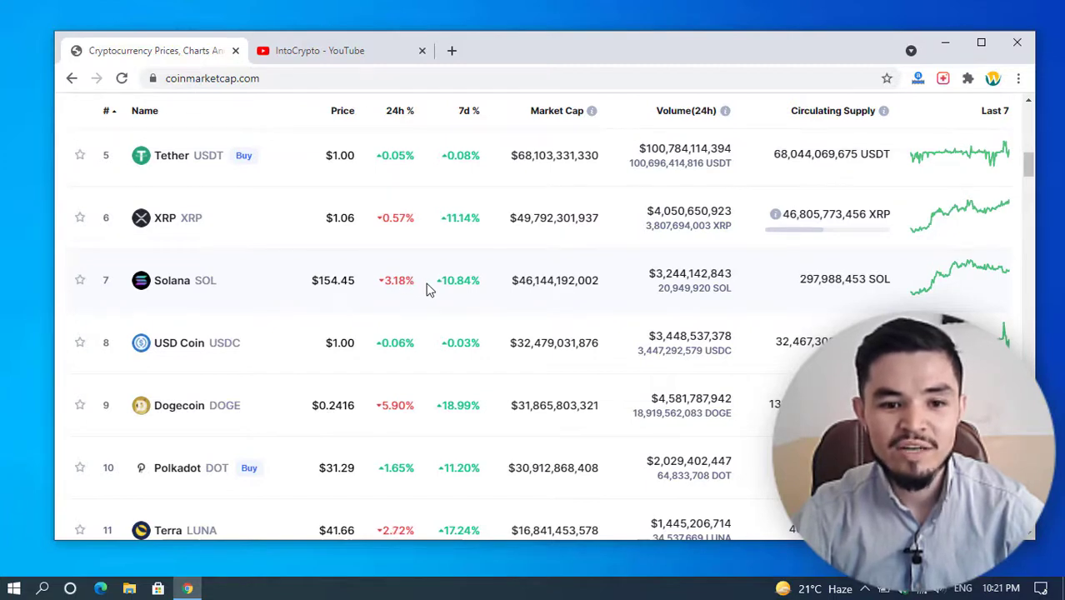
mouse_move(269, 308)
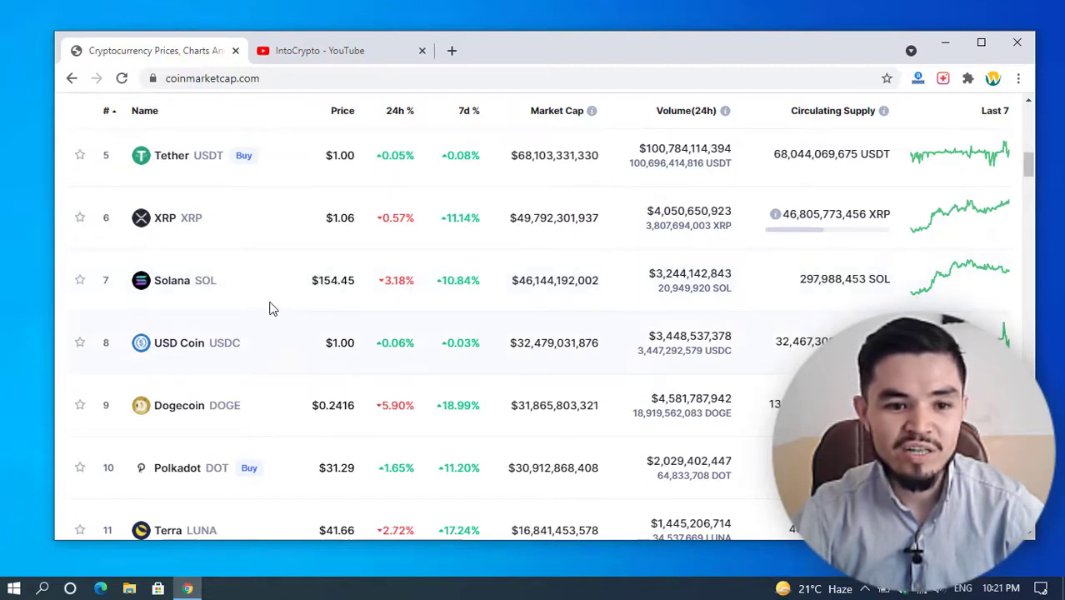
mouse_move(334, 288)
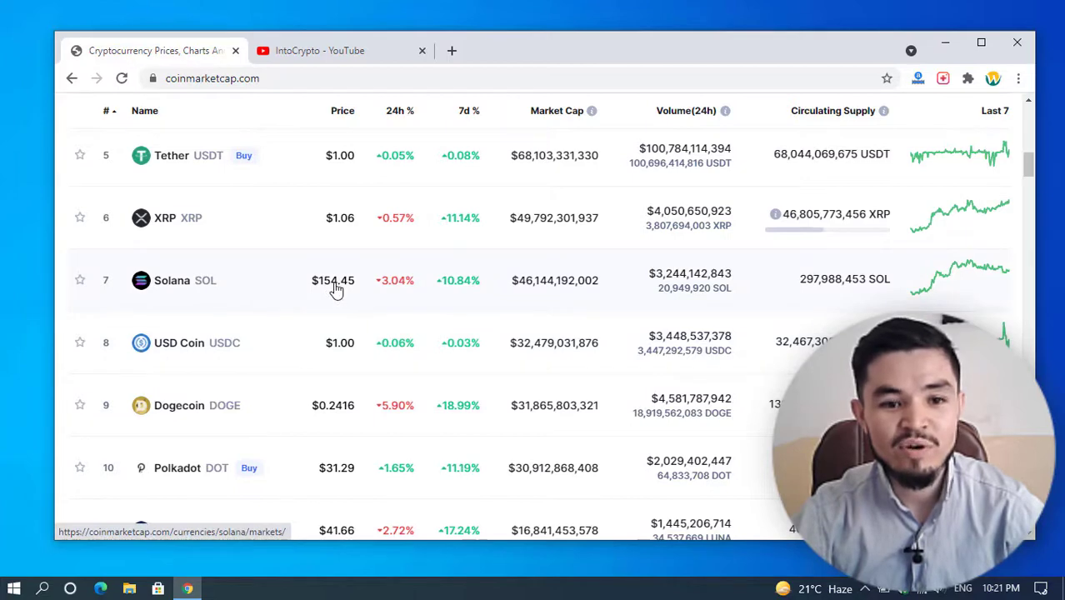
mouse_move(349, 293)
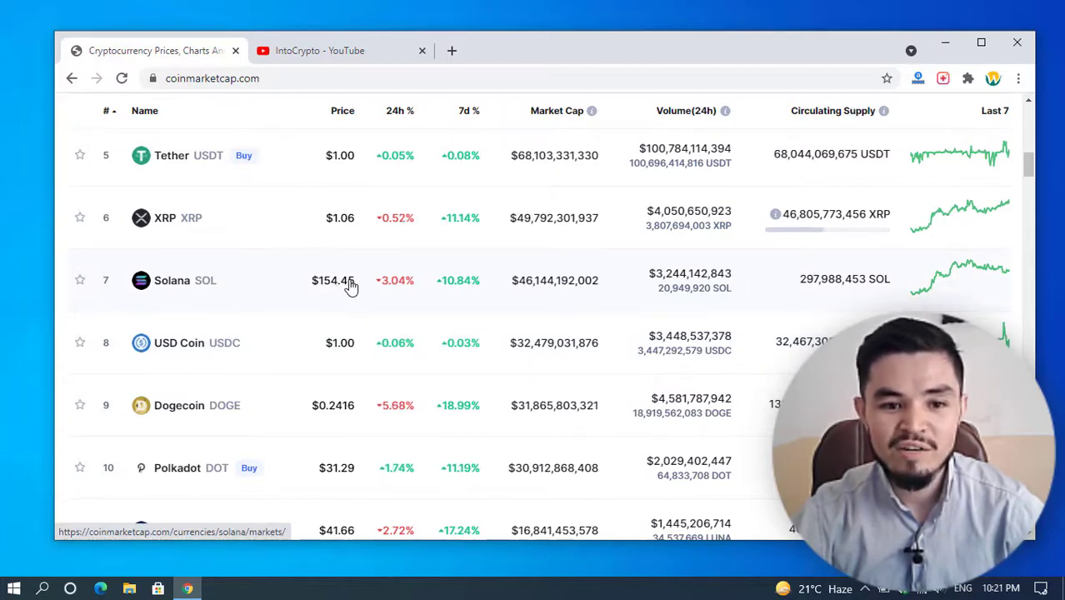
mouse_move(172, 286)
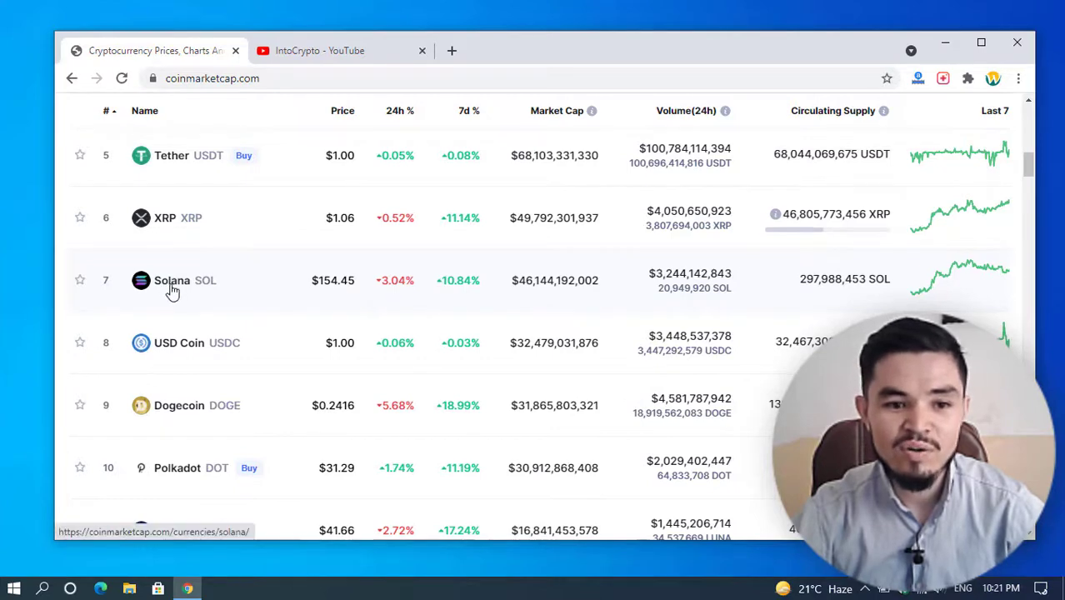
click(172, 281)
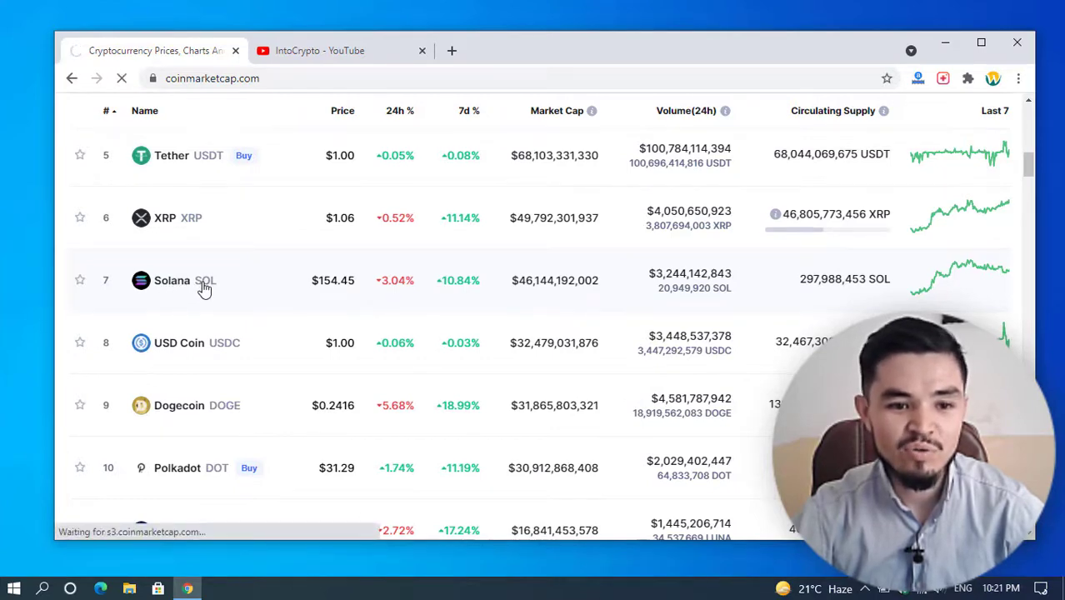
click(172, 280)
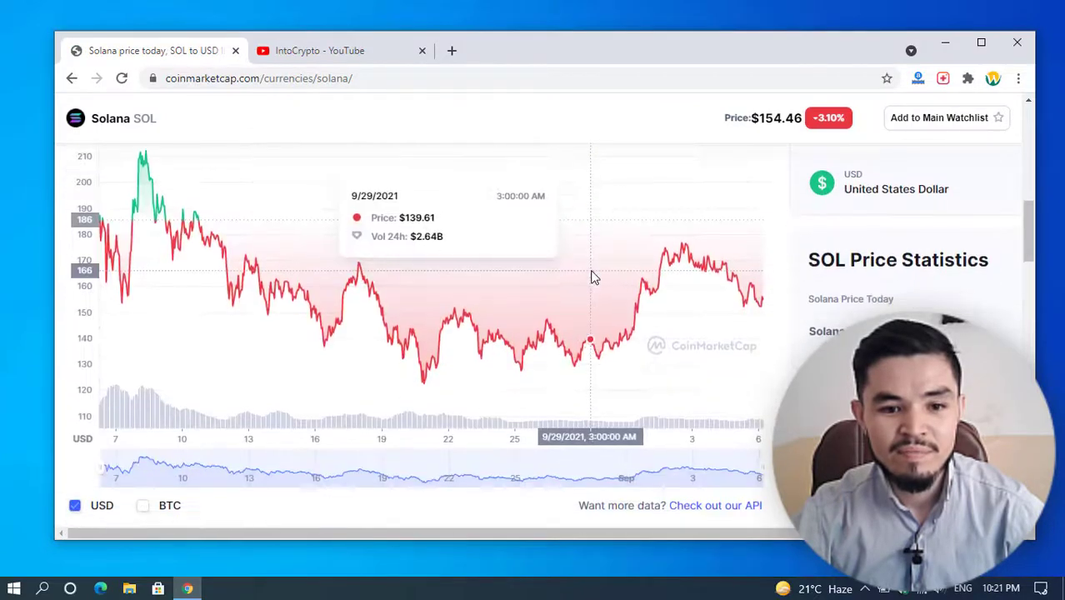
scroll(up, 3)
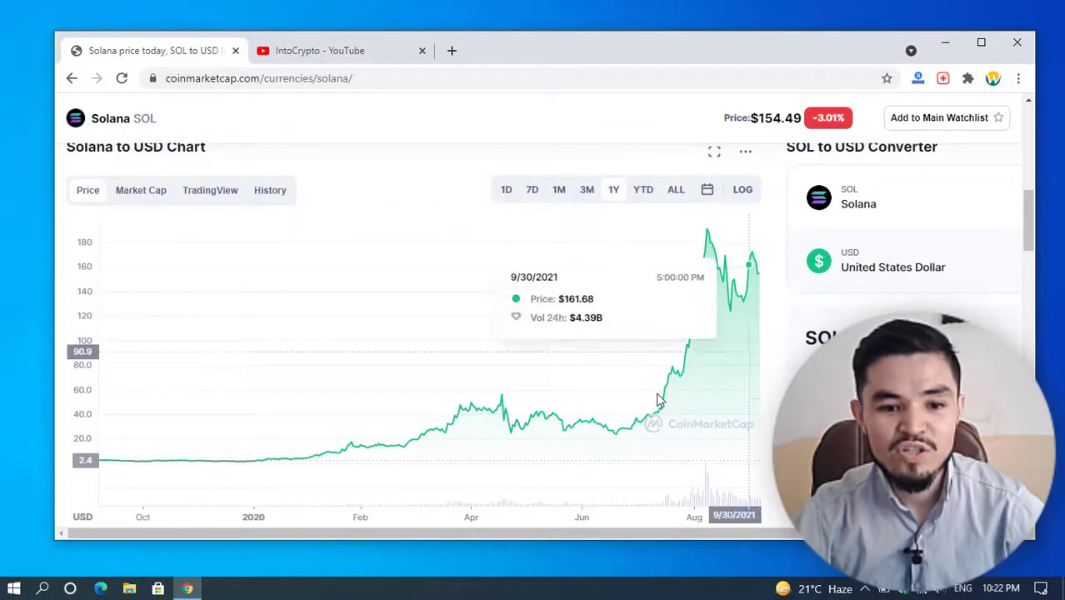
mouse_move(238, 465)
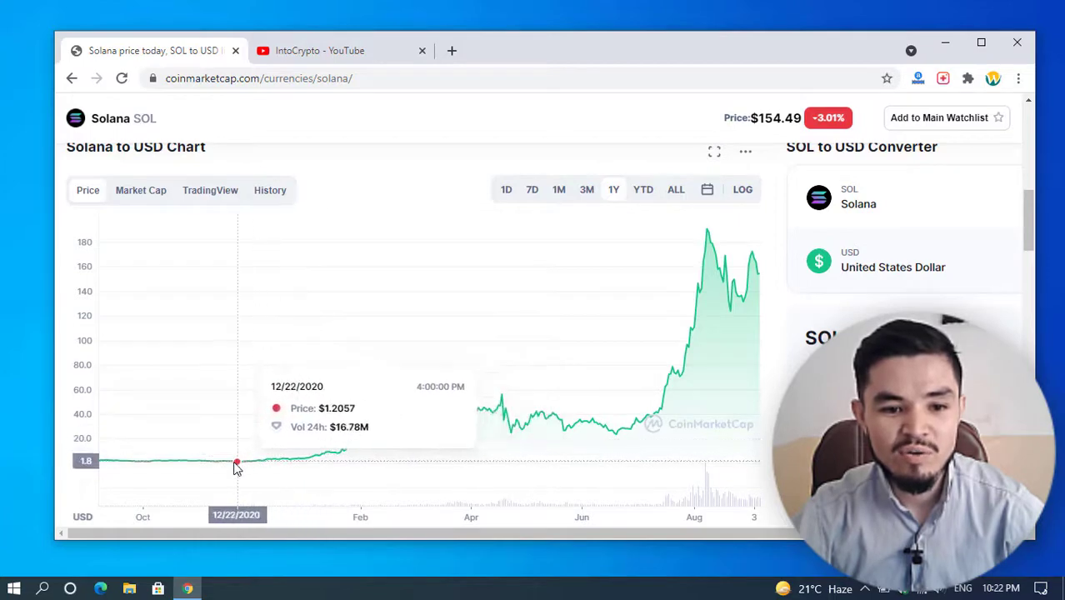
mouse_move(100, 465)
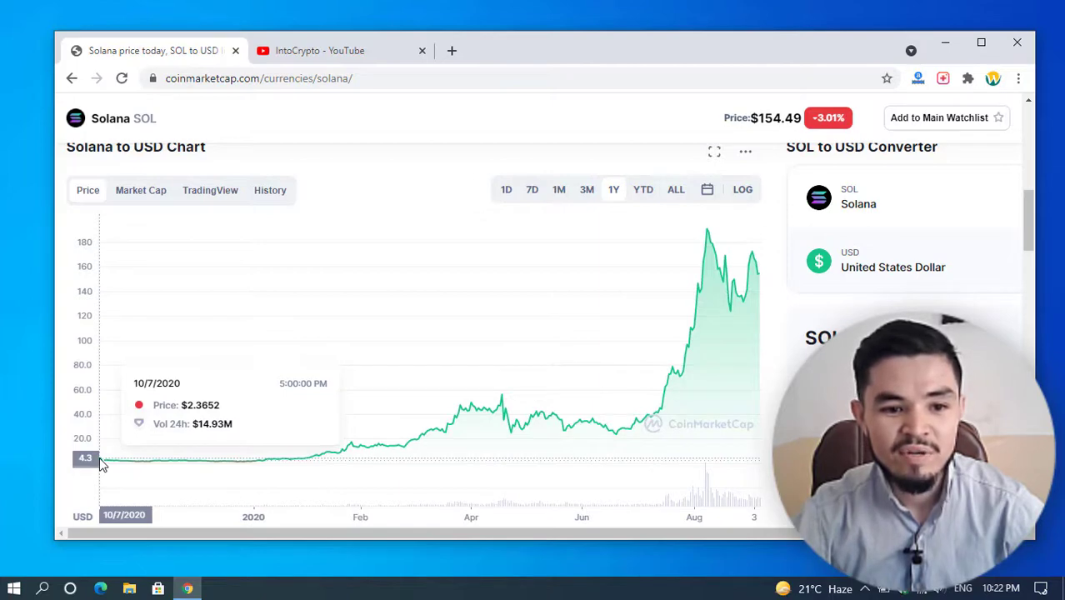
mouse_move(457, 417)
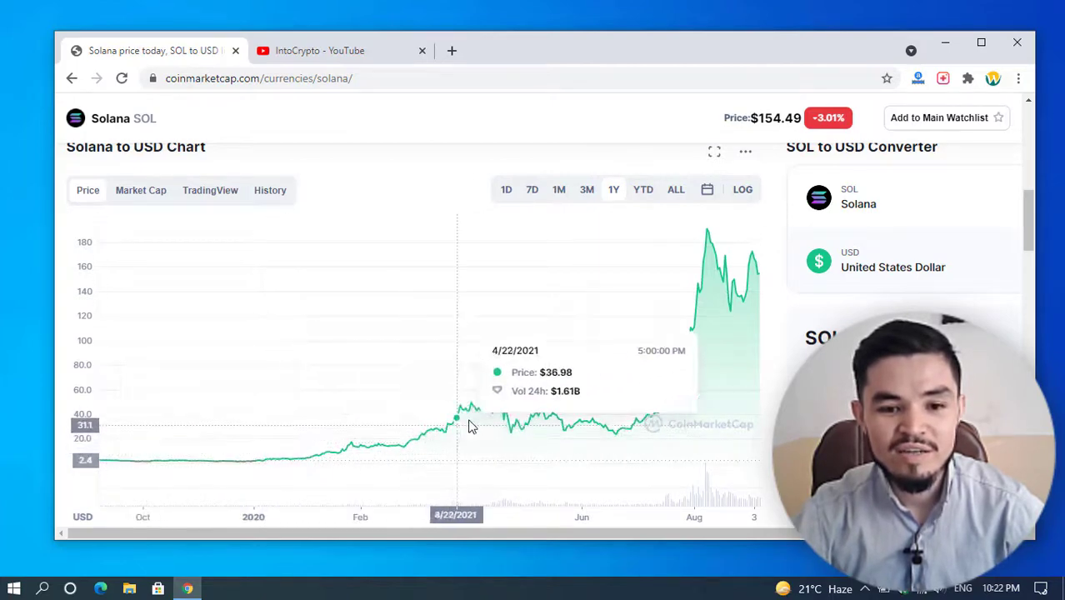
mouse_move(708, 230)
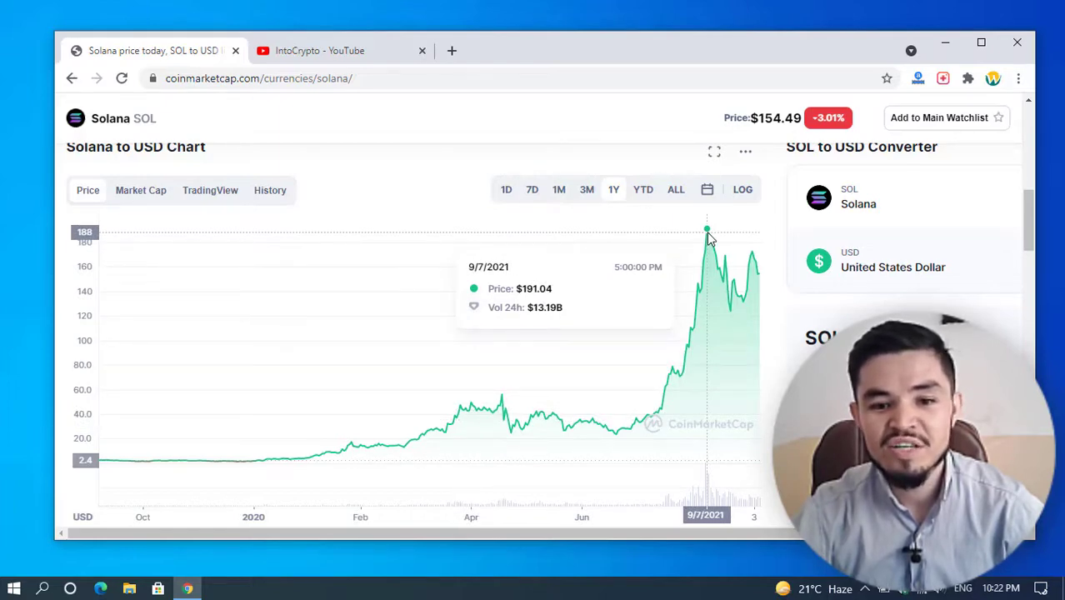
mouse_move(759, 278)
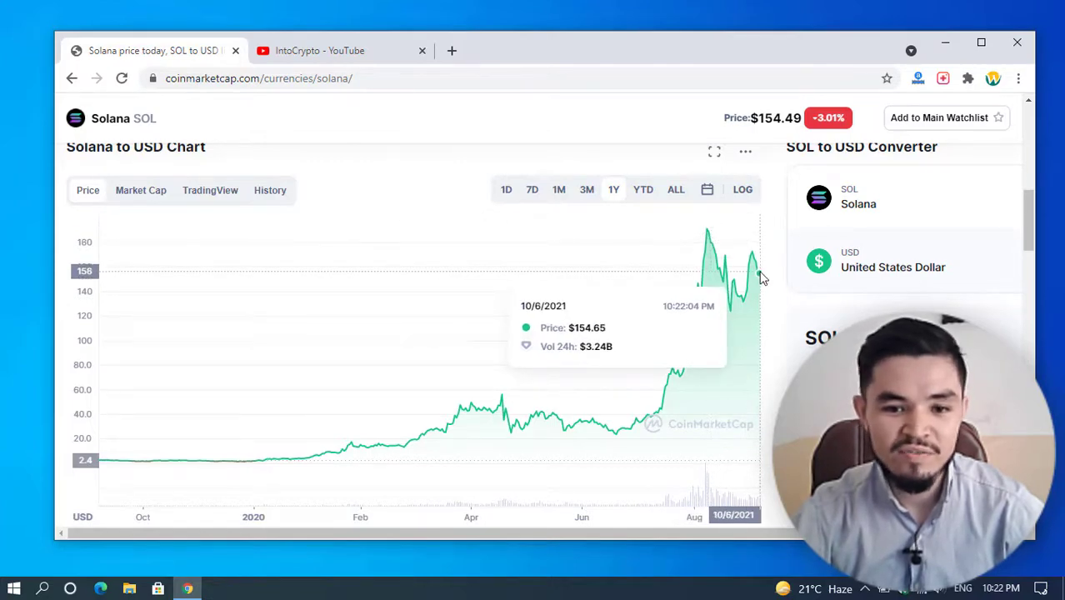
mouse_move(787, 47)
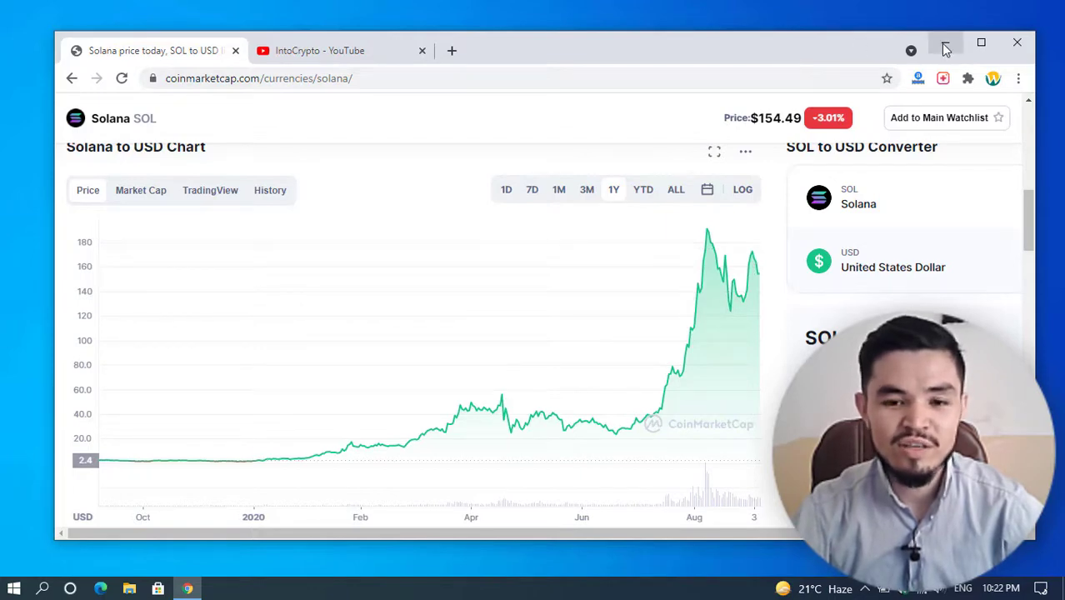
mouse_move(946, 42)
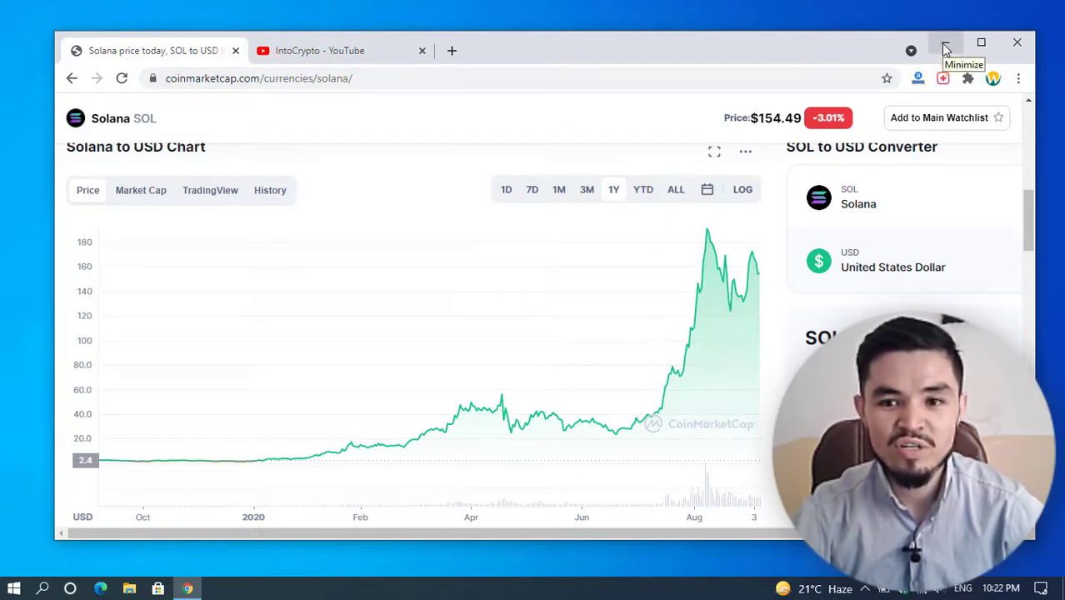
Minimize Chrome, create a desktop folder named Solana, and move it top-left
click(946, 43)
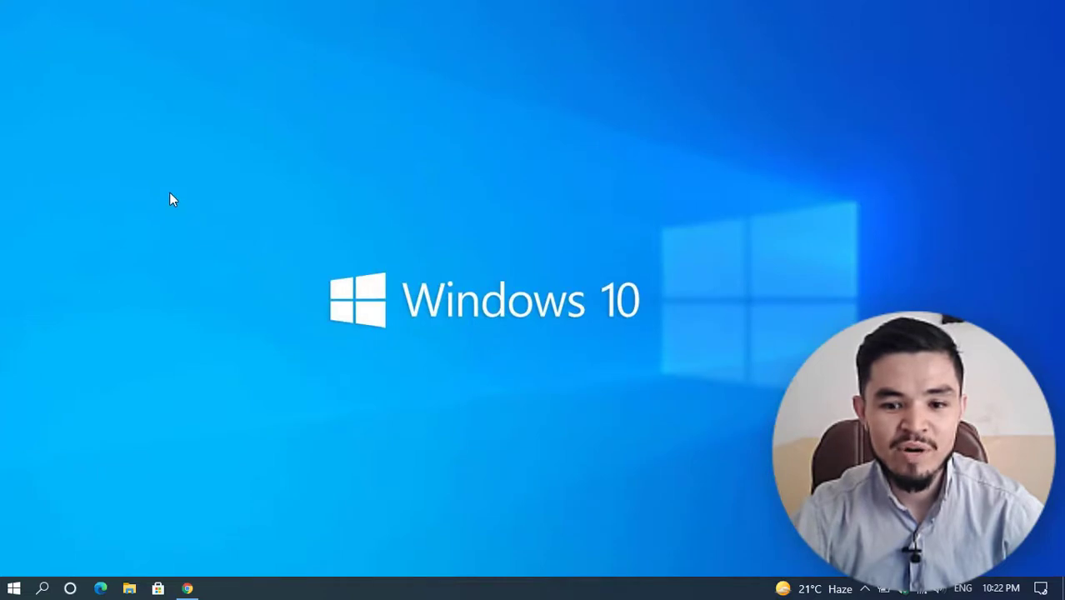
right_click(173, 198)
text(So)
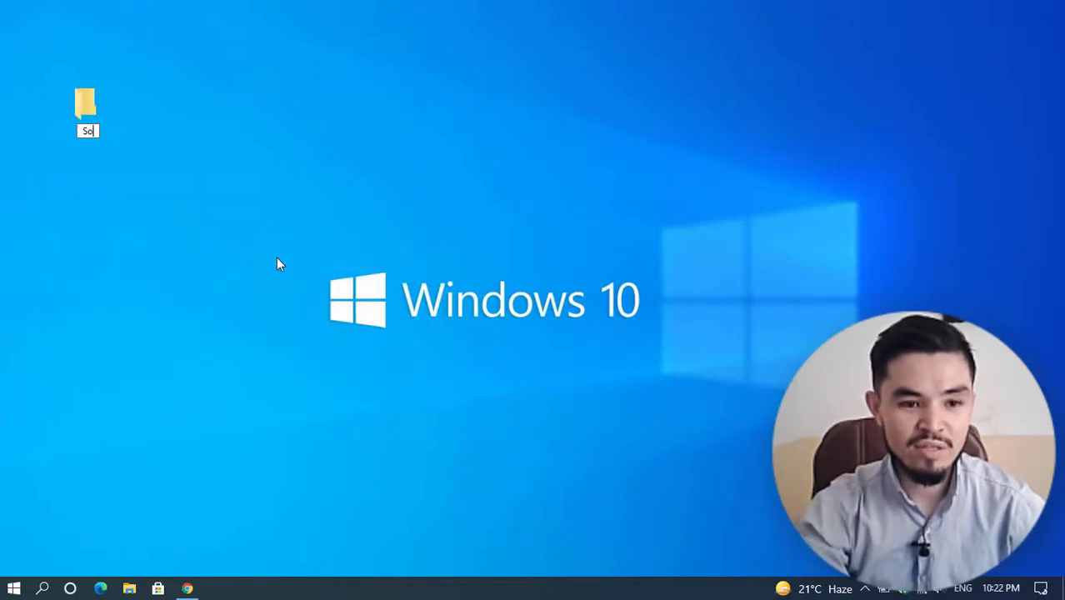
click(87, 104)
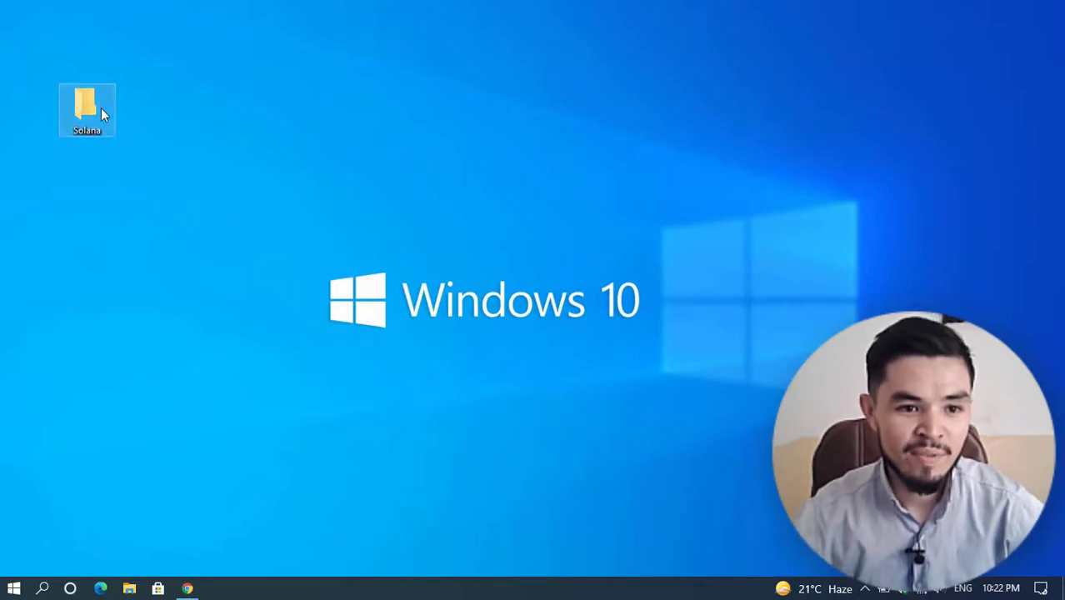
drag(86, 111, 27, 33)
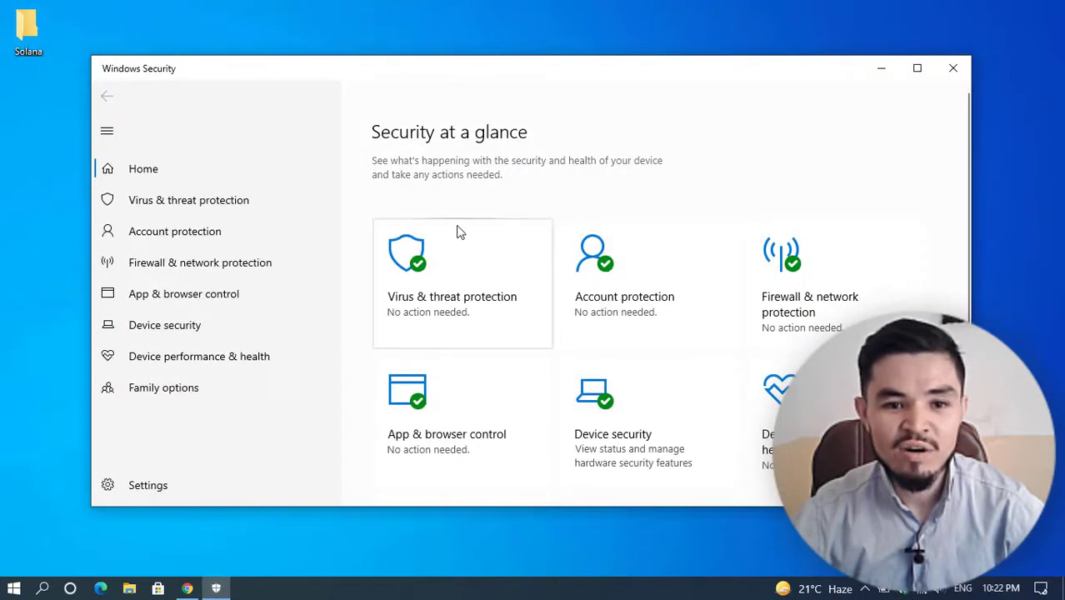
mouse_move(466, 91)
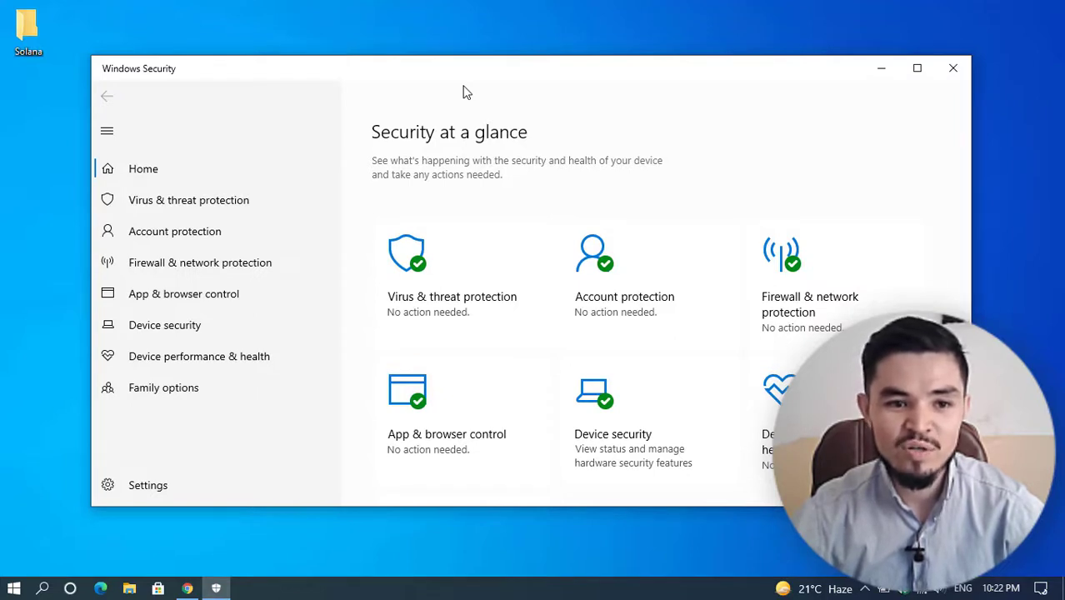
mouse_move(408, 286)
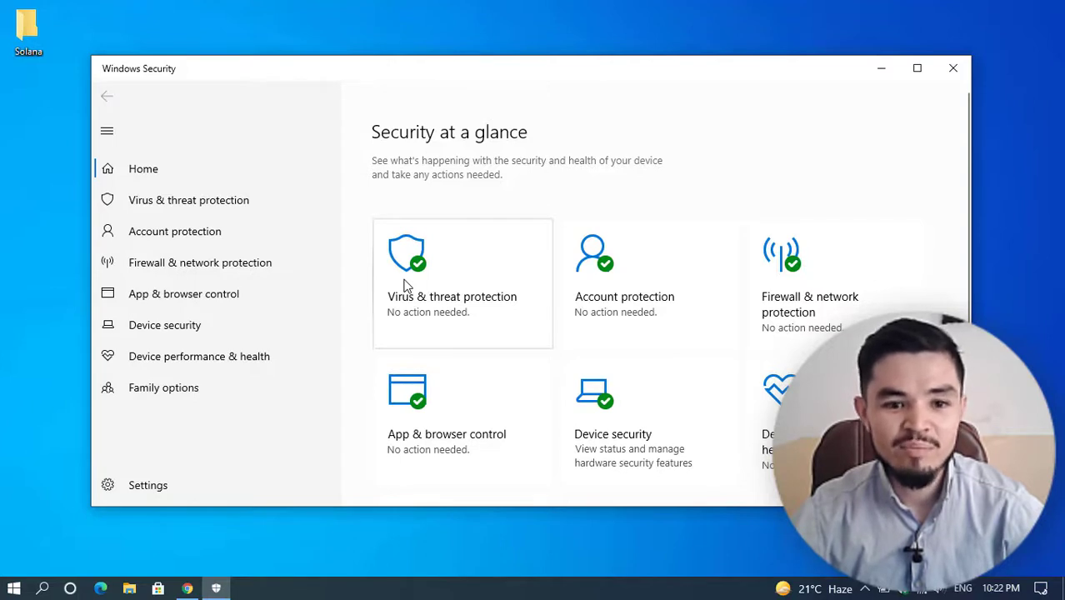
mouse_move(439, 272)
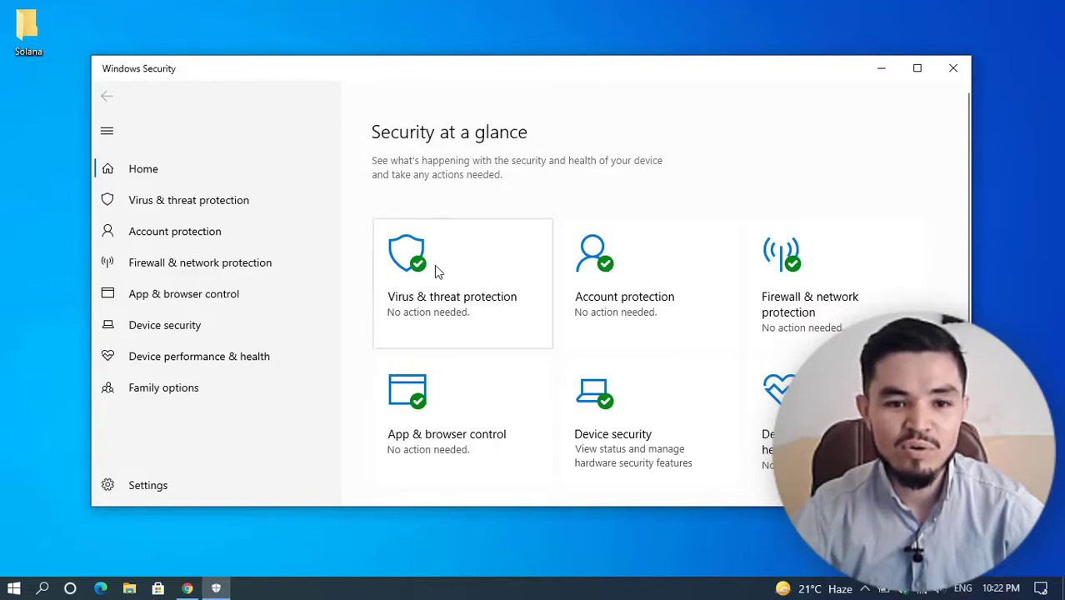
mouse_move(475, 257)
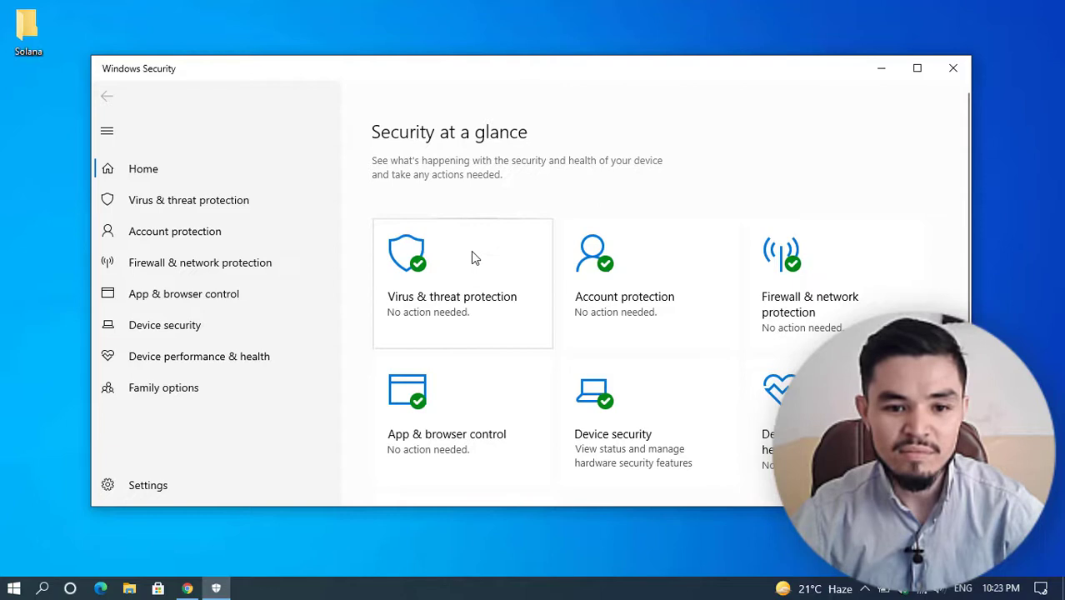
mouse_move(469, 291)
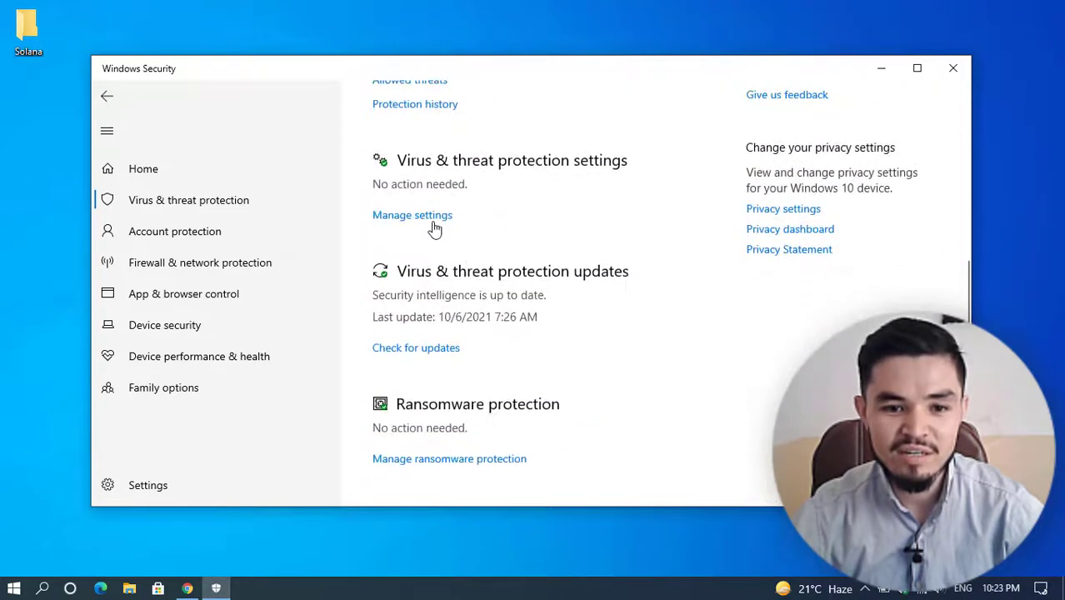
Add the desktop Solana folder as a Defender antivirus exclusion, then close Windows Security
click(412, 215)
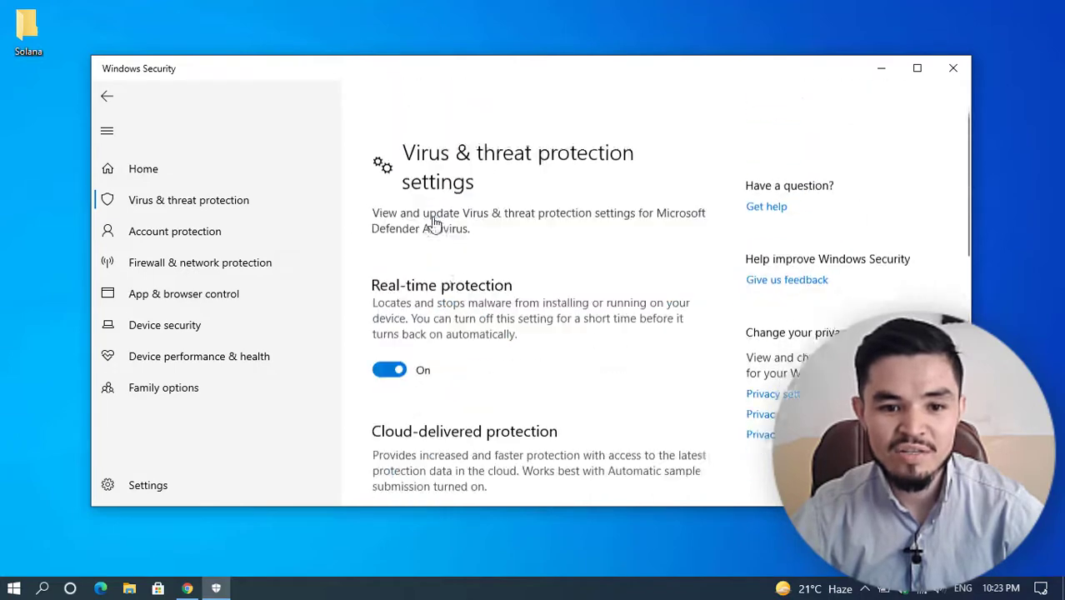
scroll(down, 3)
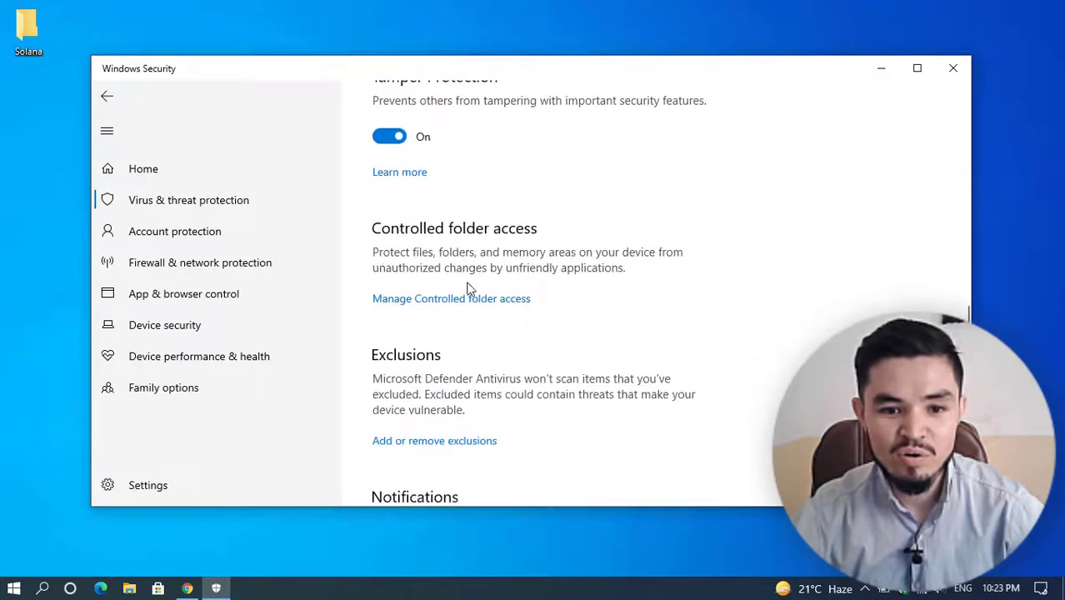
scroll(down, 3)
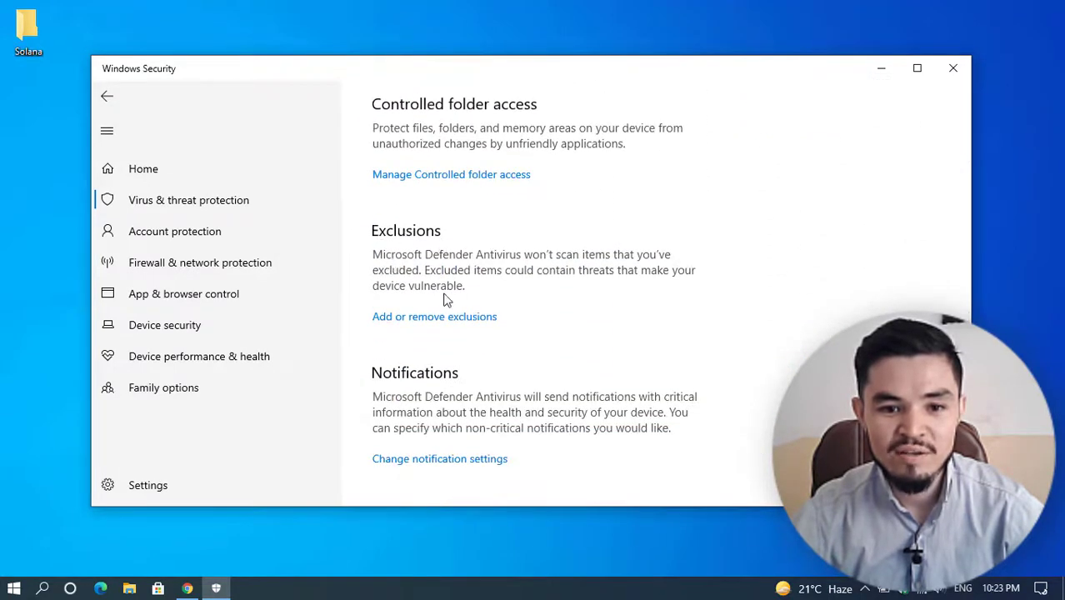
scroll(up, 3)
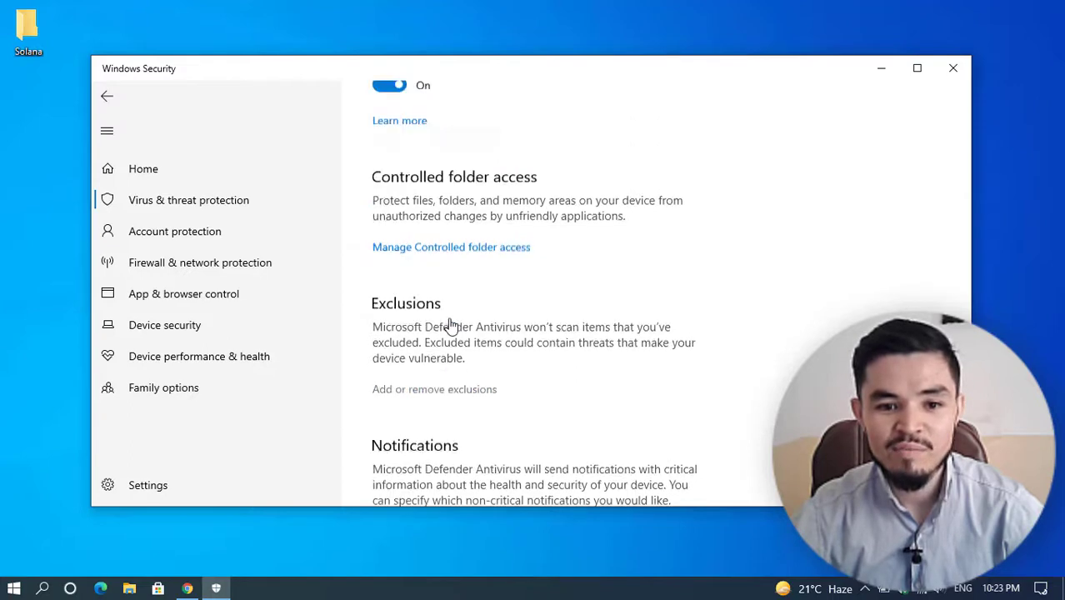
click(434, 390)
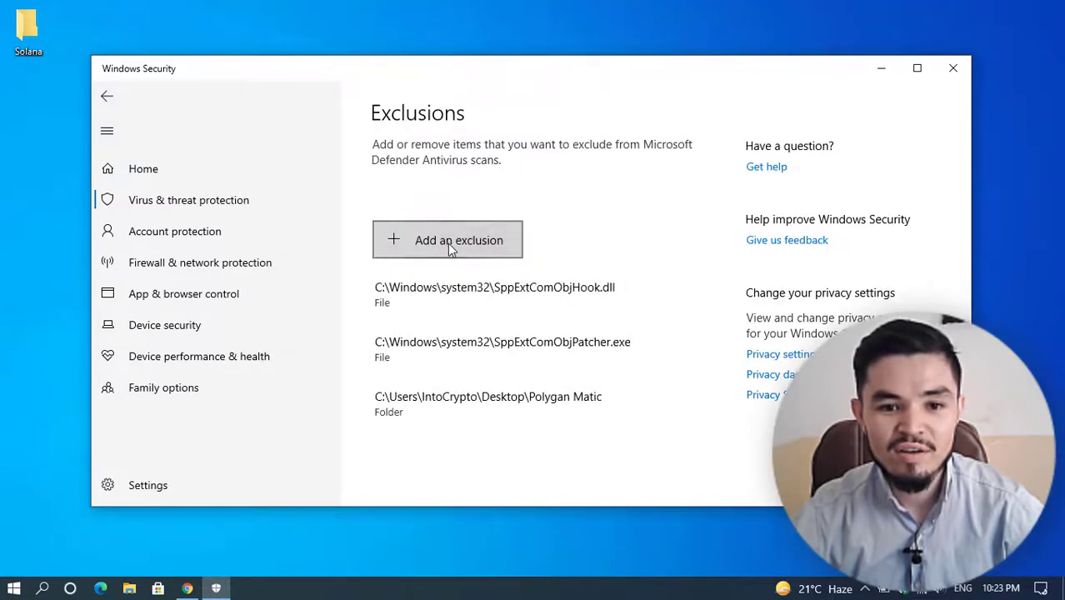
click(448, 240)
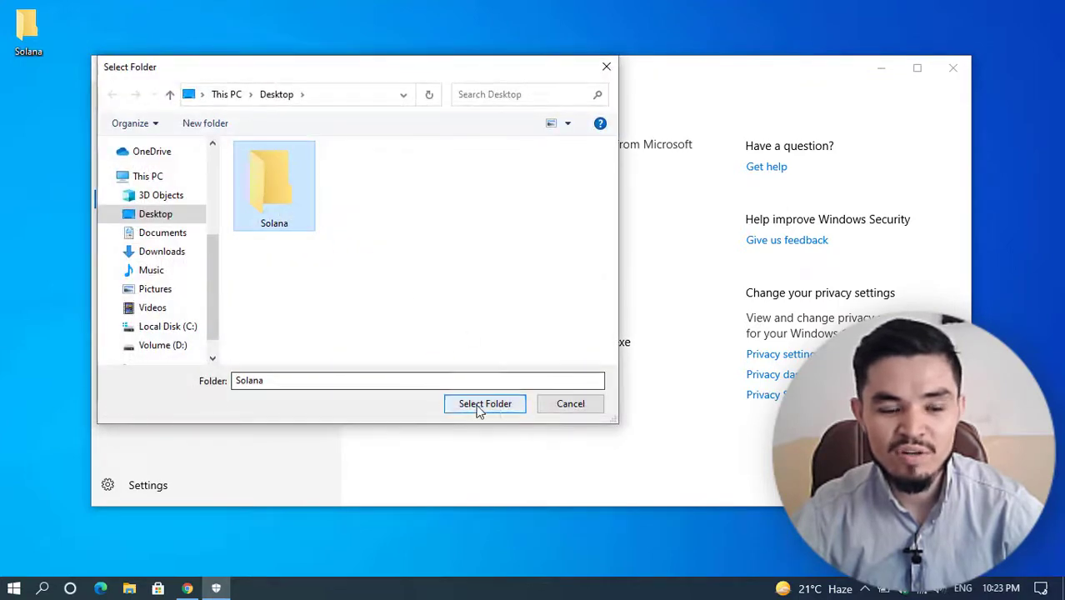
click(486, 404)
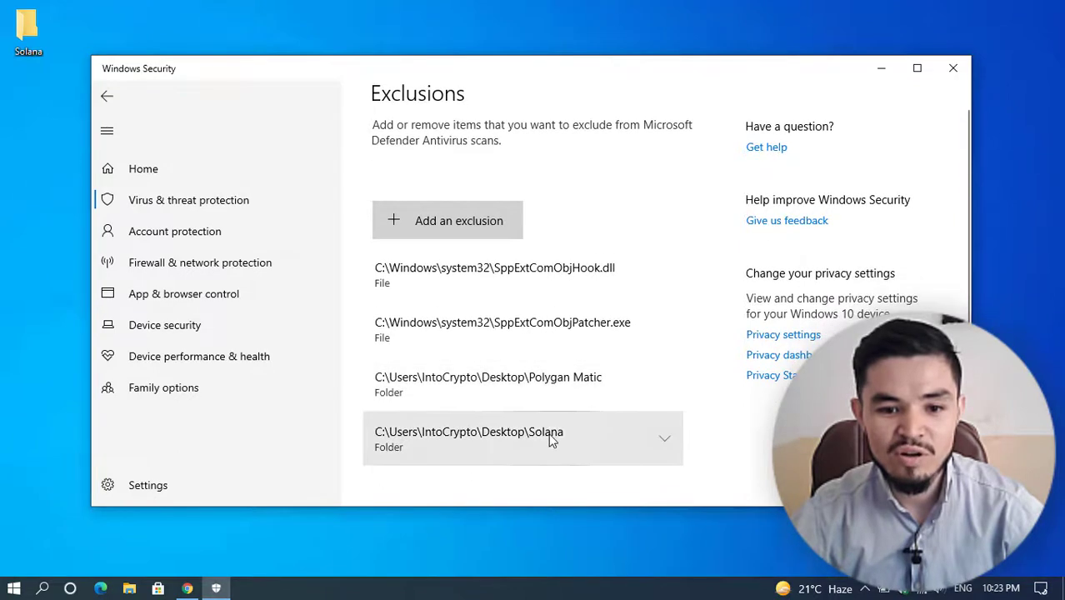
scroll(up, 3)
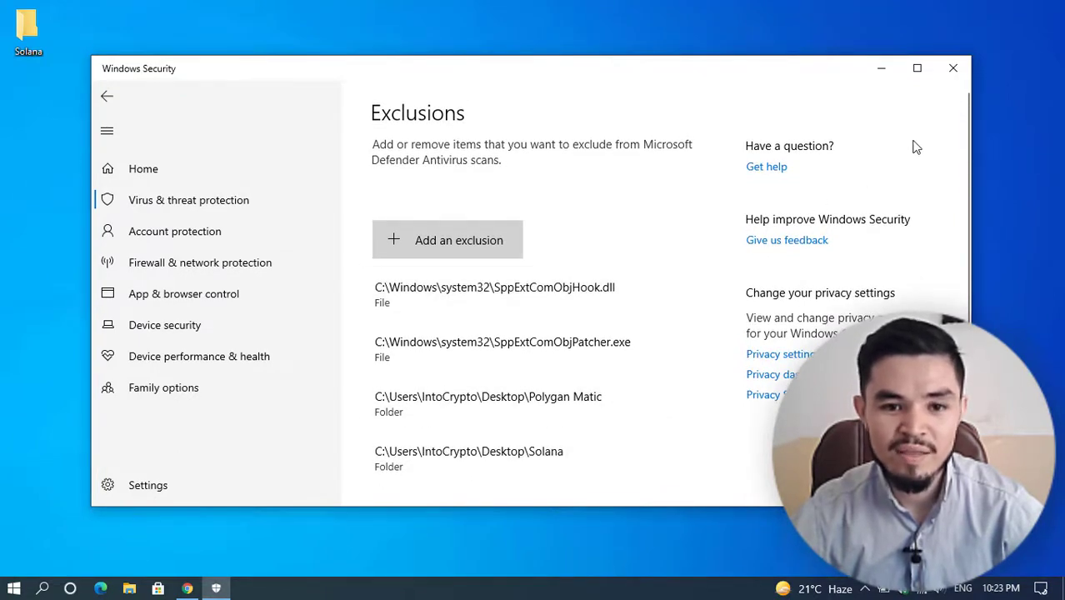
mouse_move(953, 68)
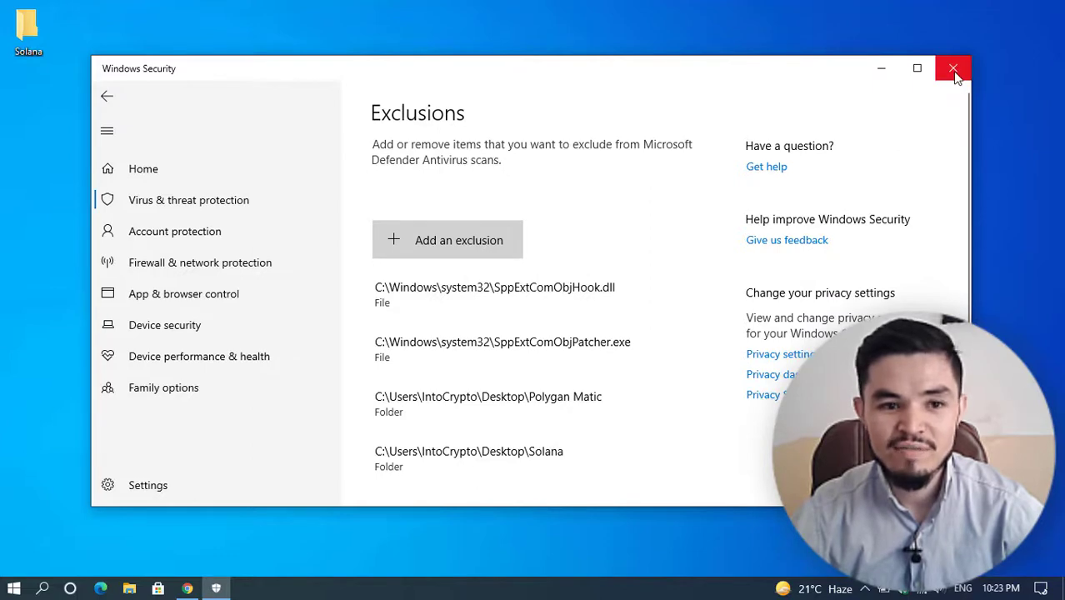
click(954, 68)
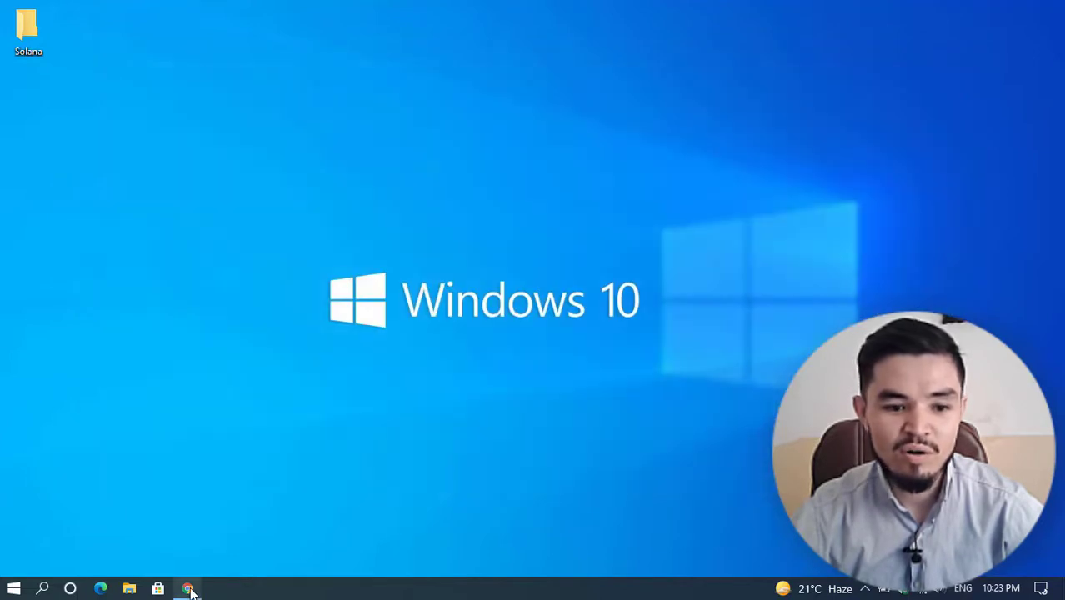
Restore the browser, review the MATIC pool page, and go to unmineable.com/miner
click(188, 590)
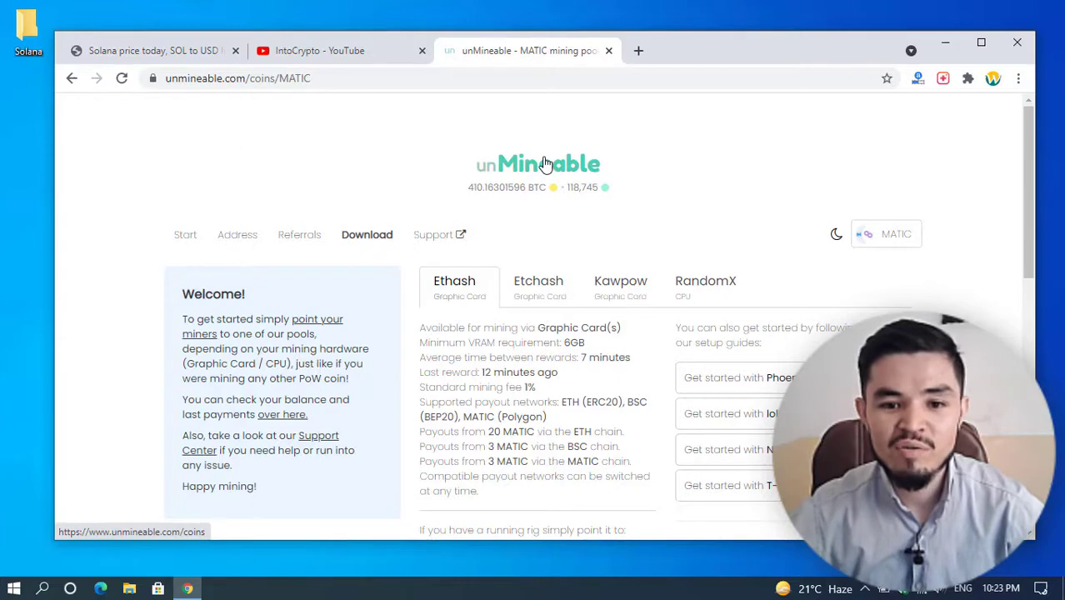
mouse_move(533, 165)
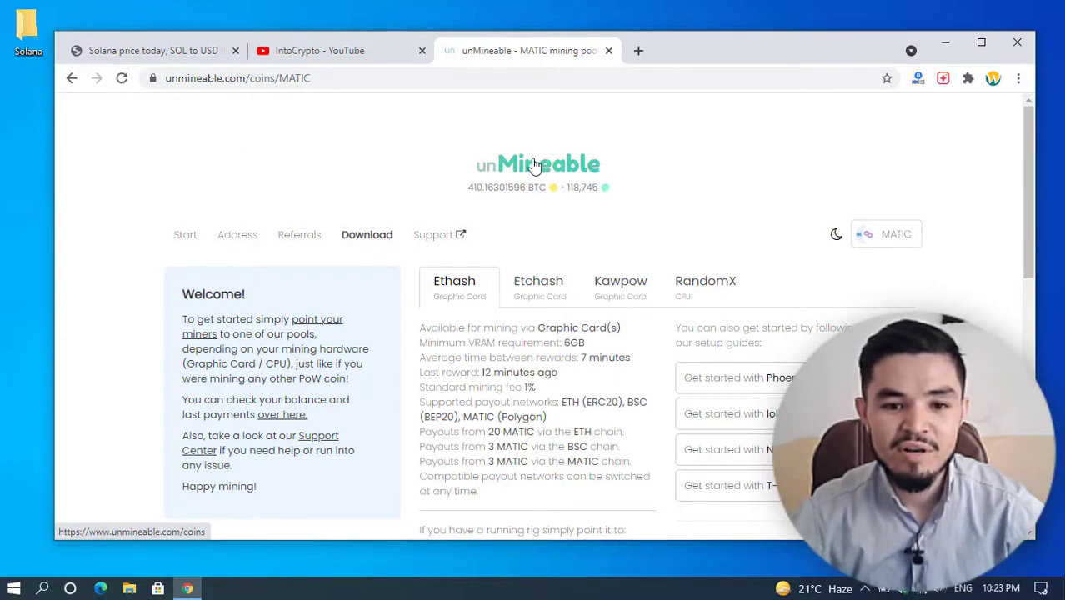
mouse_move(501, 175)
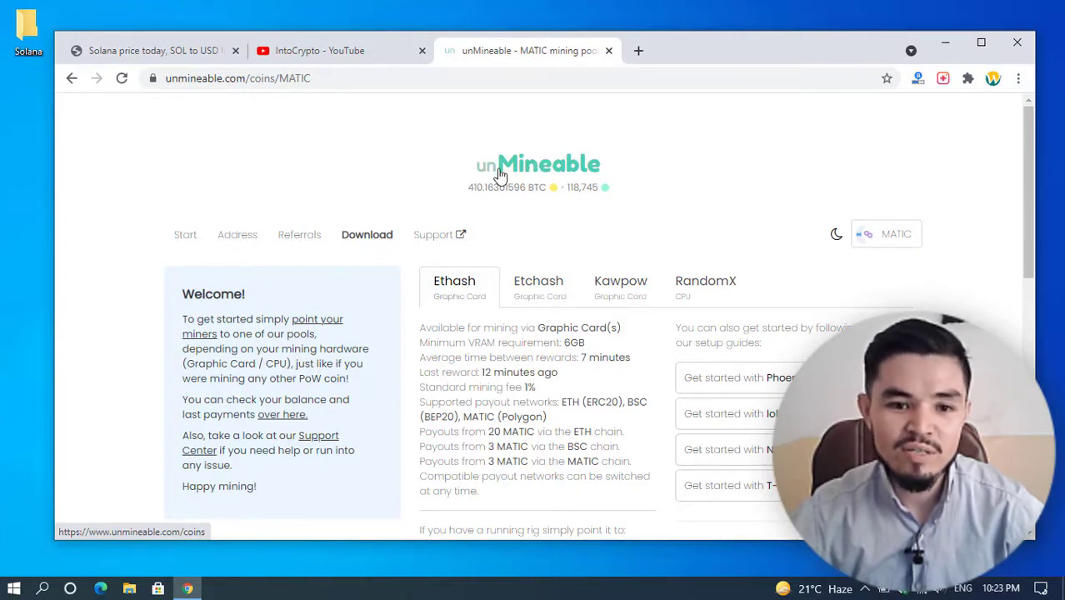
mouse_move(480, 178)
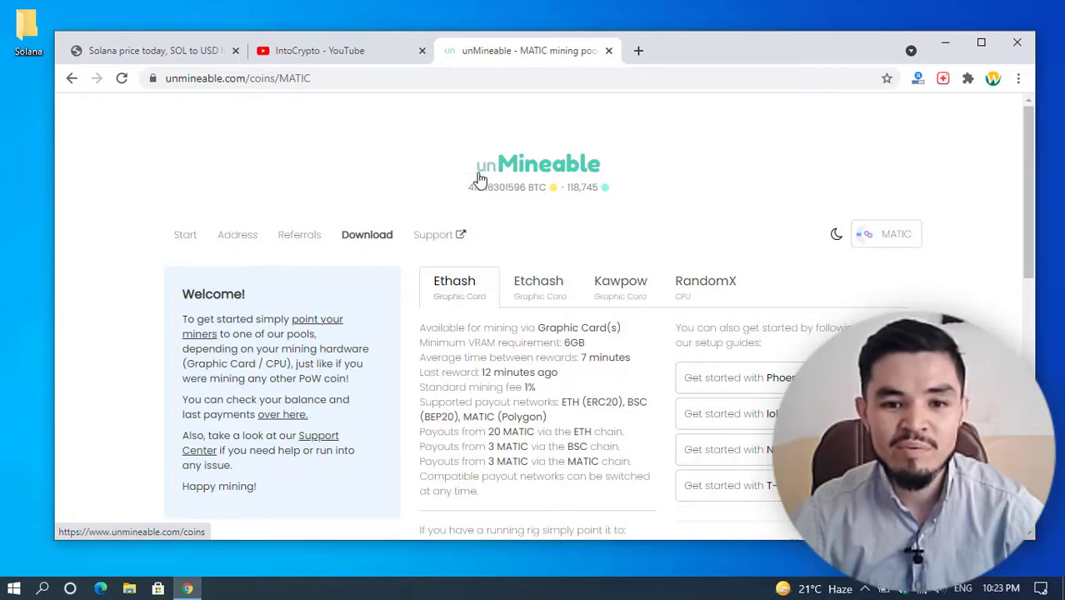
mouse_move(367, 234)
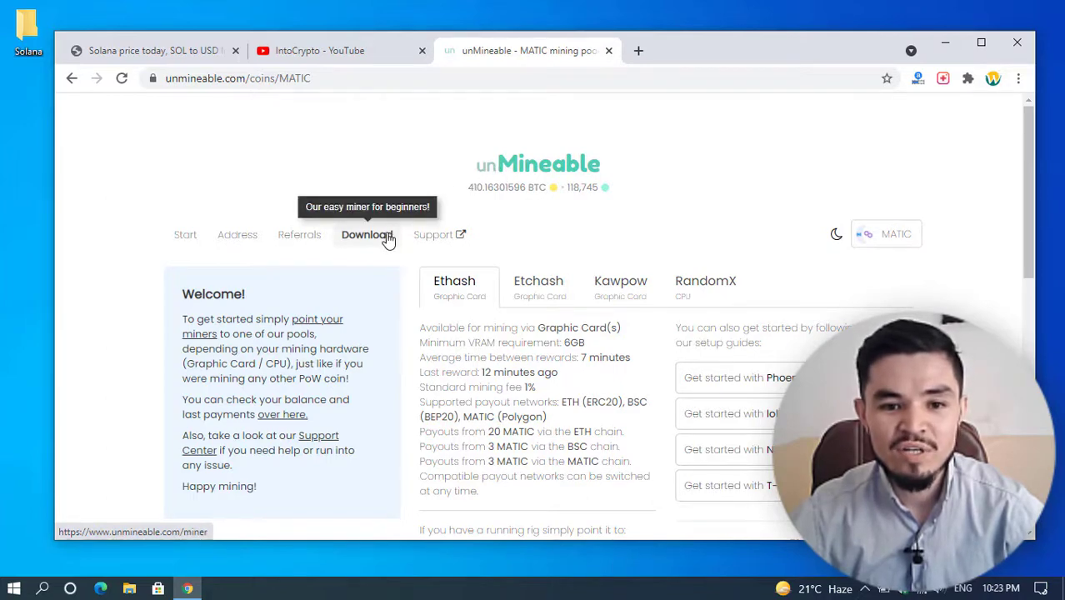
scroll(down, 3)
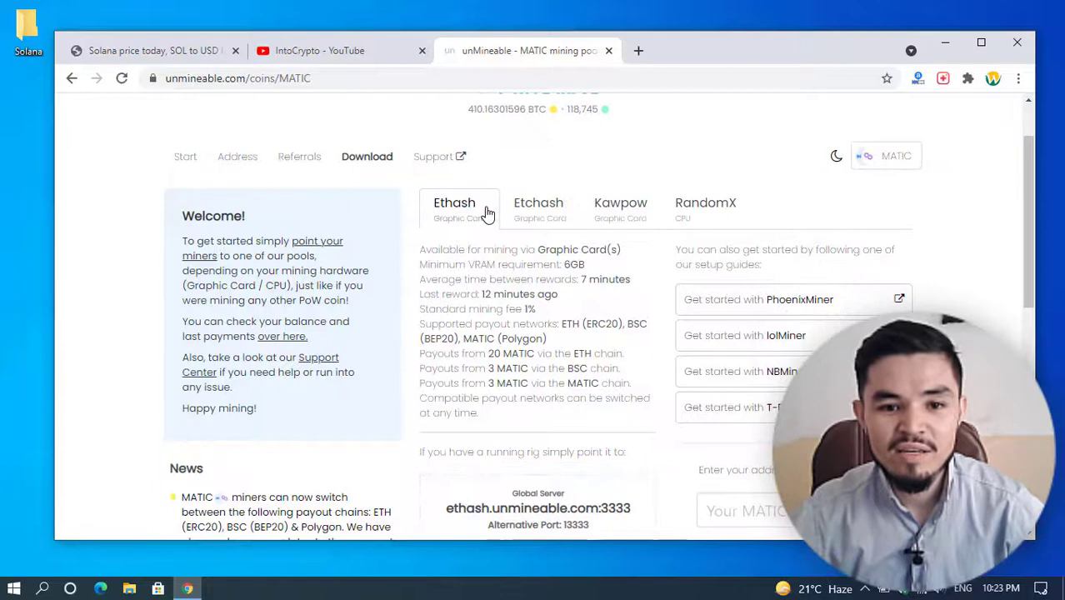
mouse_move(538, 208)
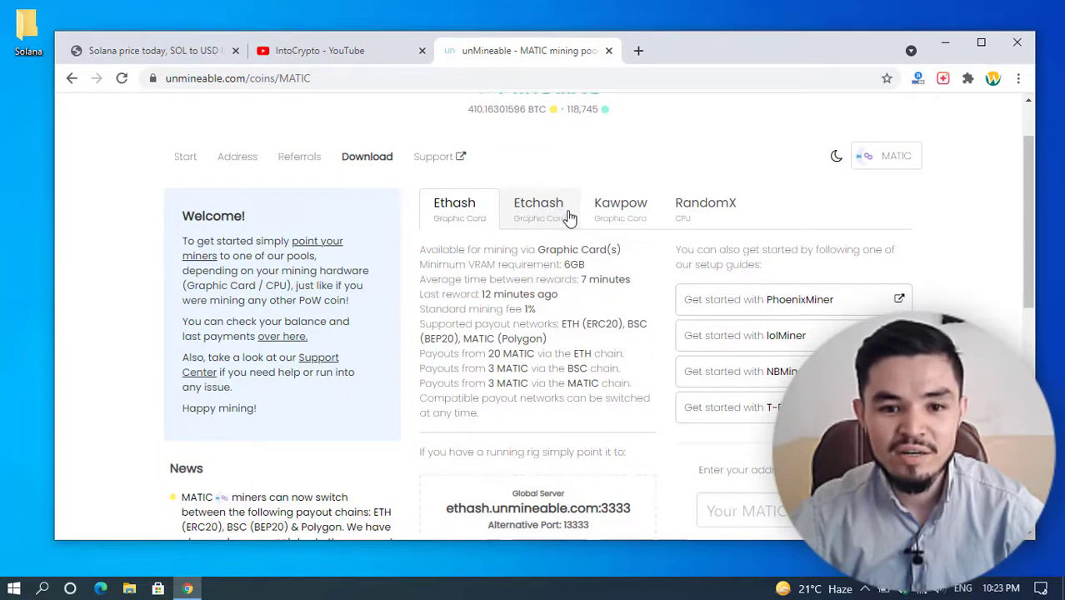
mouse_move(620, 208)
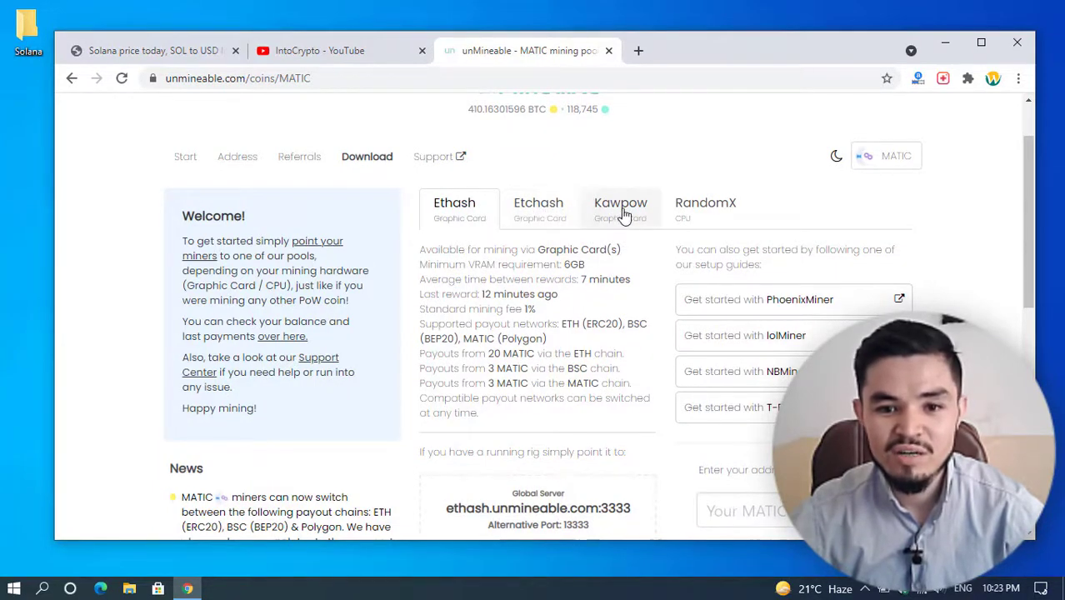
scroll(down, 3)
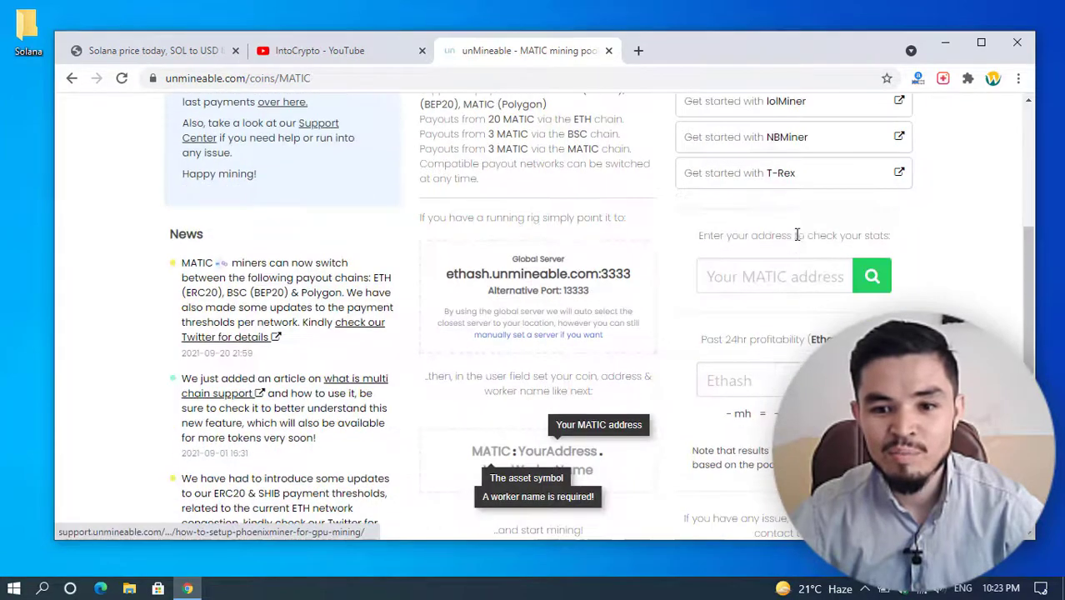
scroll(up, 3)
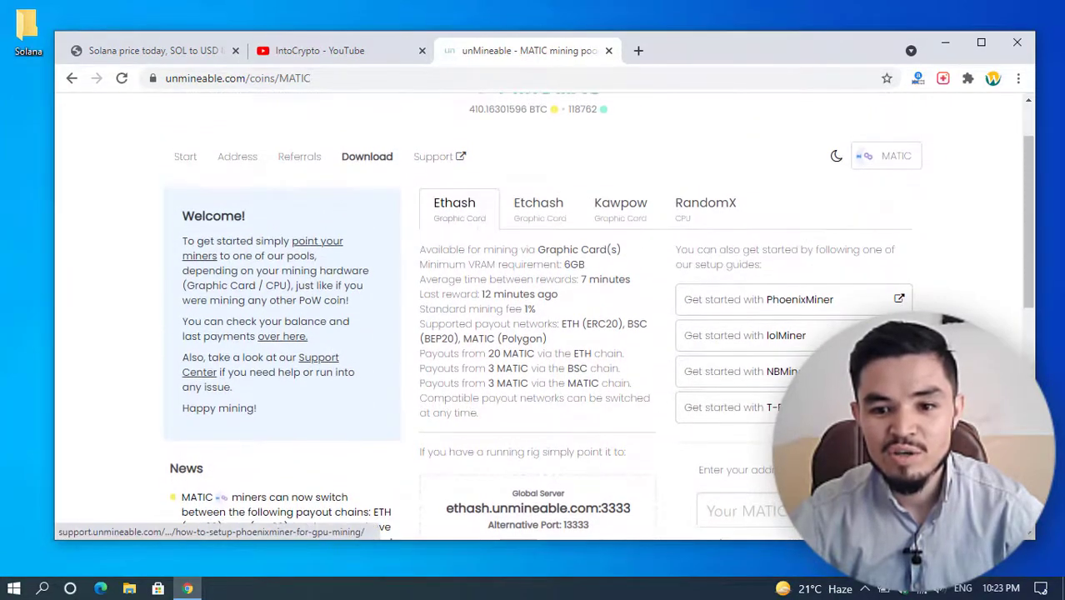
mouse_move(791, 306)
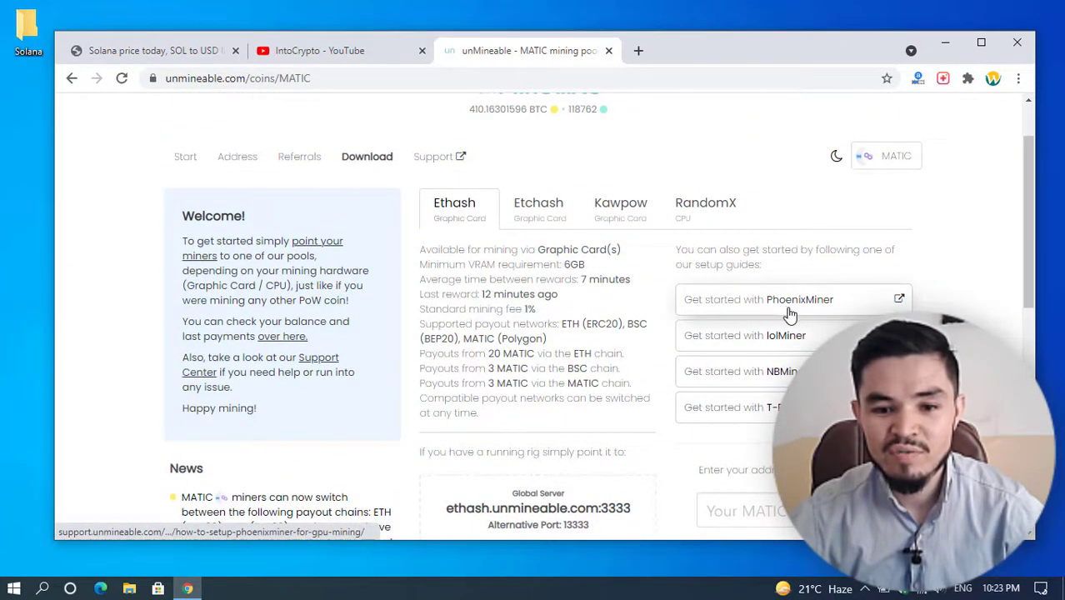
scroll(up, 3)
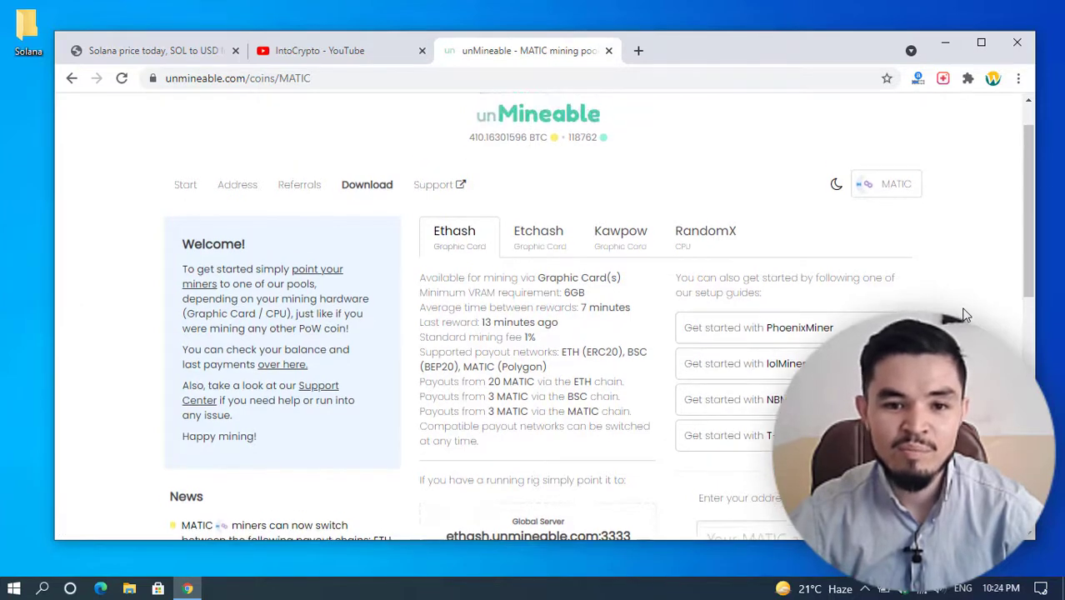
click(367, 184)
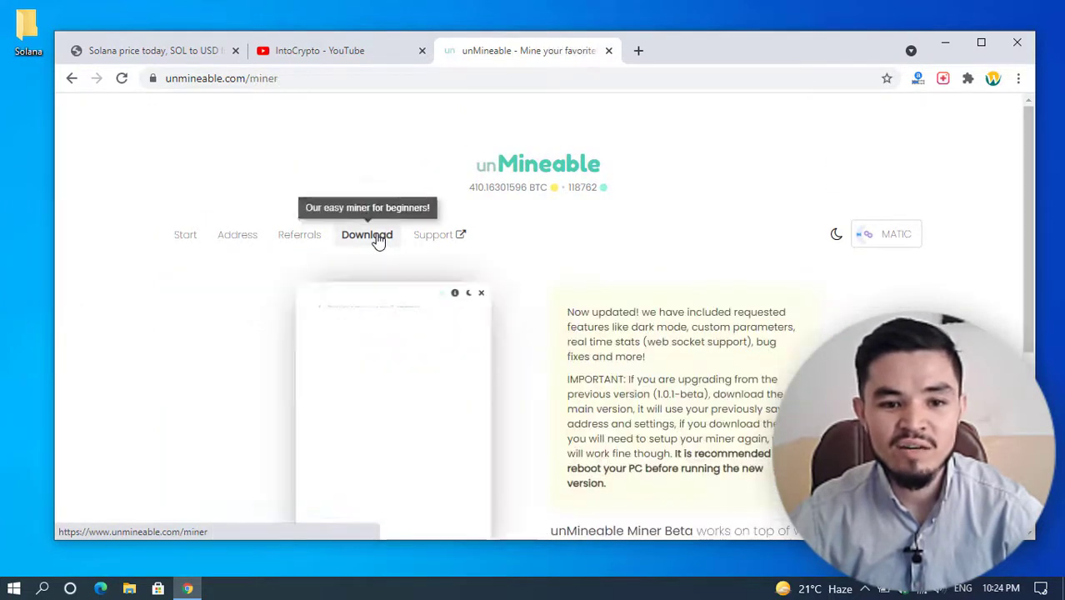
Download the unMineable Miner v1.1.0-beta-mfi zip into the desktop Solana folder
scroll(down, 3)
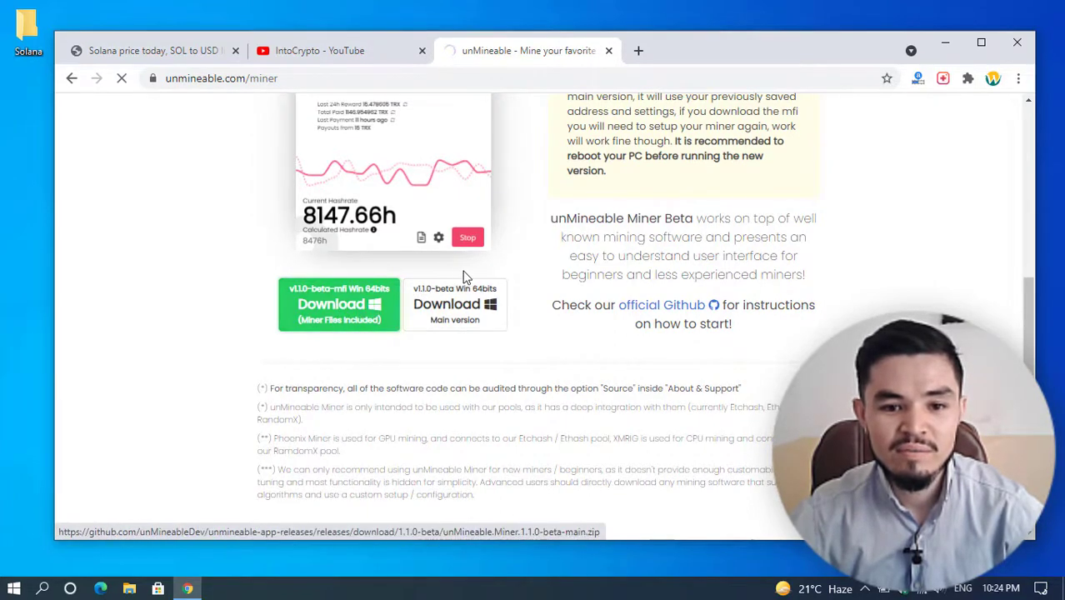
click(339, 304)
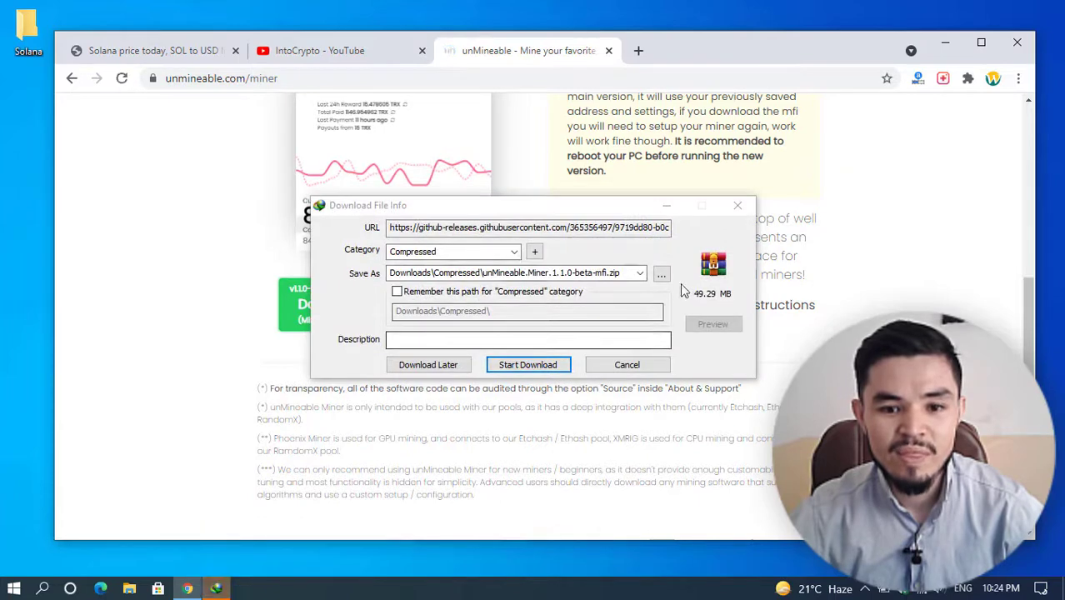
click(661, 274)
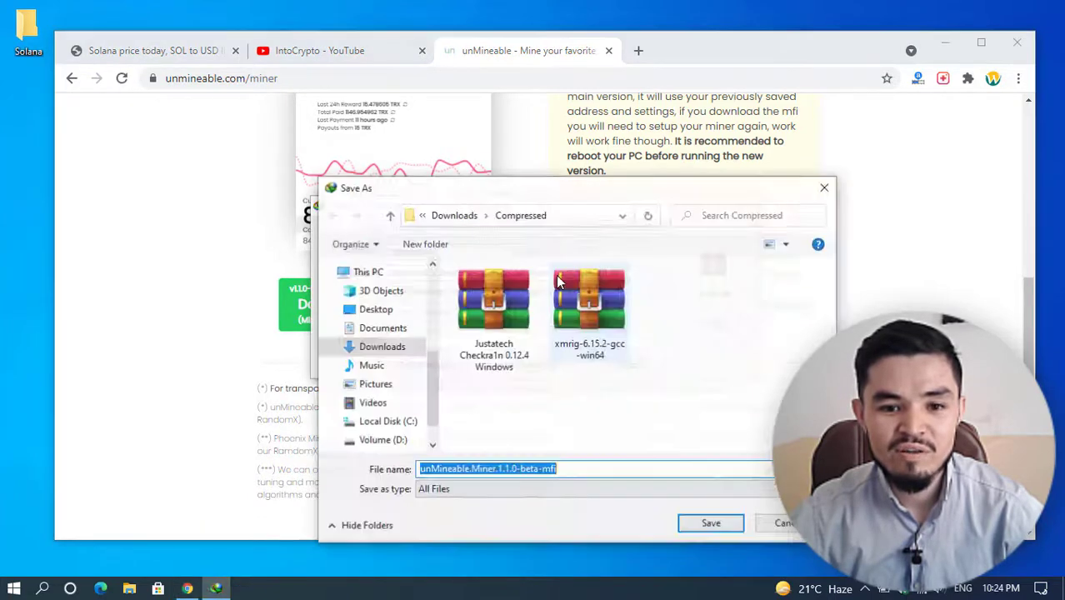
click(375, 309)
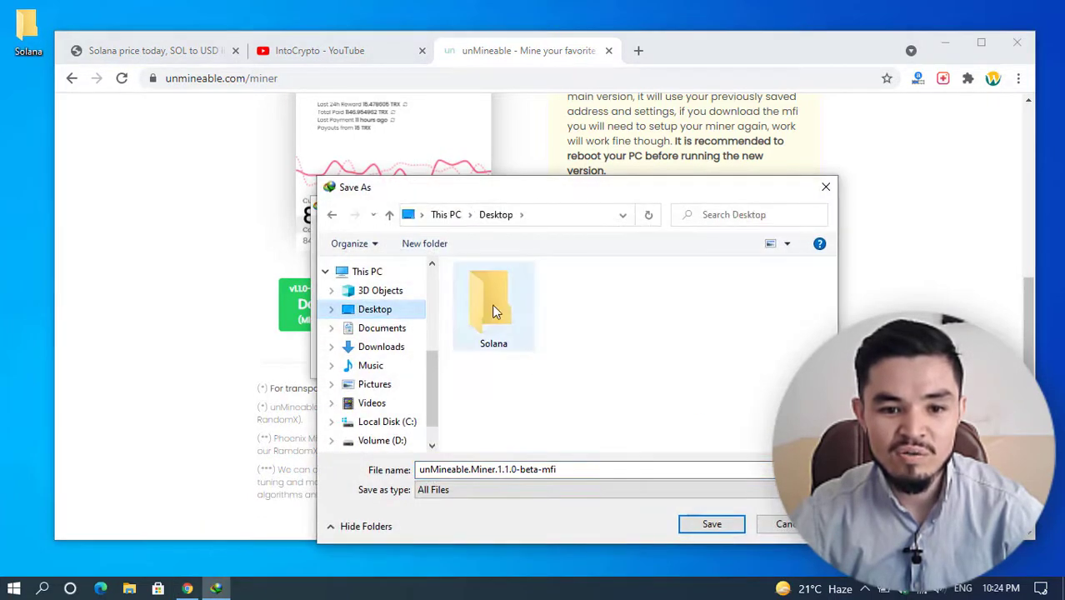
double_click(494, 300)
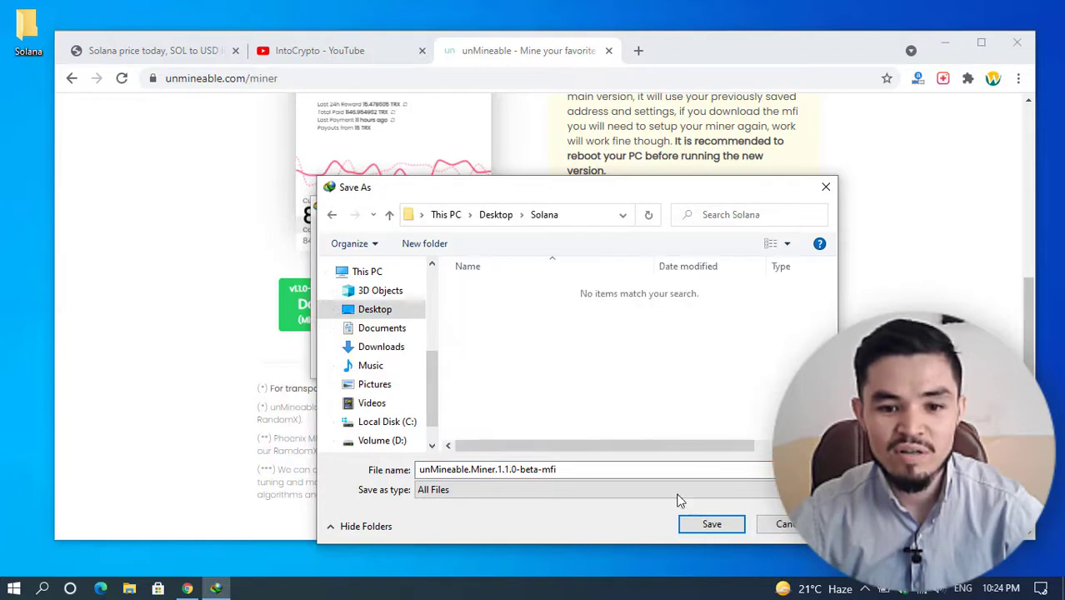
click(712, 524)
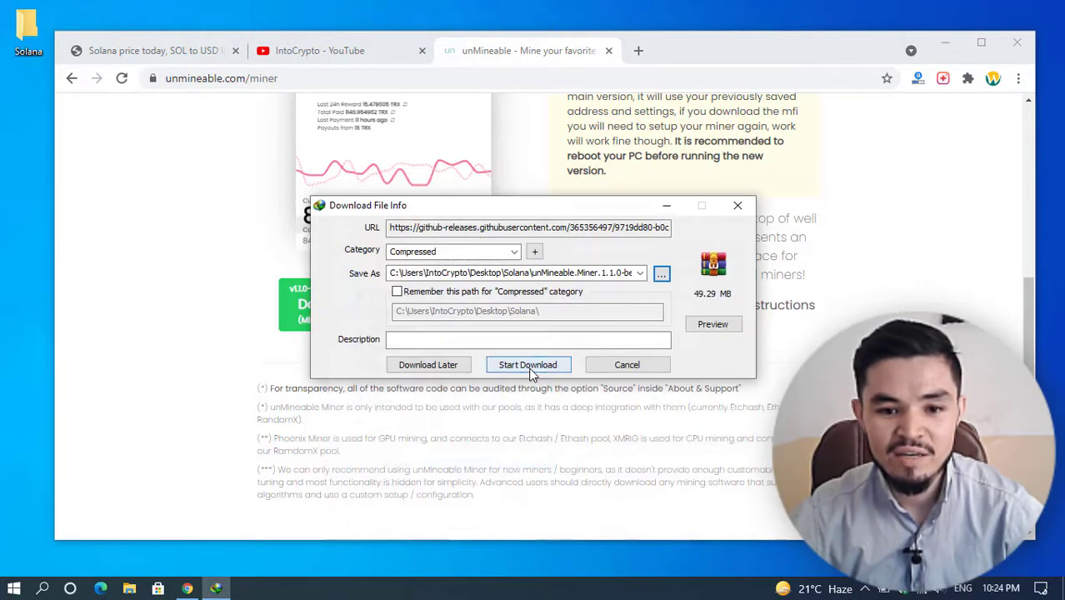
click(528, 365)
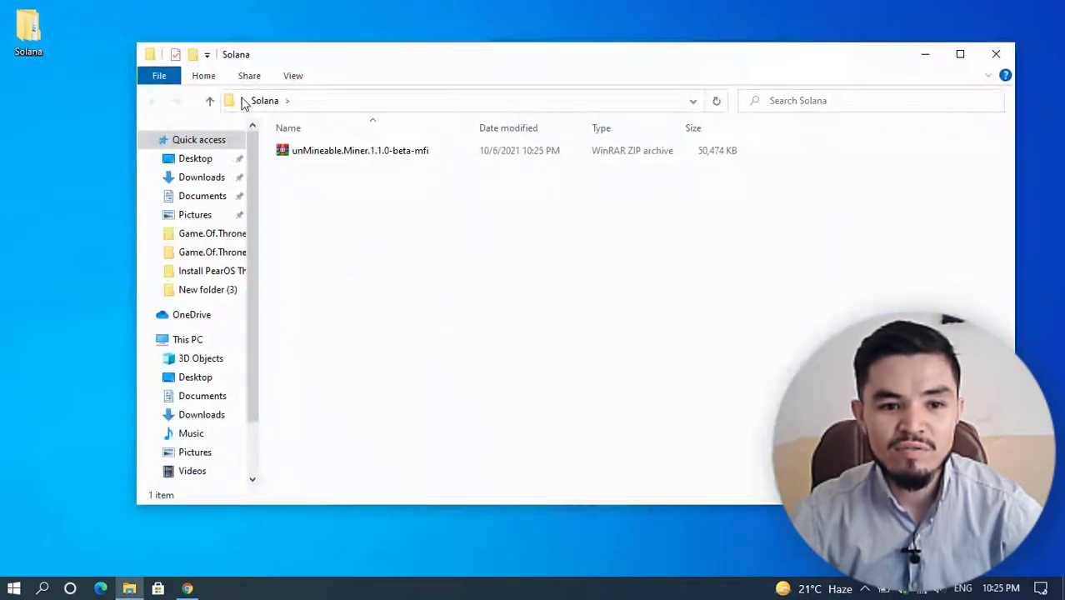
Extract the miner zip inside Solana and run the unMineable Miner application
click(360, 150)
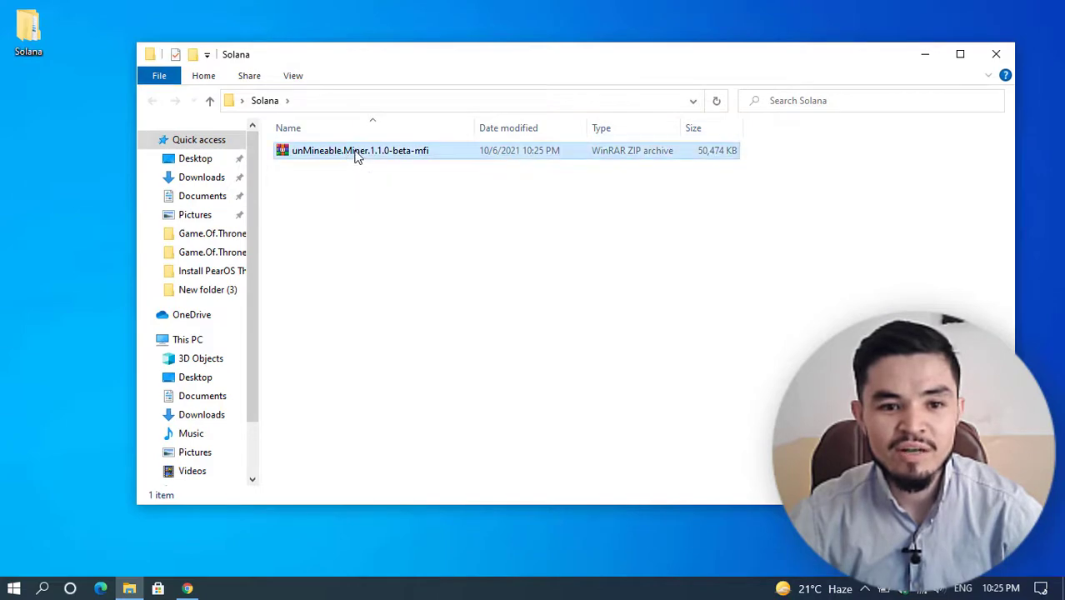
right_click(360, 150)
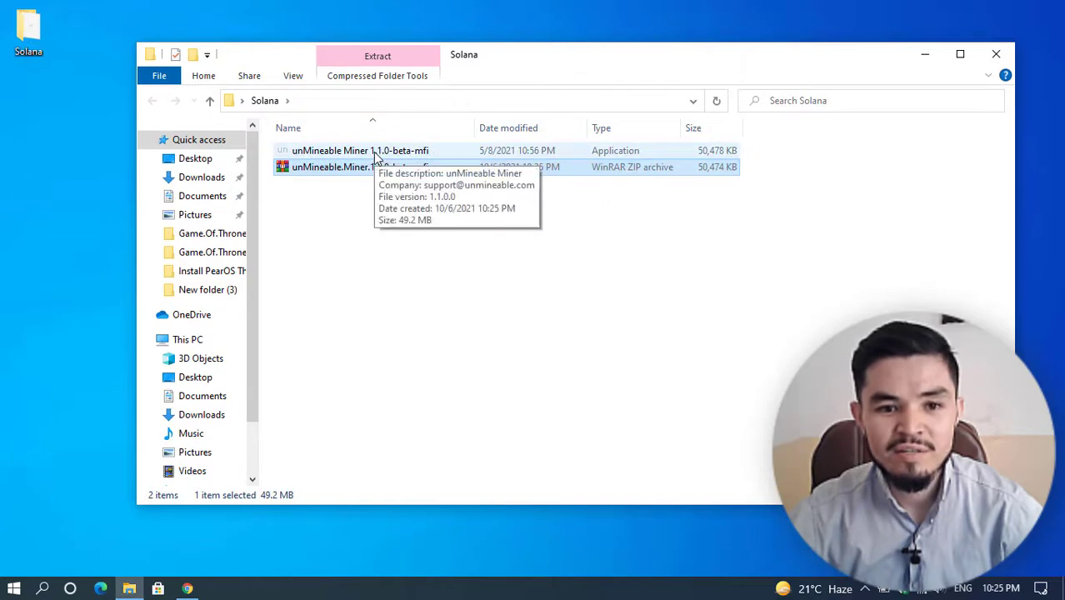
right_click(360, 150)
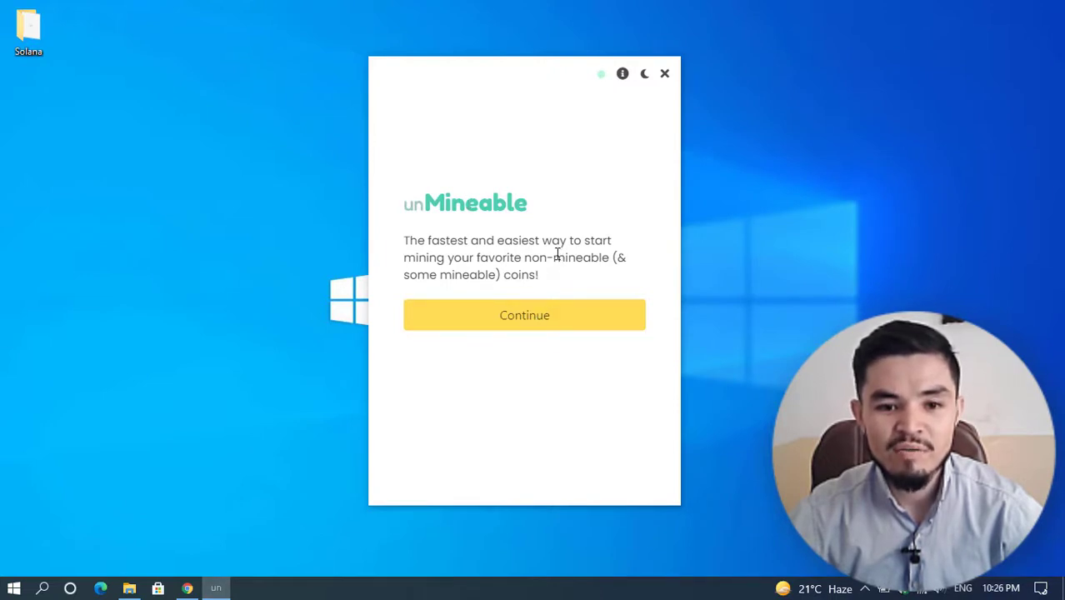
mouse_move(553, 280)
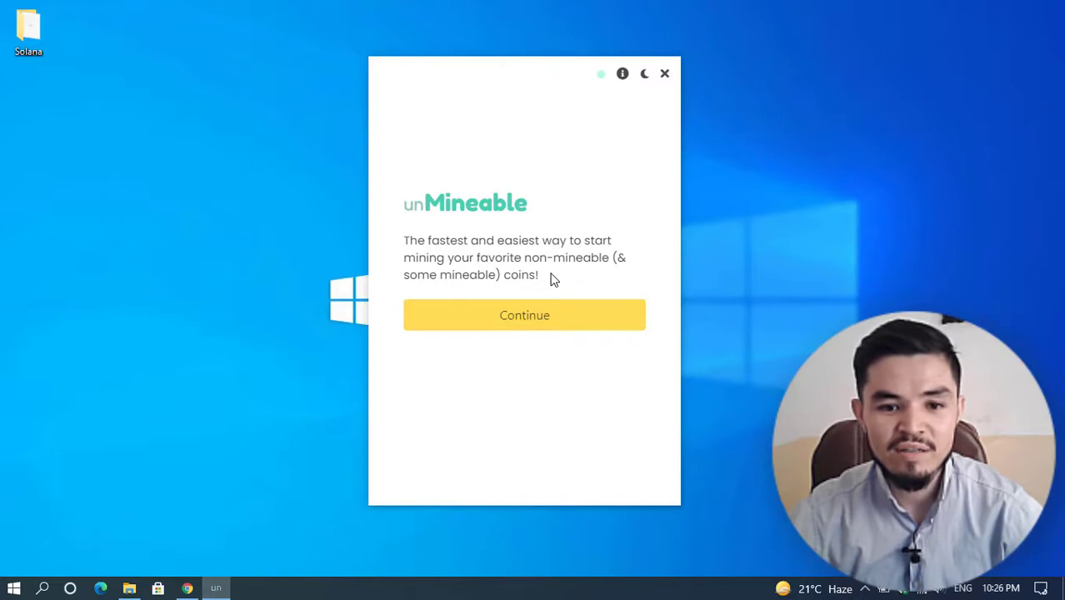
mouse_move(524, 315)
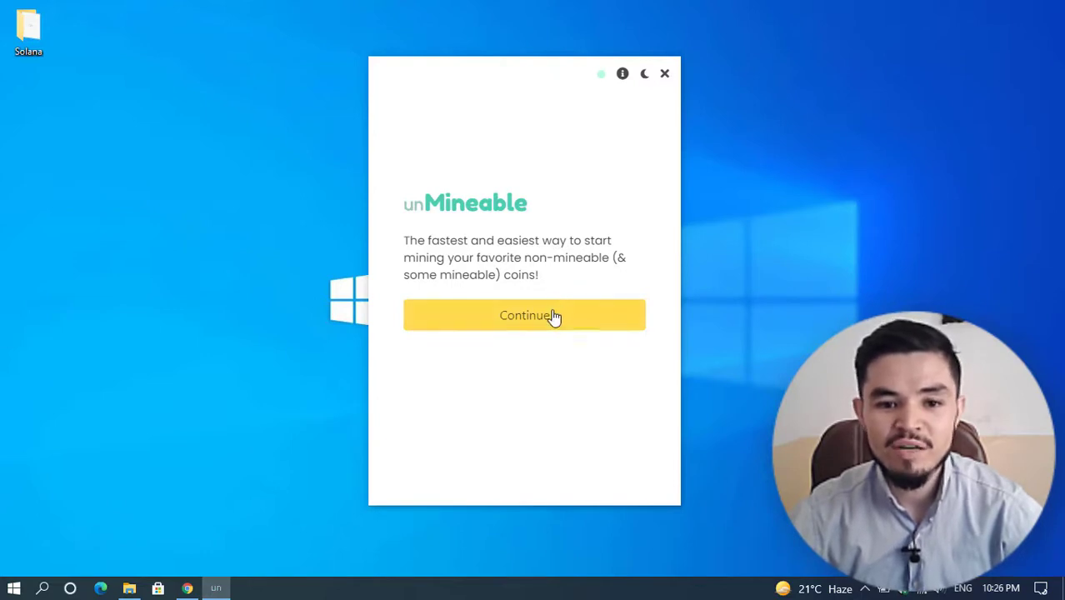
Continue past the welcome page with CPU kept as the mining hardware
click(524, 315)
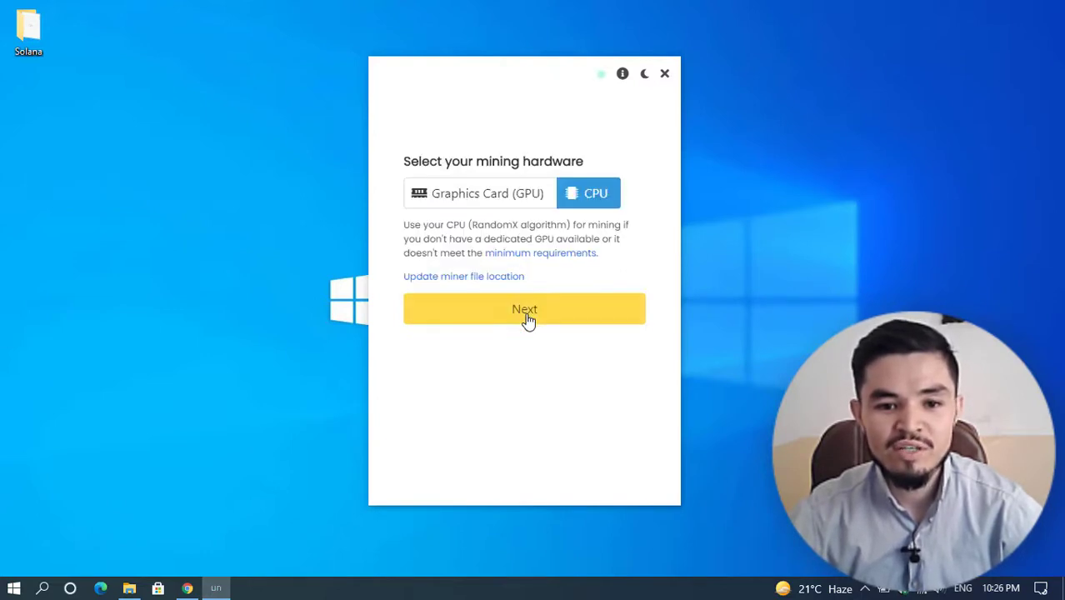
mouse_move(466, 164)
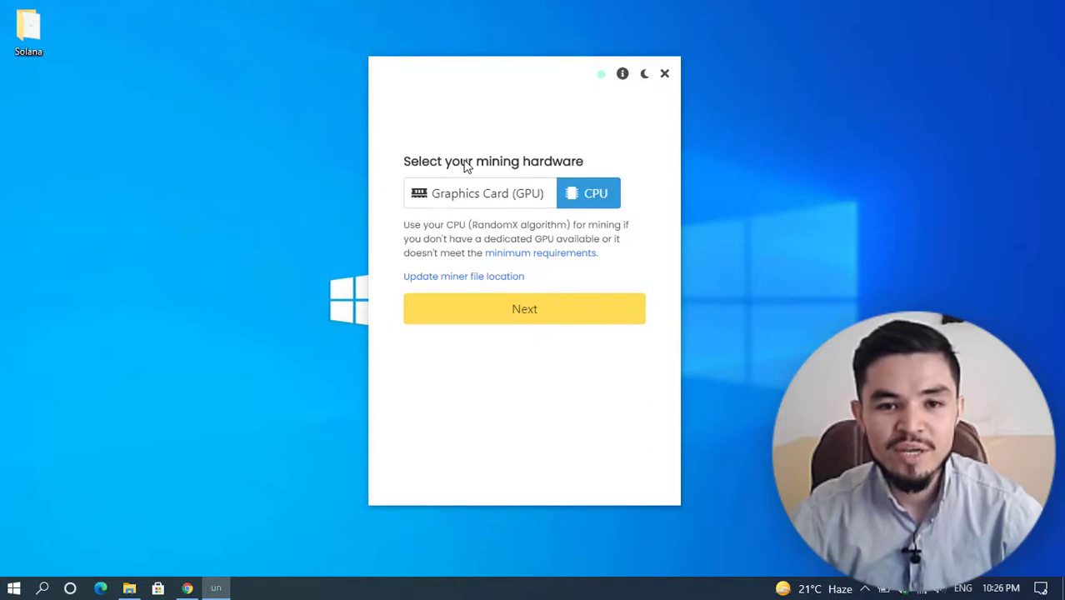
mouse_move(487, 163)
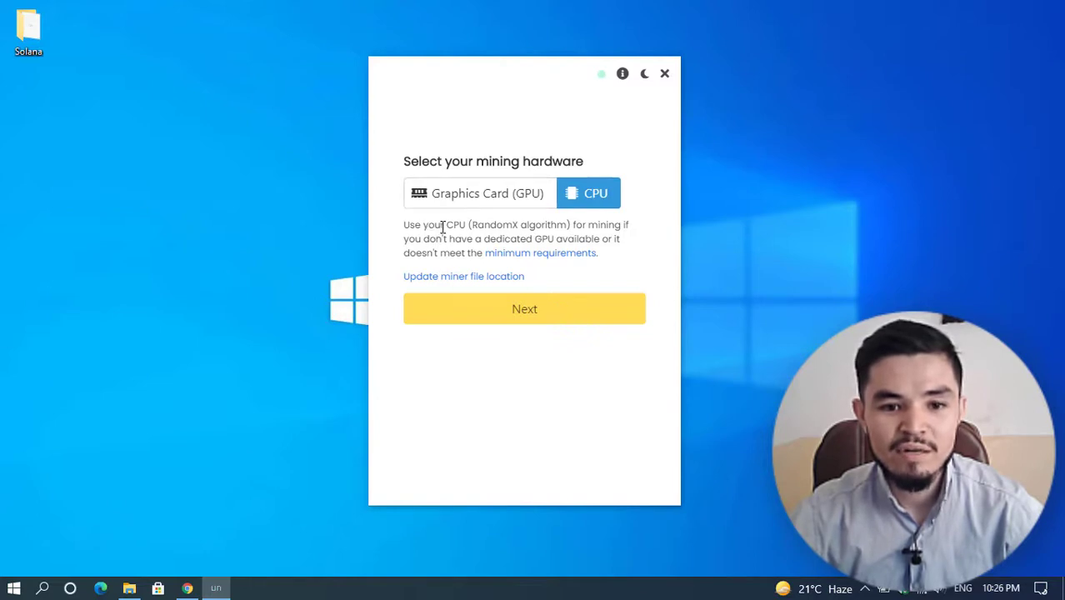
mouse_move(484, 171)
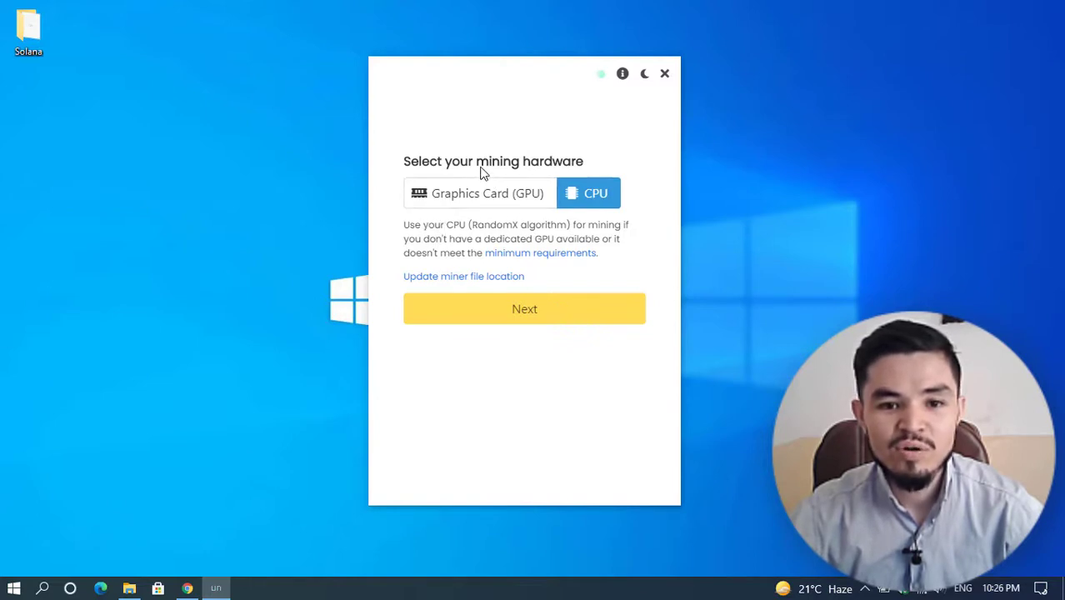
mouse_move(525, 208)
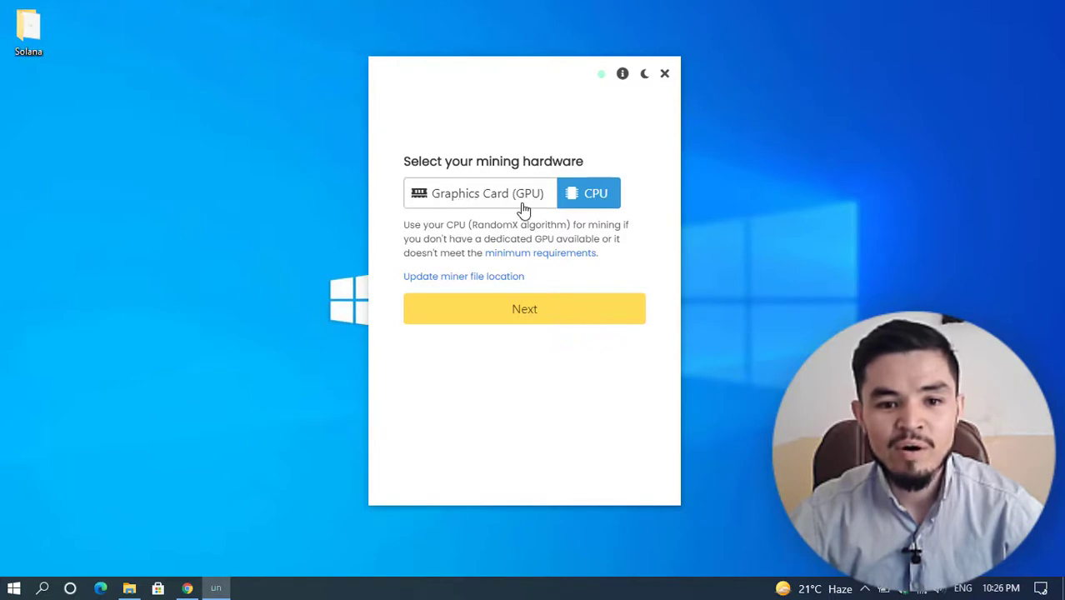
mouse_move(529, 174)
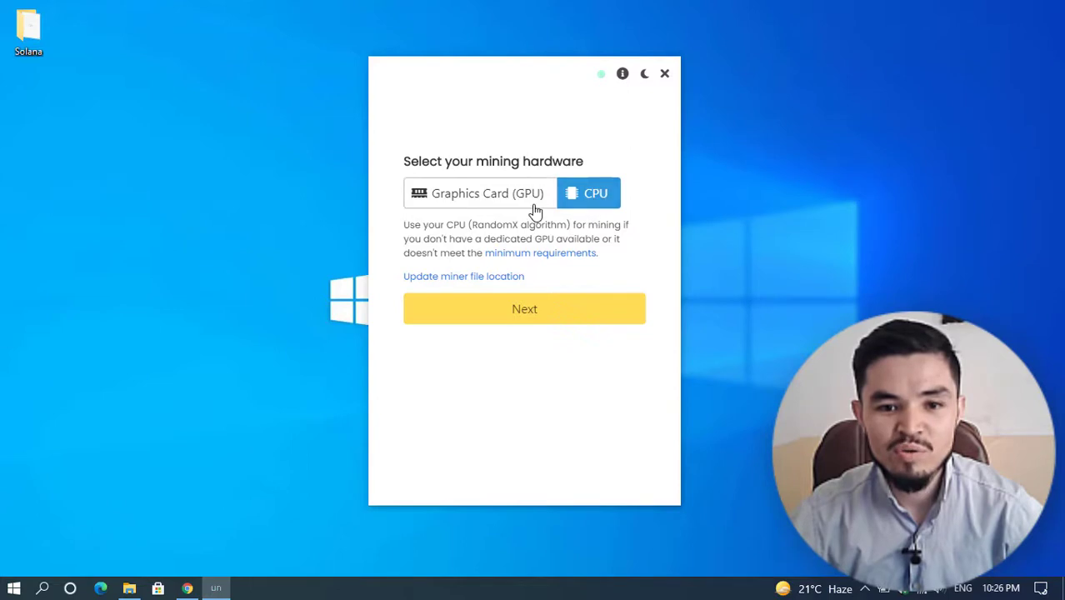
click(524, 309)
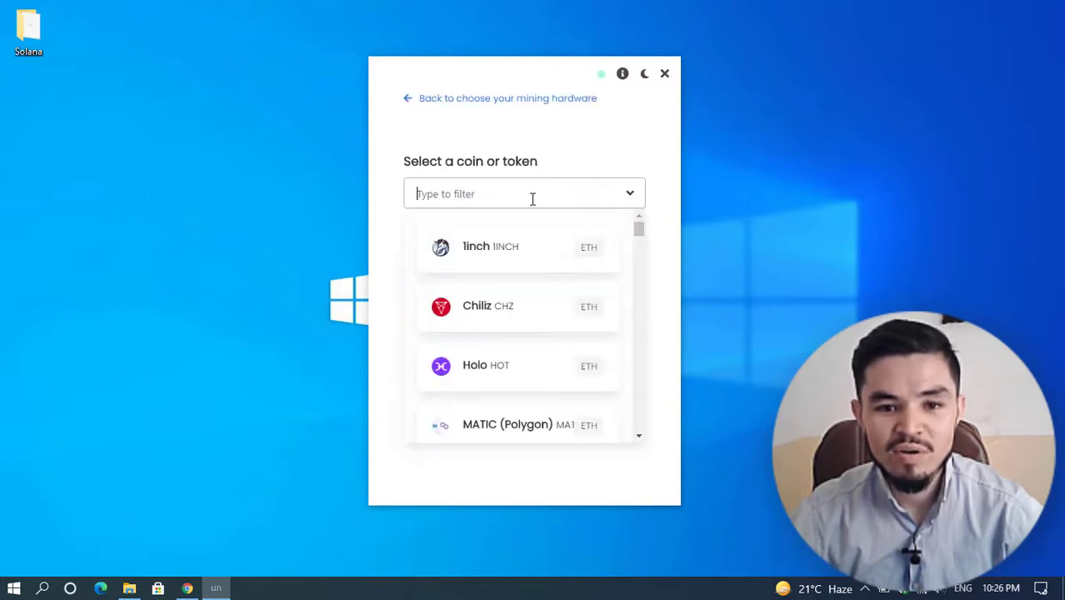
mouse_move(471, 170)
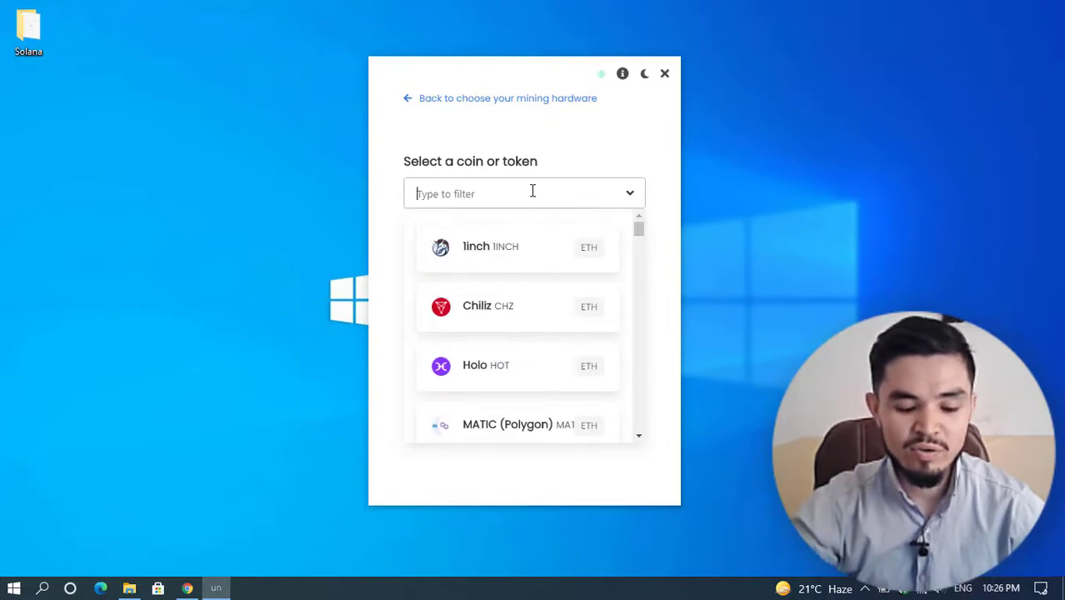
Filter coins by 'sol', select Solana (SOL), and focus the wallet address box
text(sol)
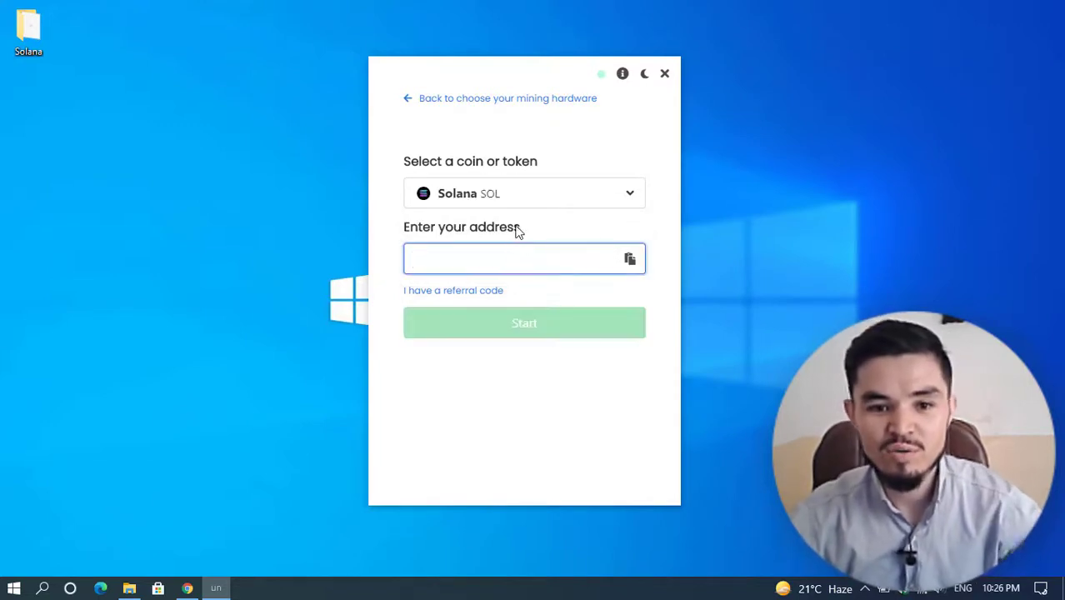
mouse_move(450, 358)
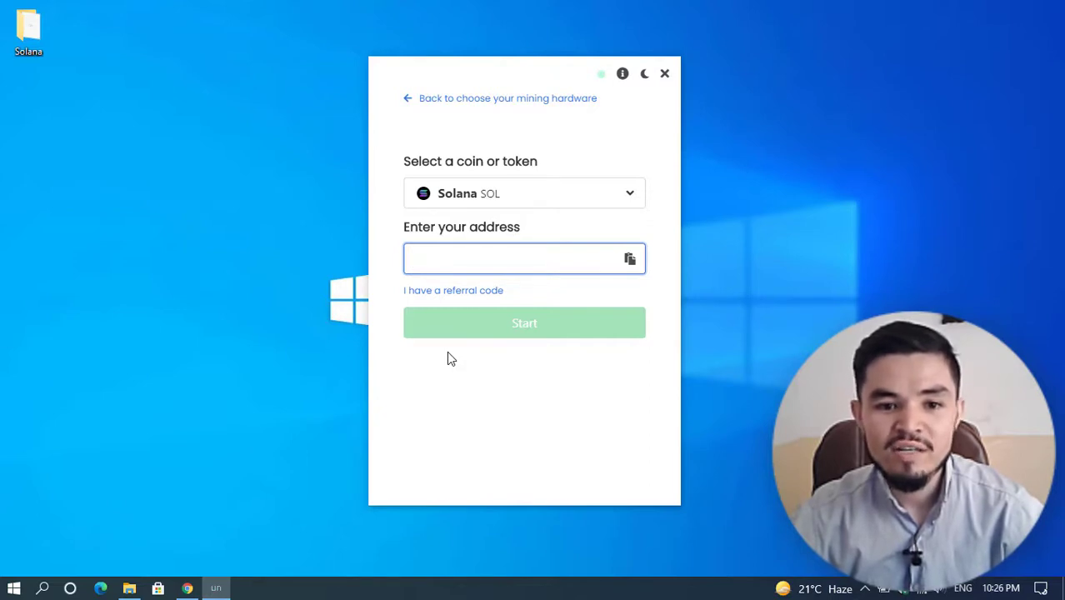
click(524, 259)
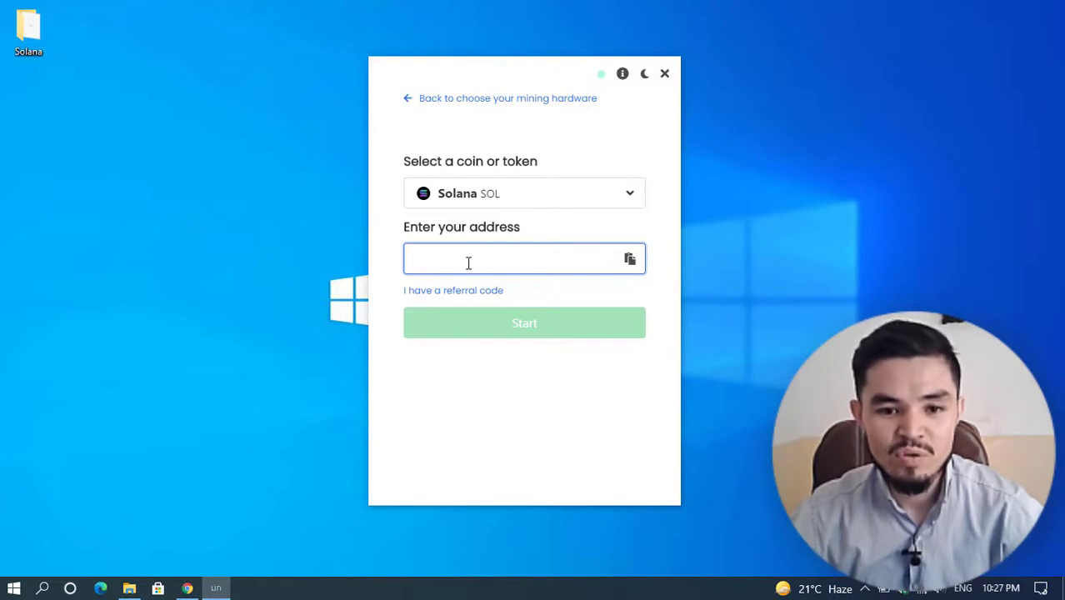
mouse_move(440, 360)
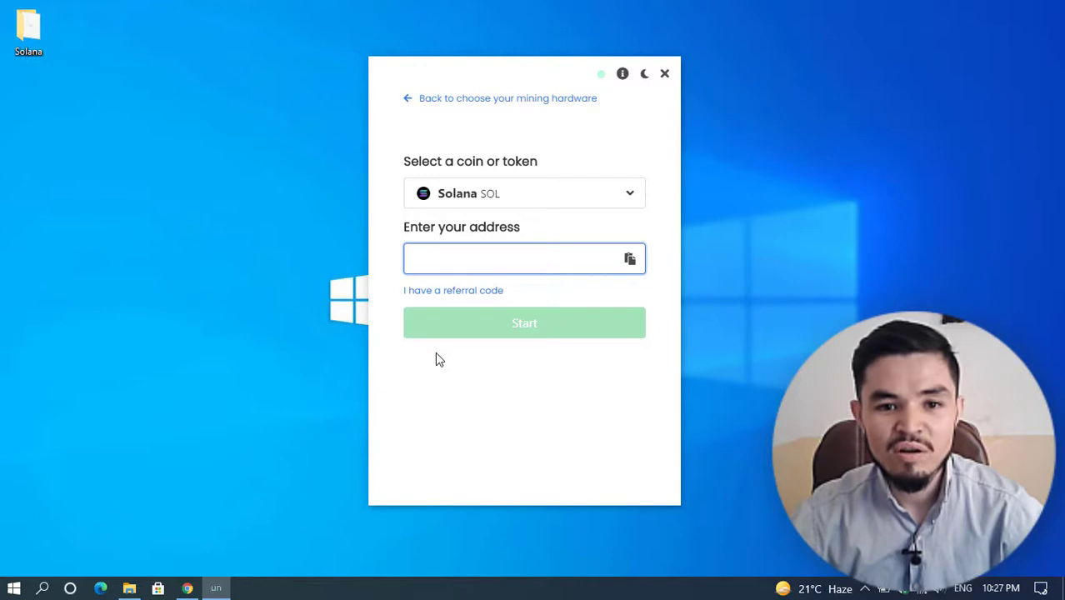
mouse_move(463, 359)
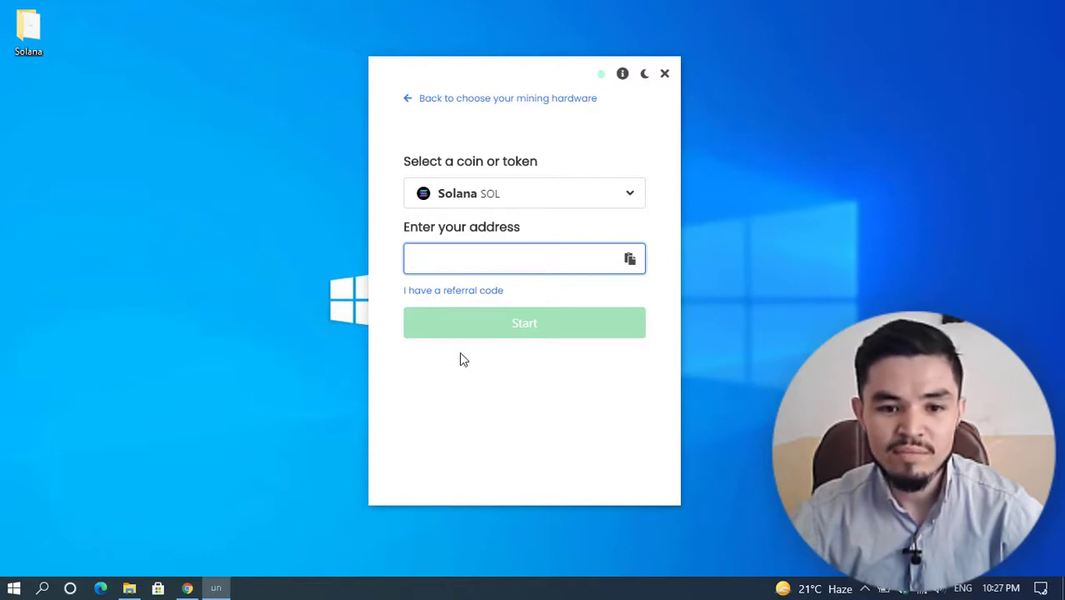
click(524, 258)
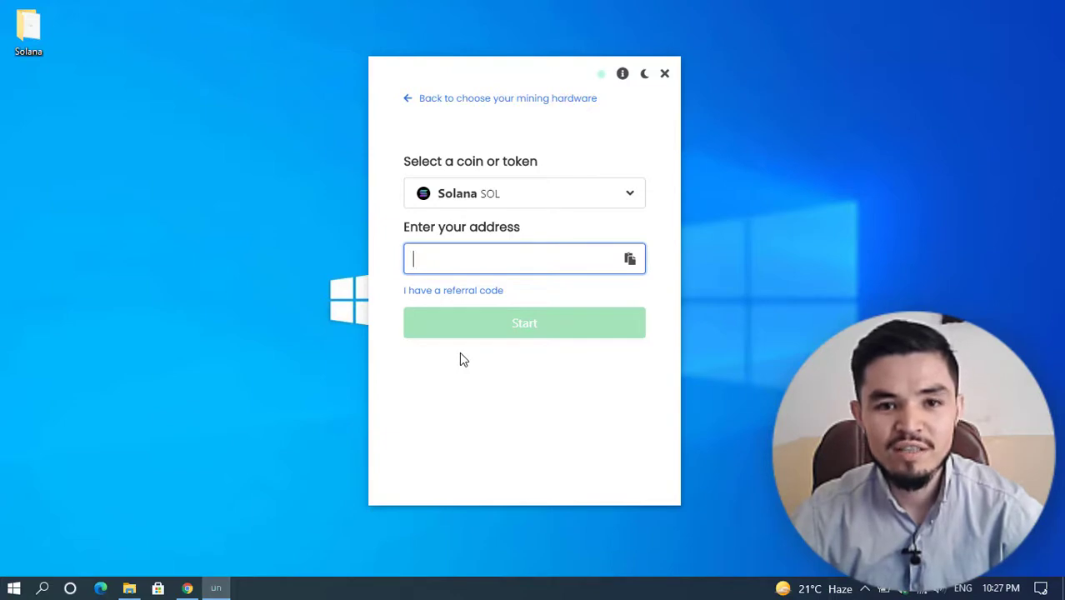
mouse_move(9, 573)
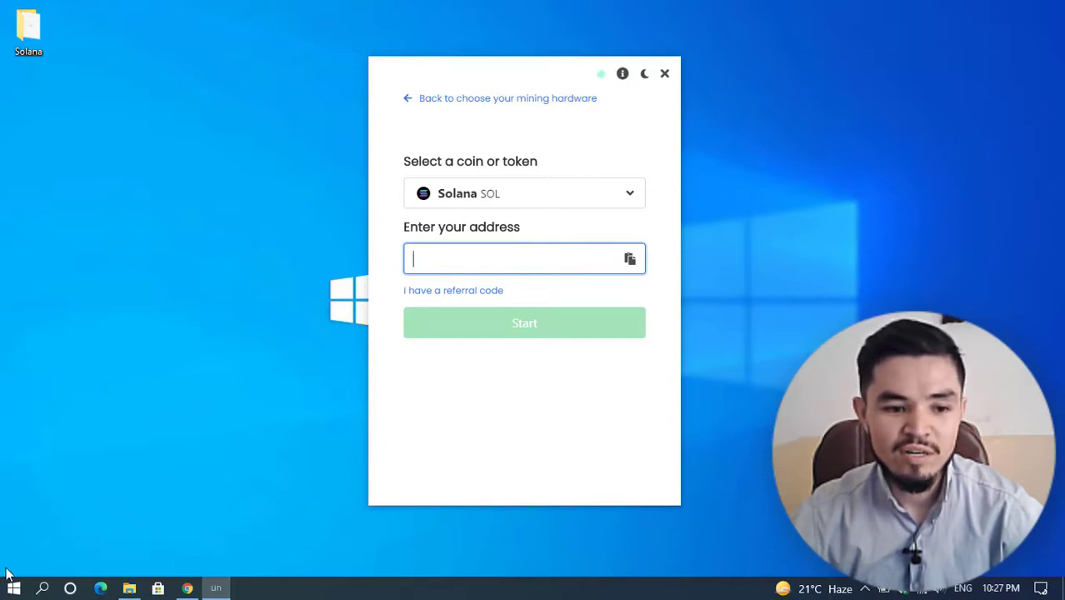
Launch NoxPlayer from the taskbar to reach its Android home screen
click(13, 589)
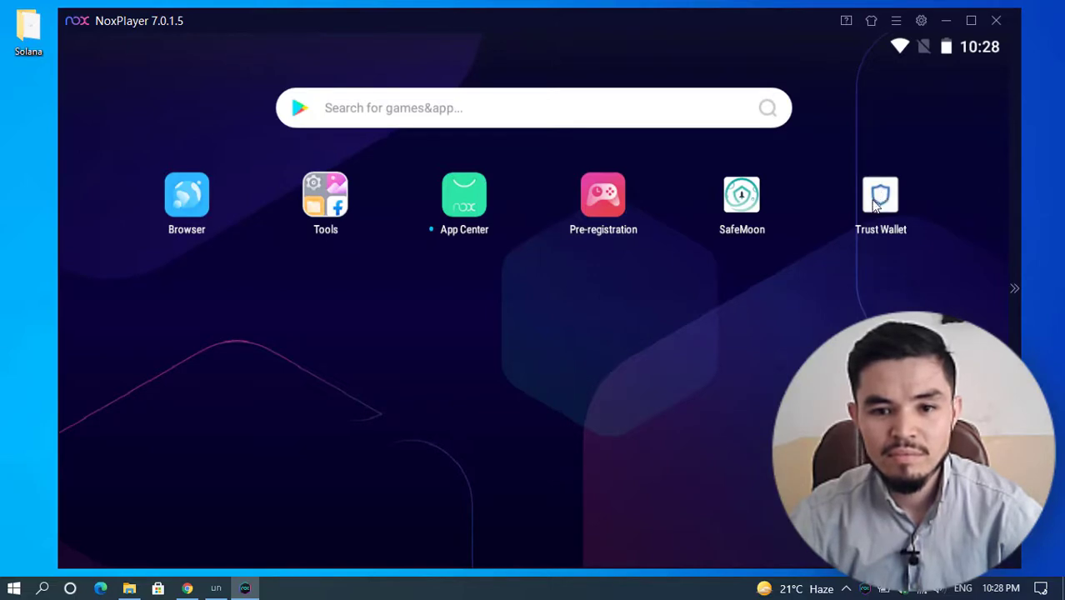
In Trust Wallet, search the token list for 'sola' and select Solana (SOL)
click(880, 195)
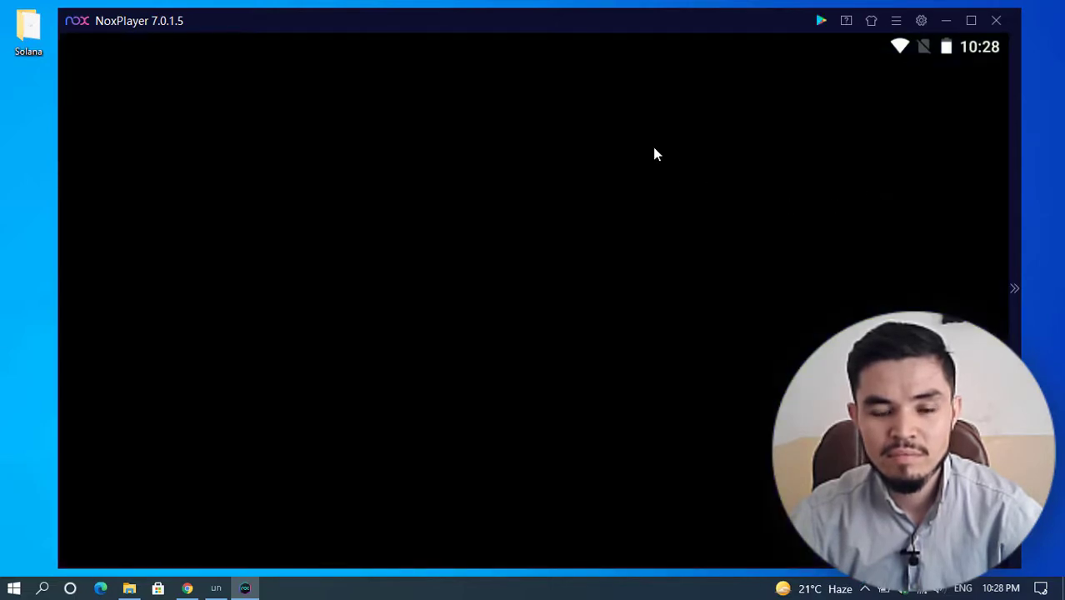
mouse_move(523, 48)
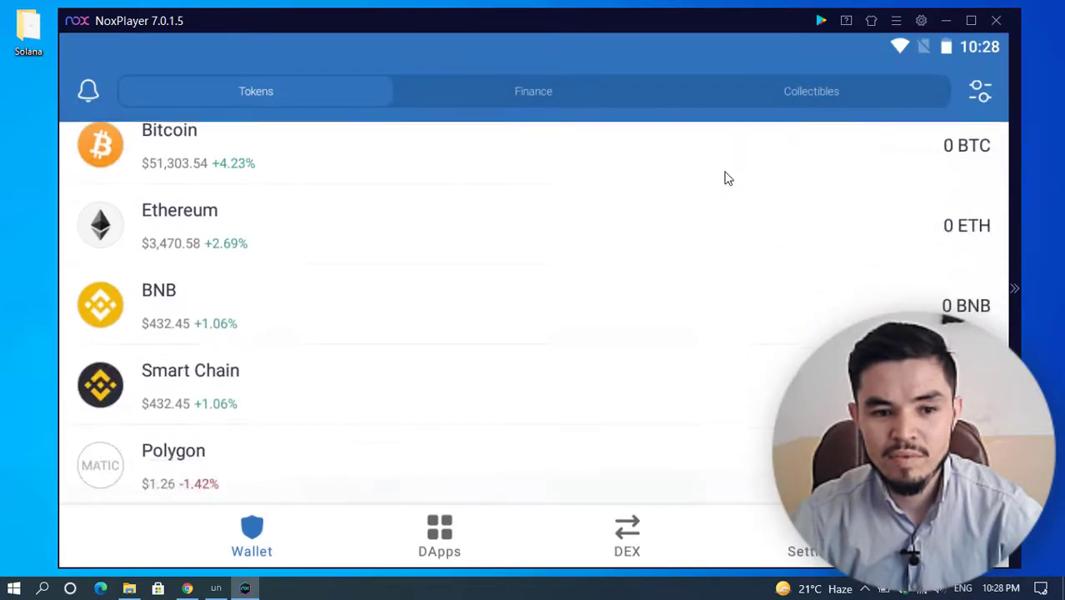
scroll(up, 3)
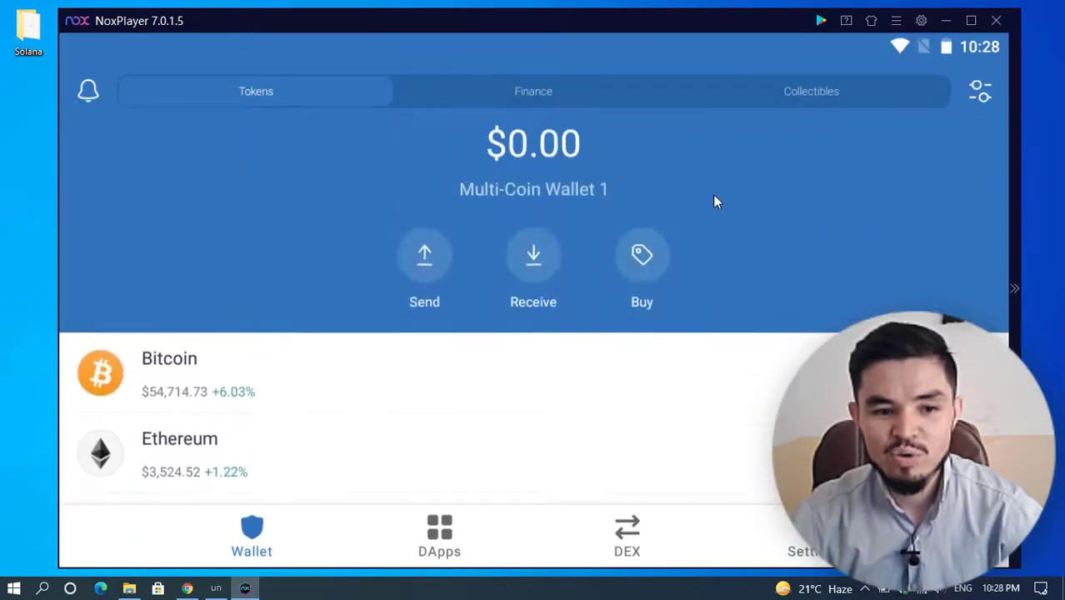
click(981, 91)
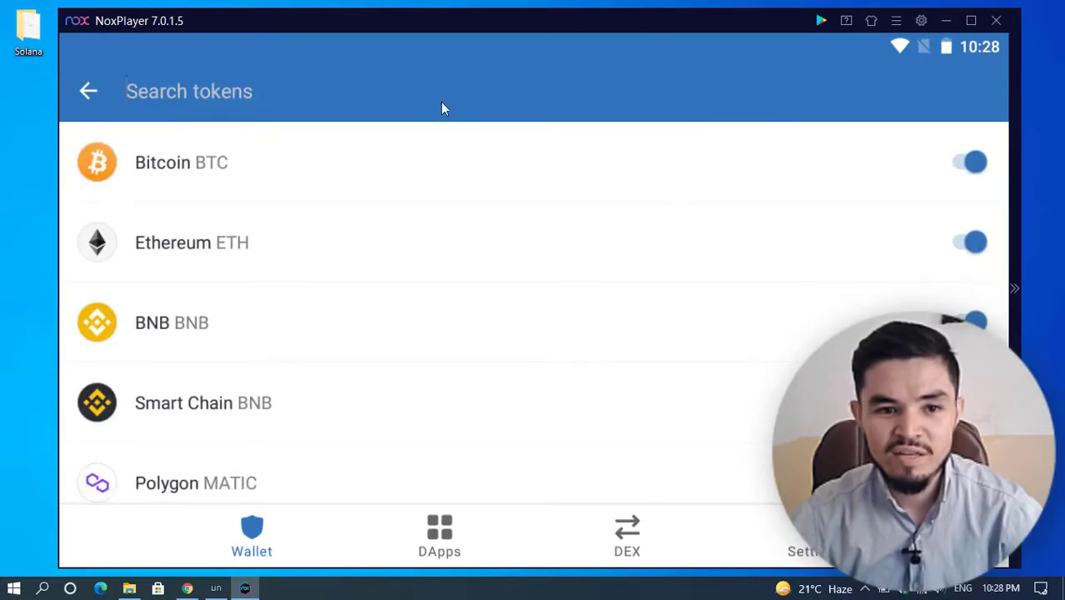
text(solana)
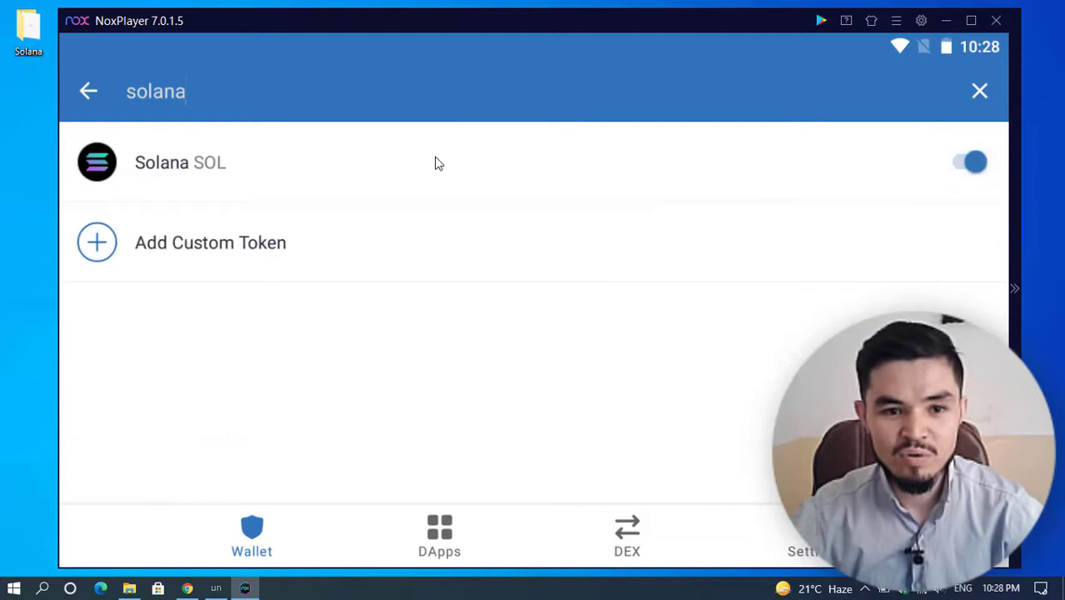
click(180, 162)
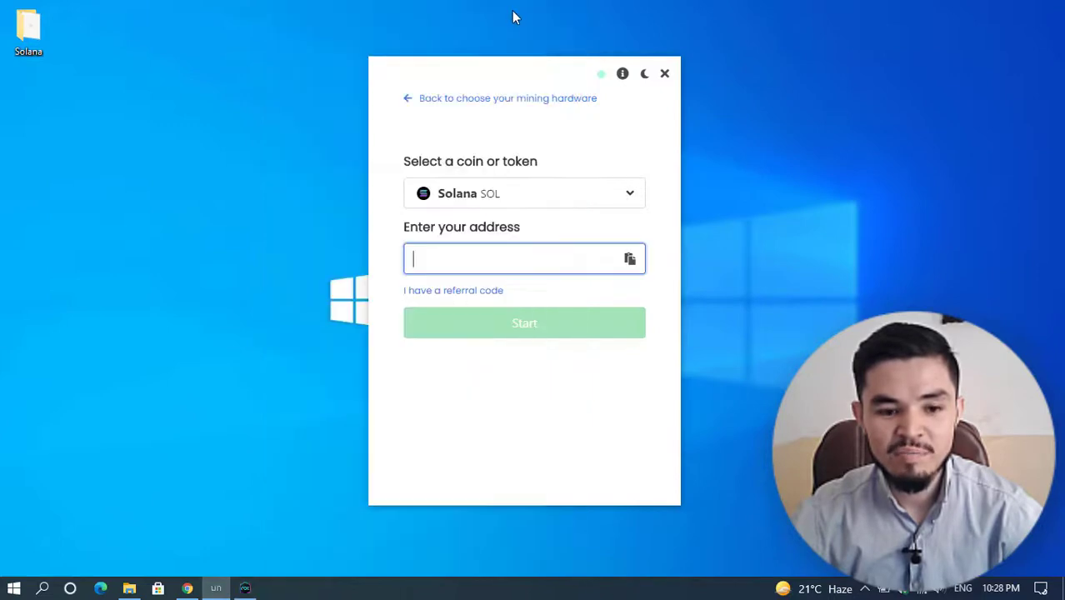
text(76ryngM7g6zJRcNFbBbpRHz9hxUso)
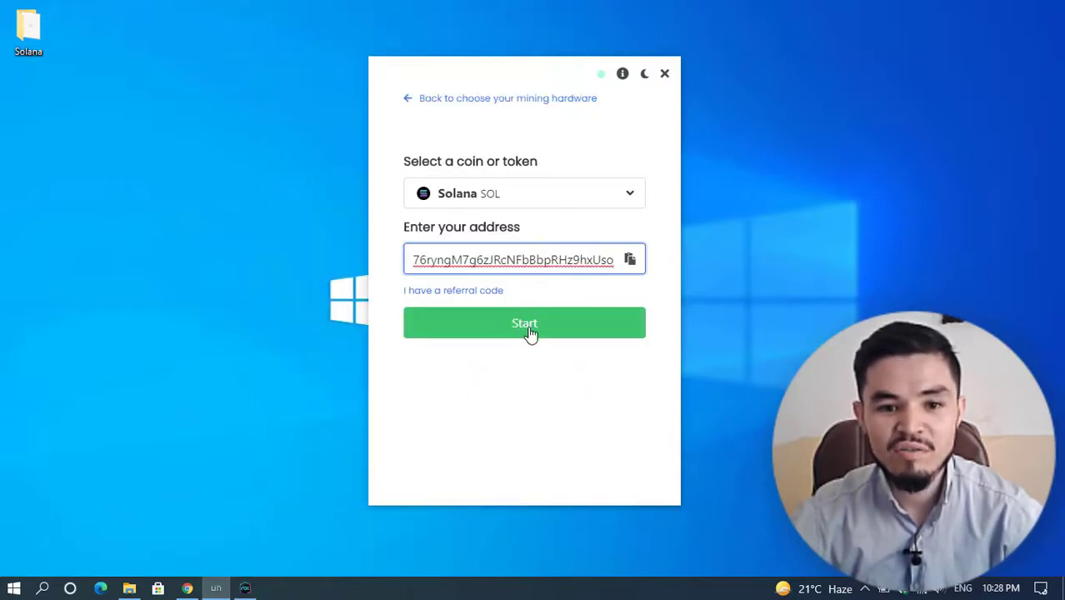
click(454, 290)
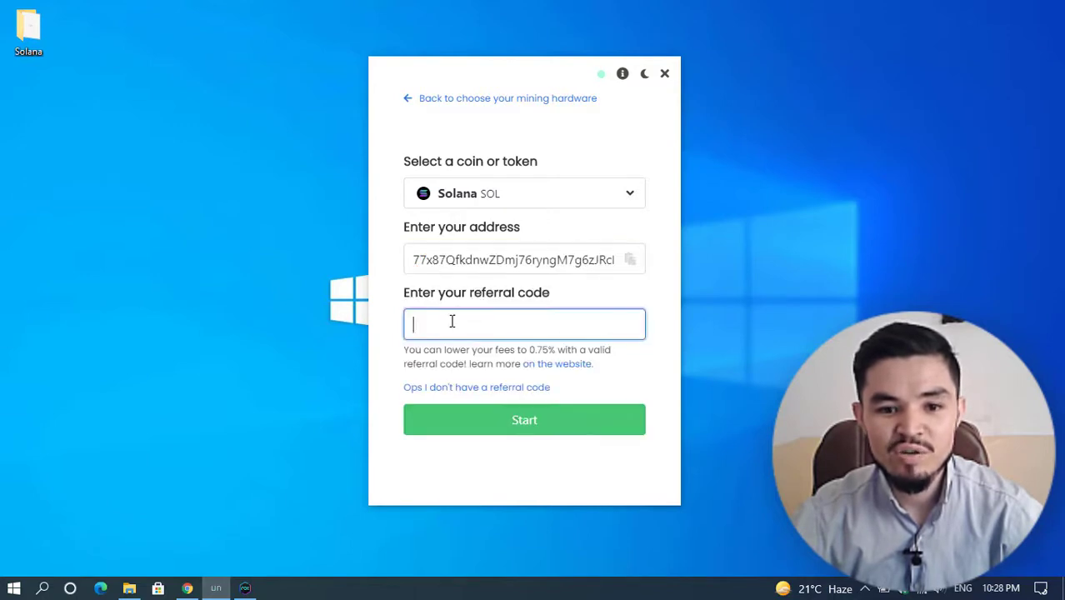
mouse_move(483, 307)
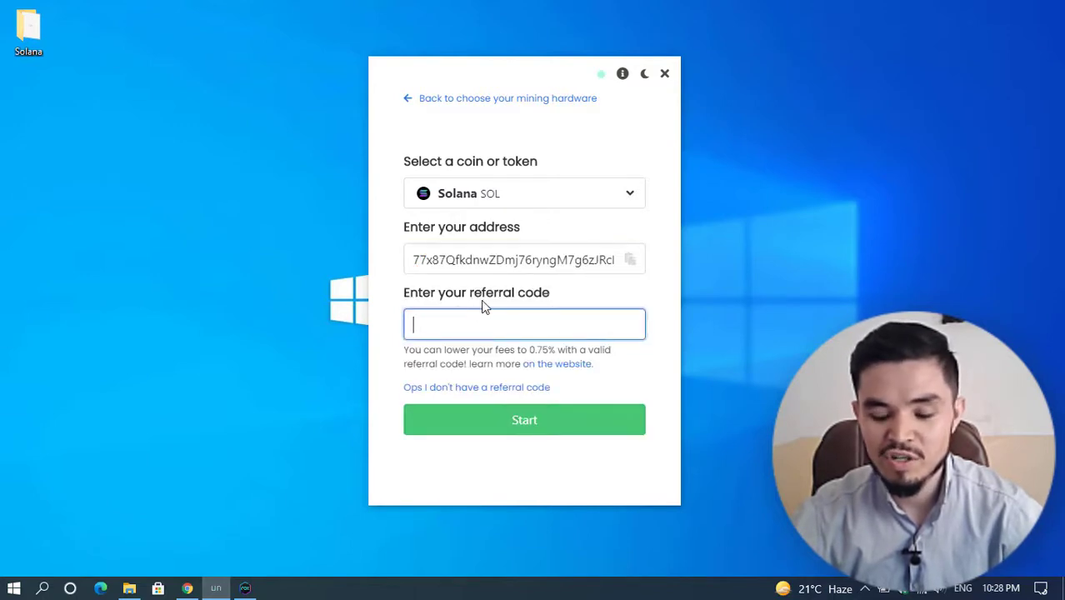
text(123)
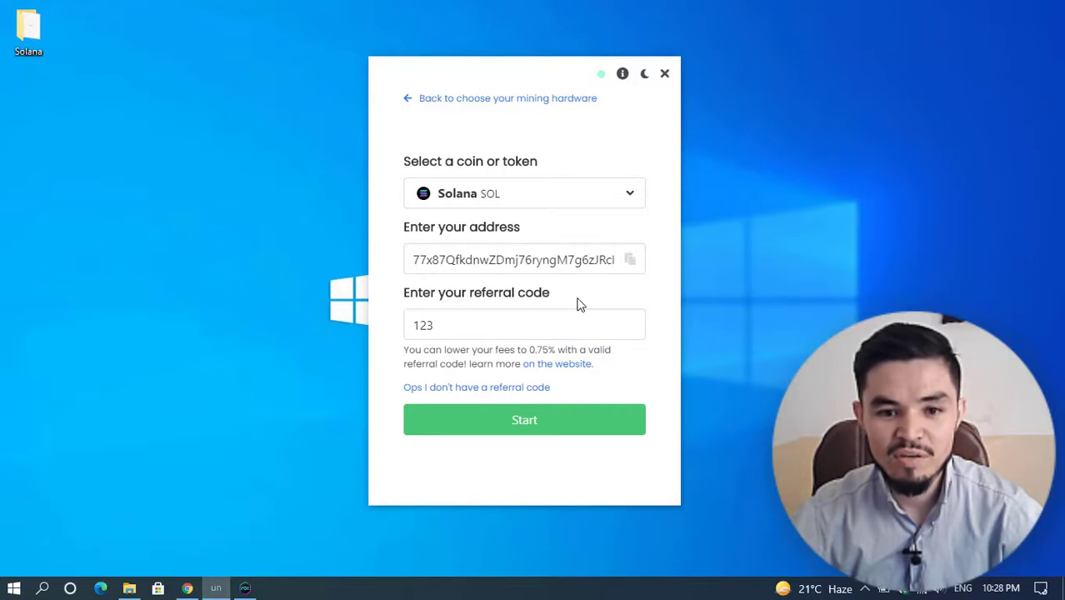
click(482, 324)
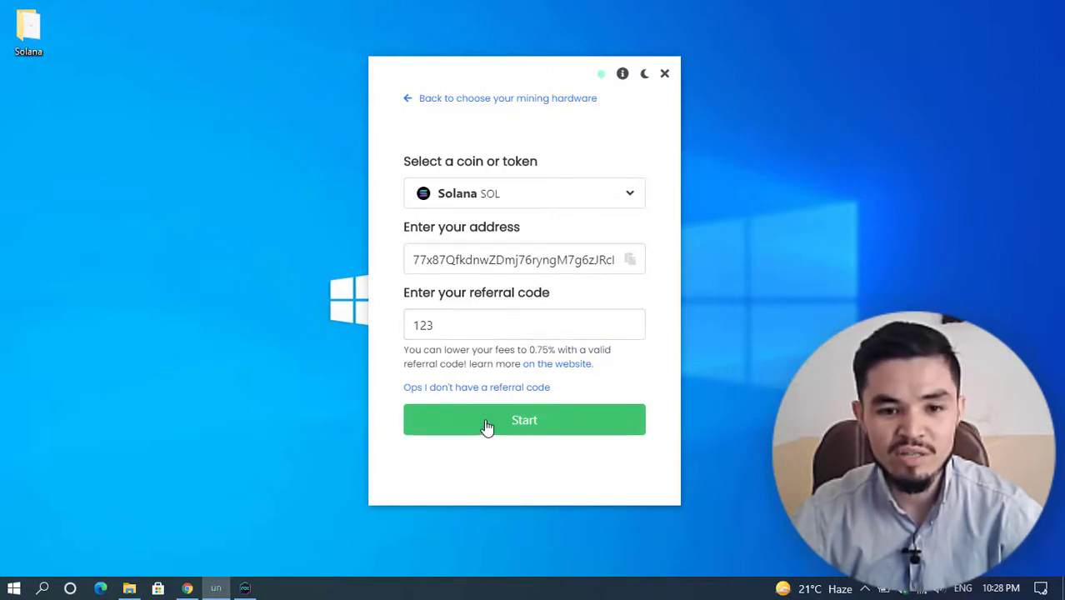
click(525, 420)
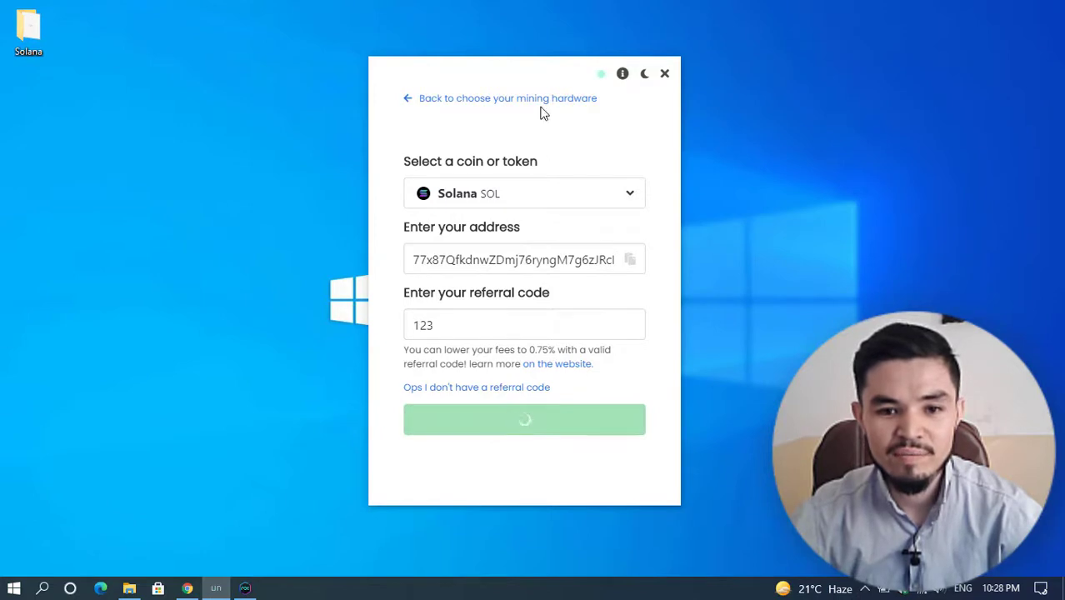
mouse_move(558, 81)
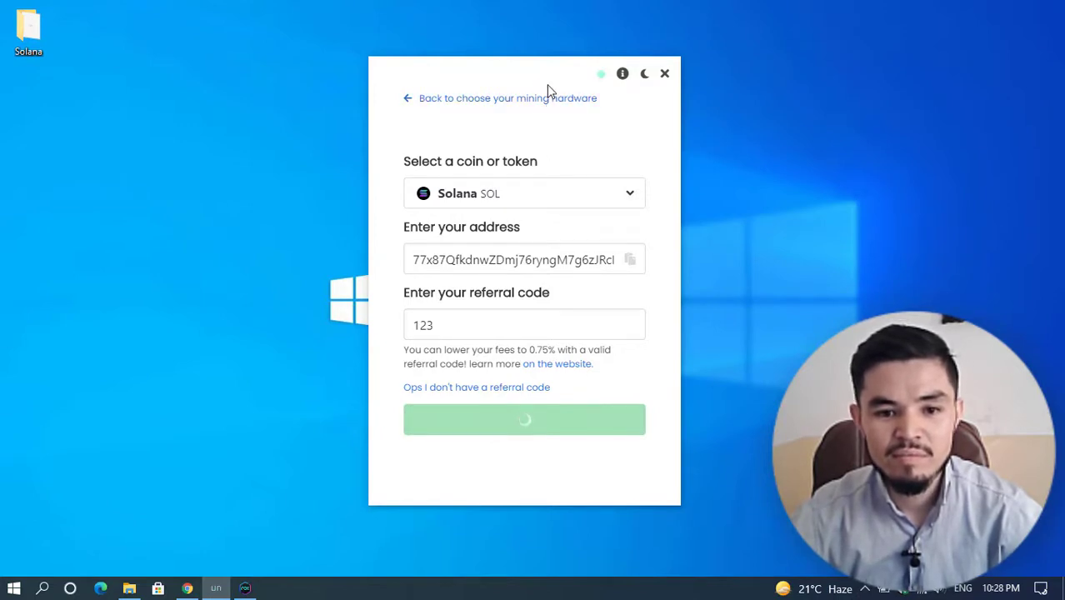
click(524, 420)
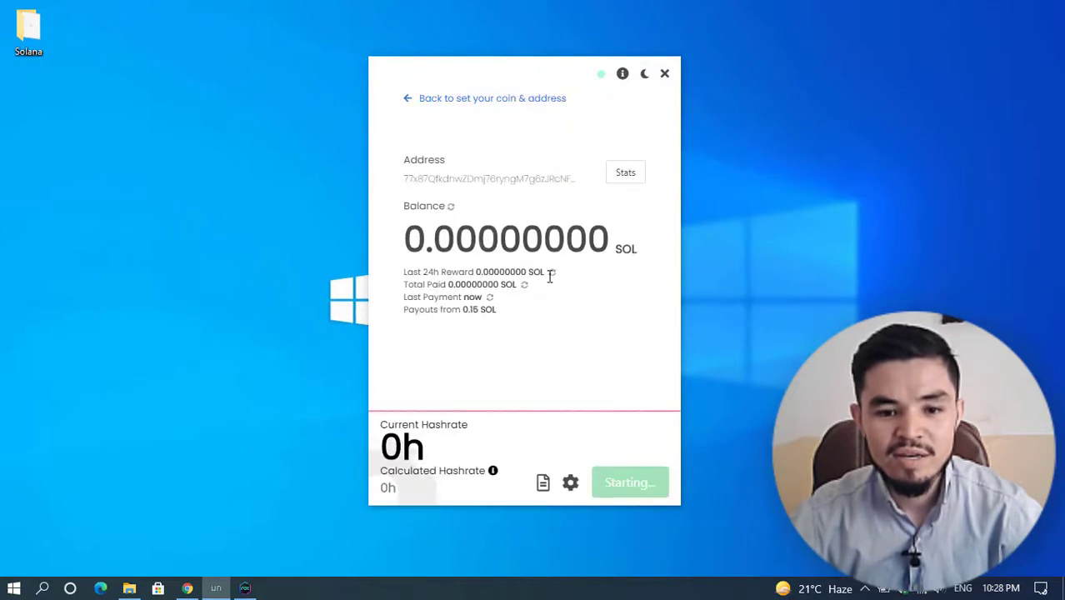
Review the mining settings, leaving intensity at Low, and close them unchanged
click(630, 482)
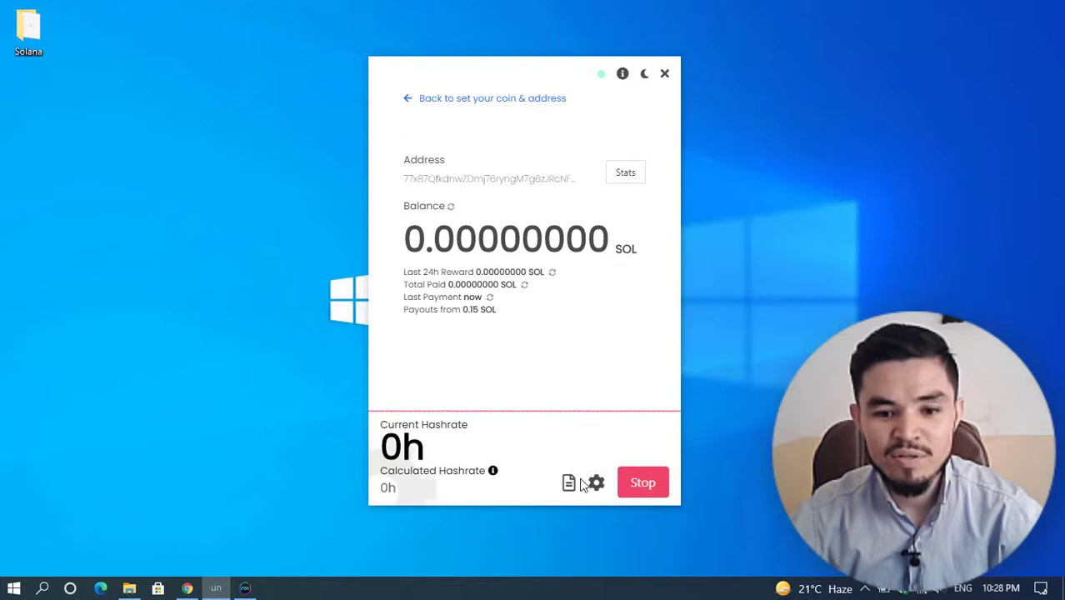
click(595, 482)
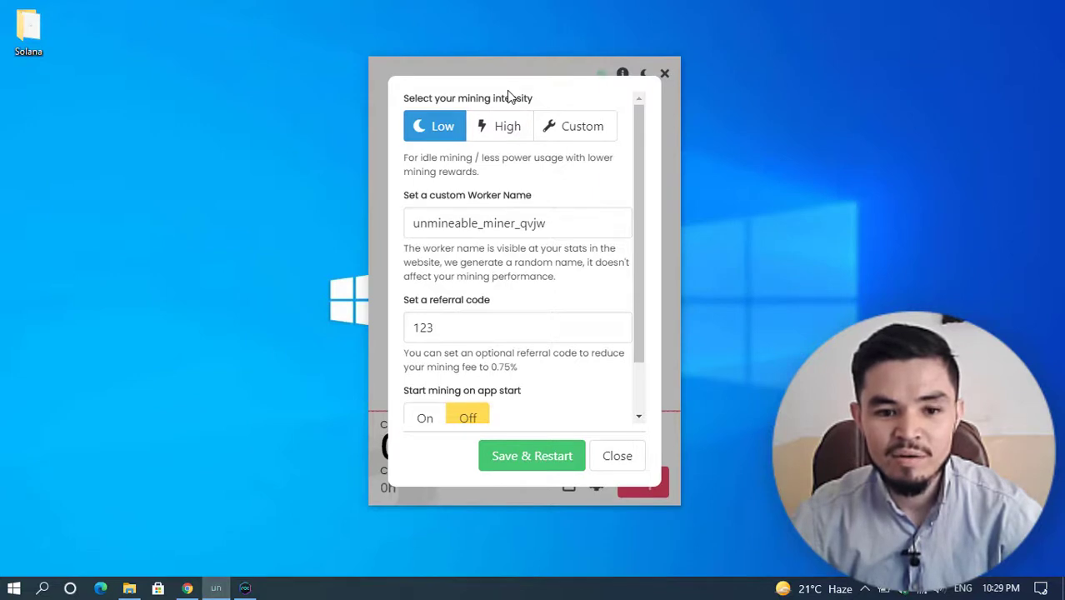
mouse_move(498, 126)
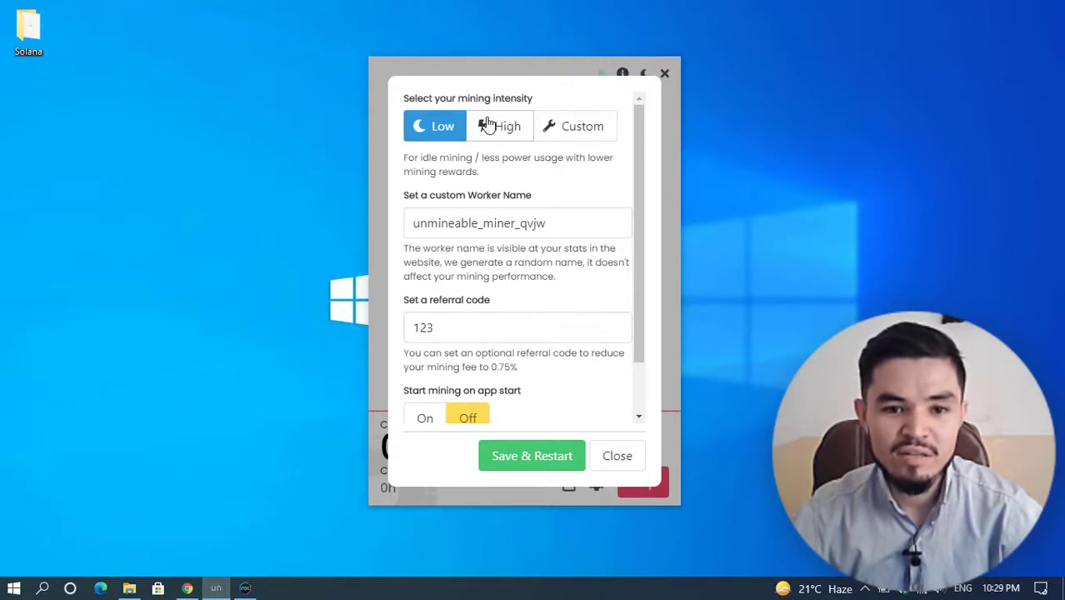
mouse_move(534, 131)
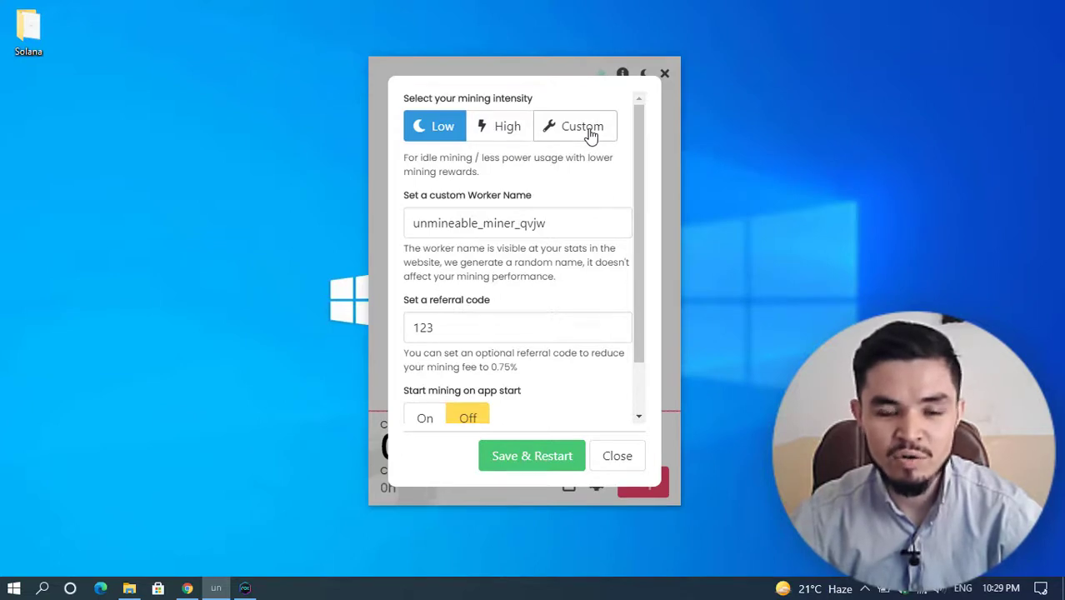
click(582, 126)
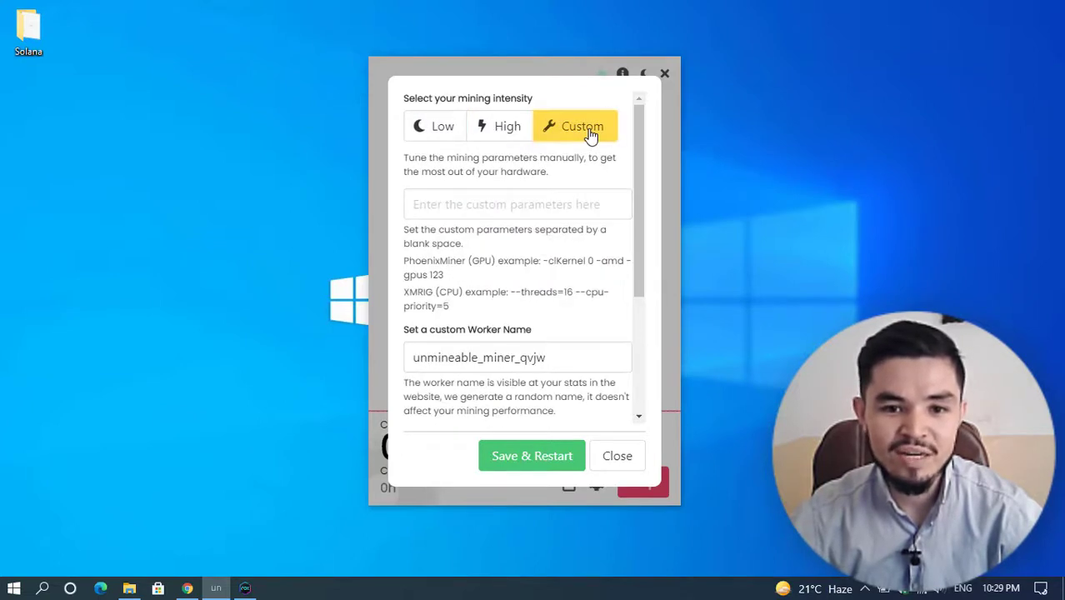
click(435, 126)
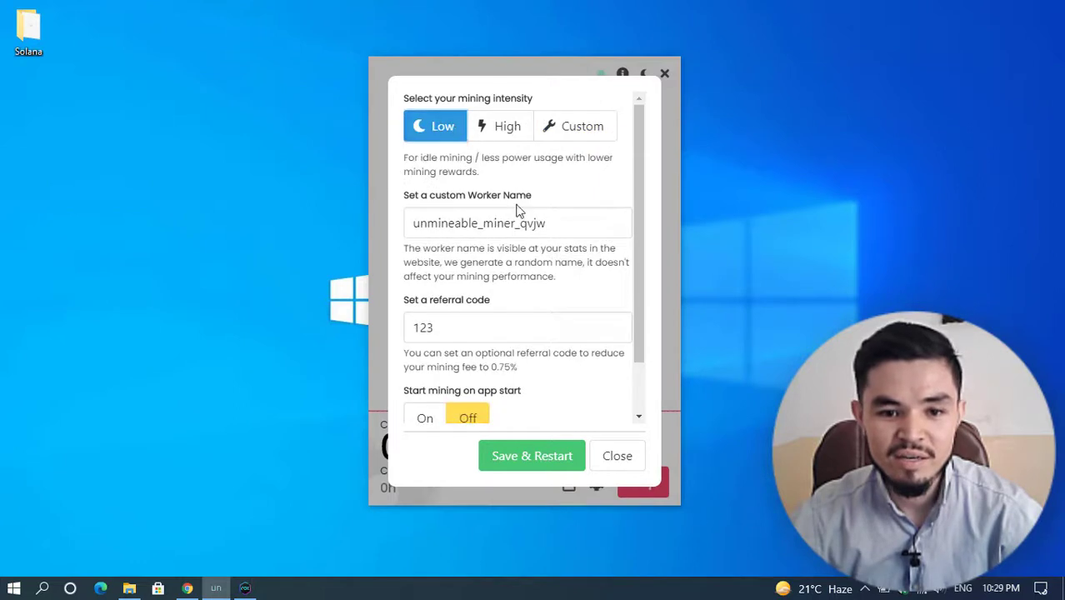
scroll(down, 3)
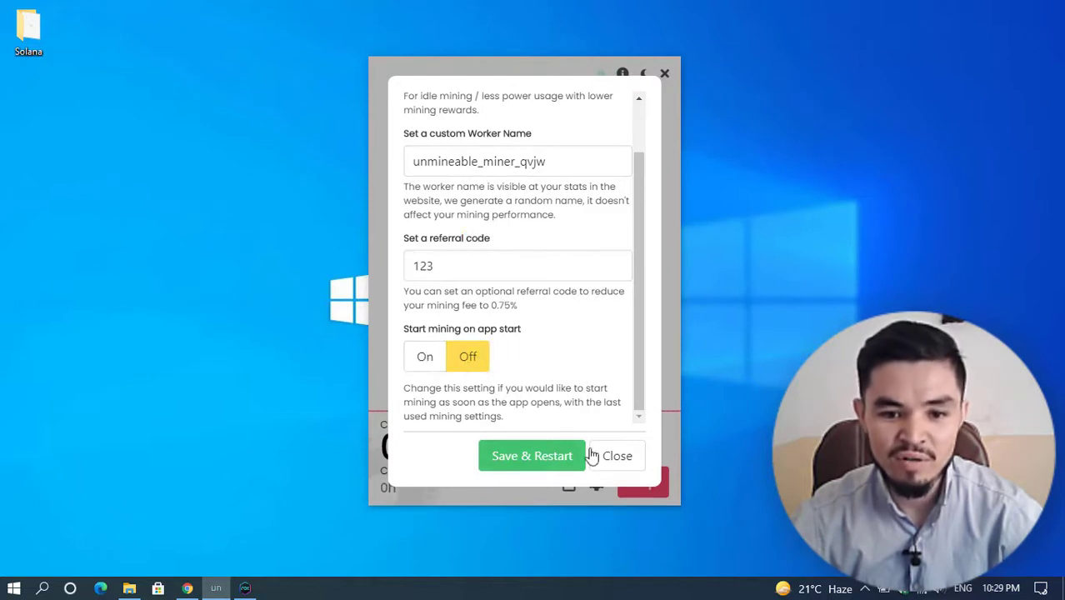
mouse_move(618, 456)
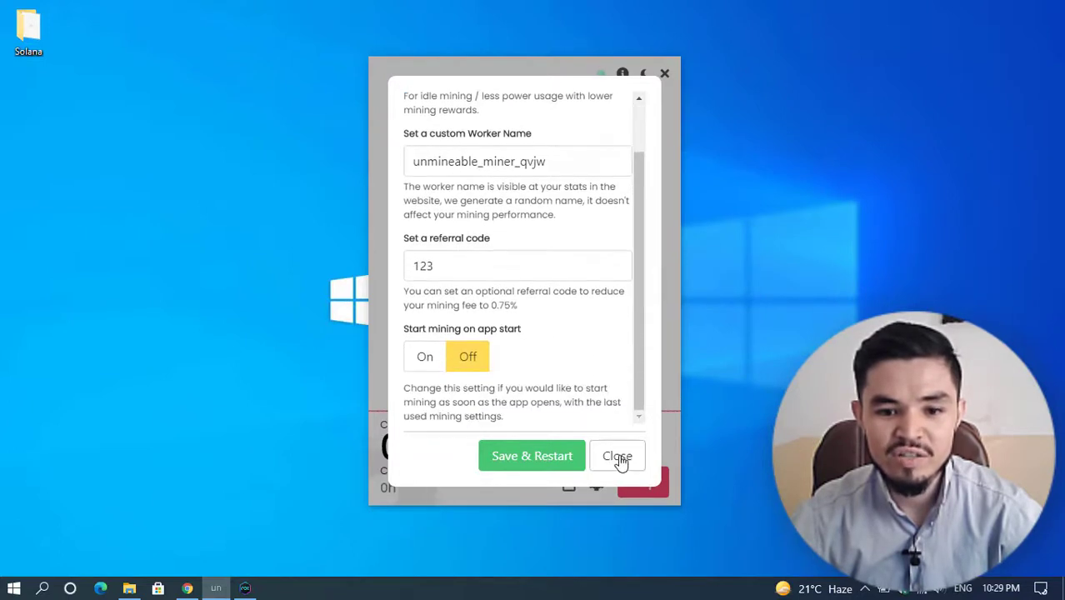
click(617, 456)
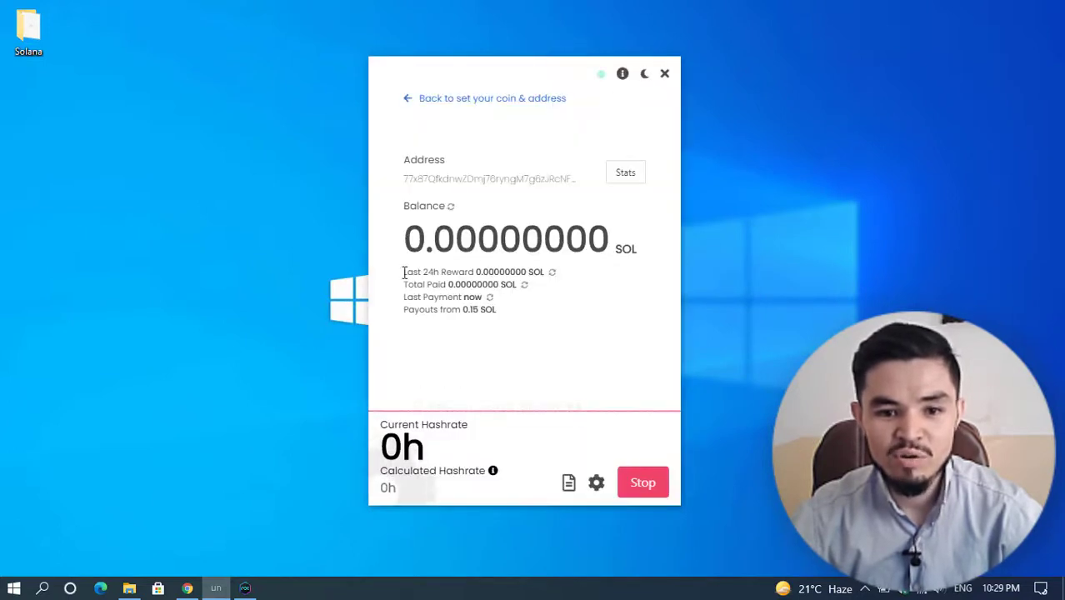
mouse_move(546, 290)
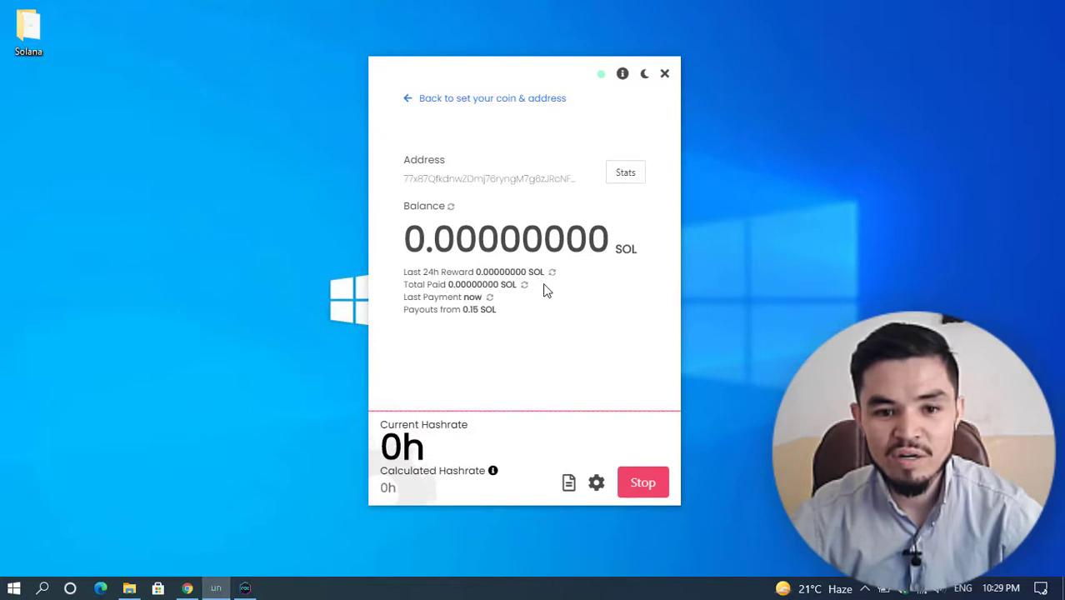
mouse_move(453, 310)
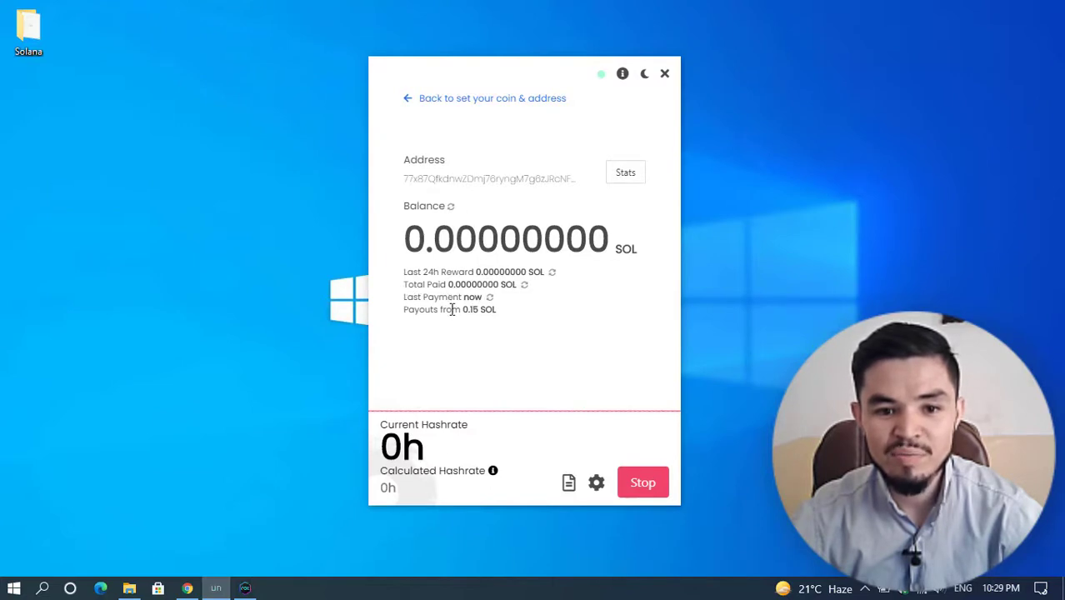
mouse_move(474, 323)
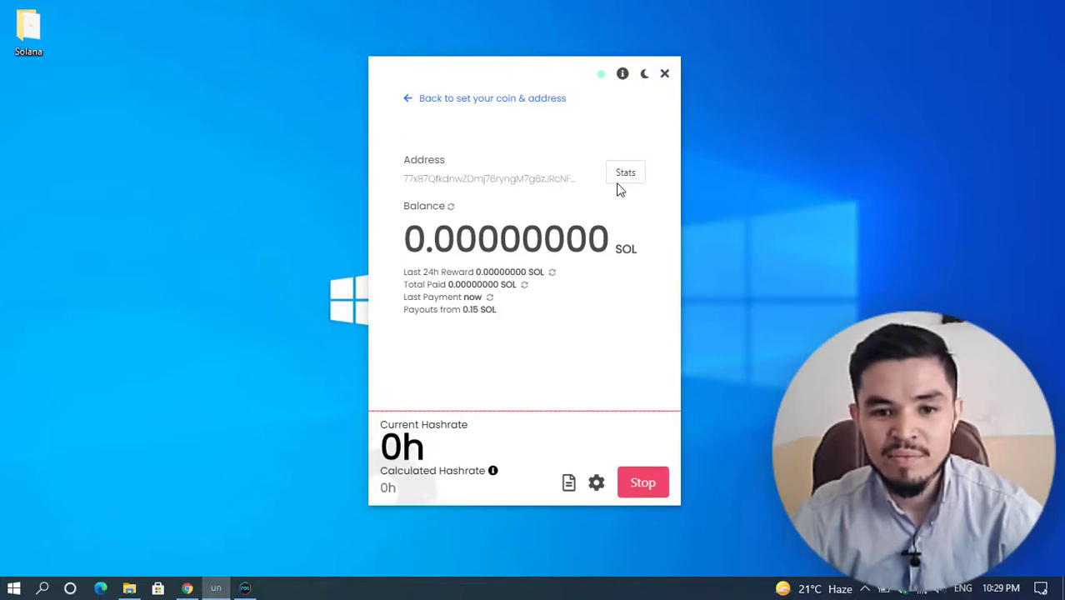
mouse_move(626, 173)
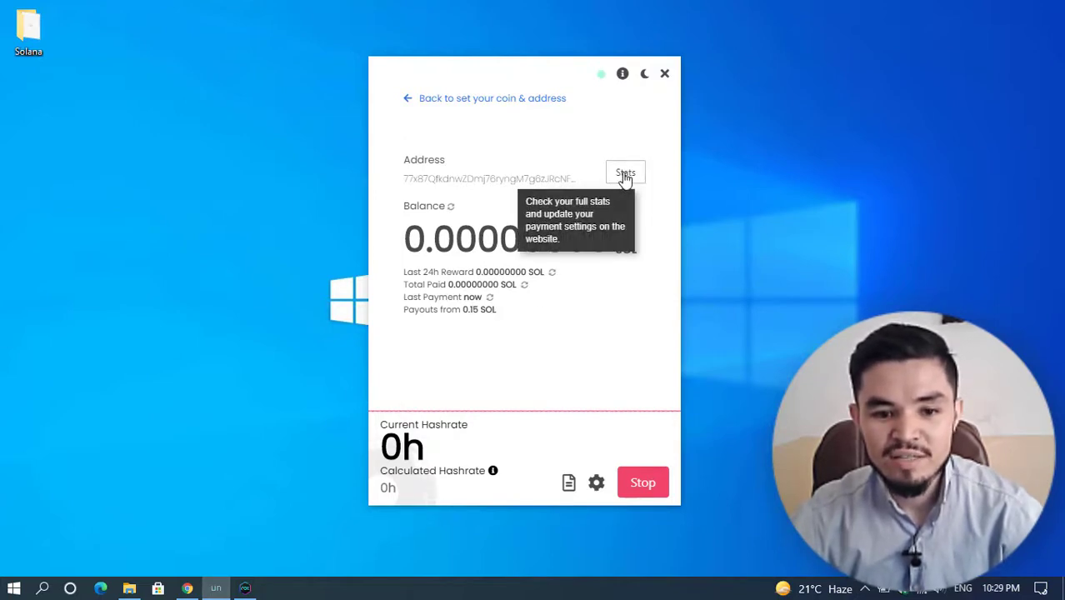
Open the online unMineable SOL stats page for this wallet address
click(626, 172)
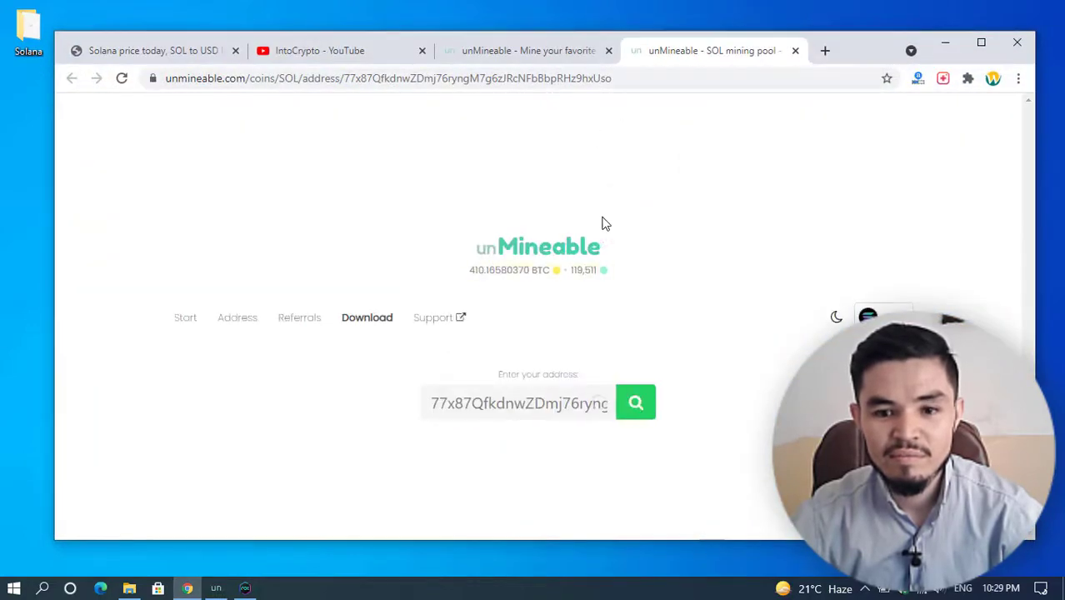
Enable auto-pay every 12 hours and view the balance stats with the 1% mining fee
click(635, 403)
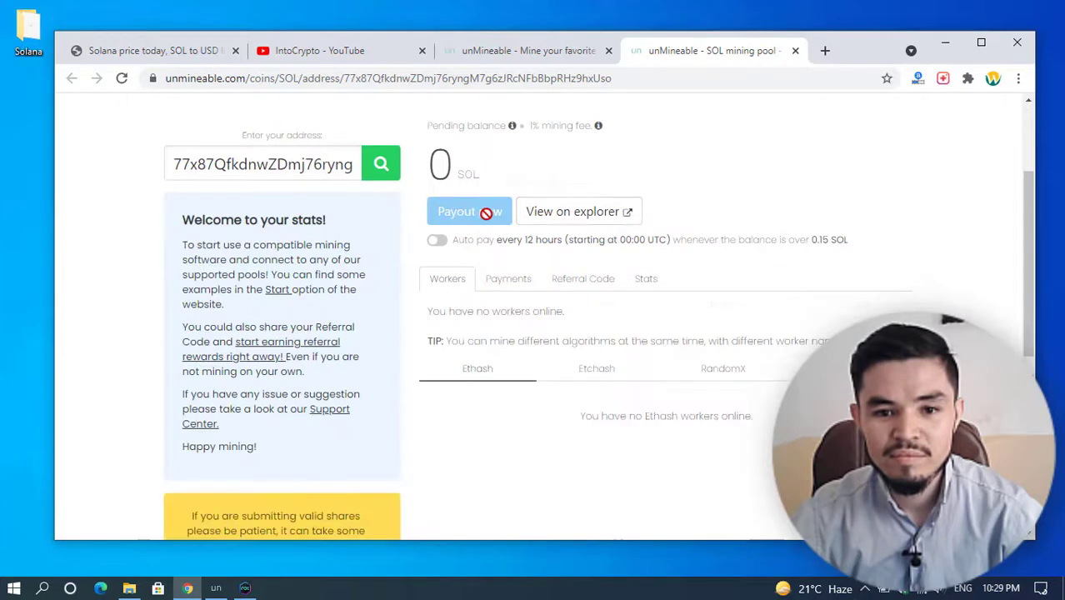
mouse_move(439, 243)
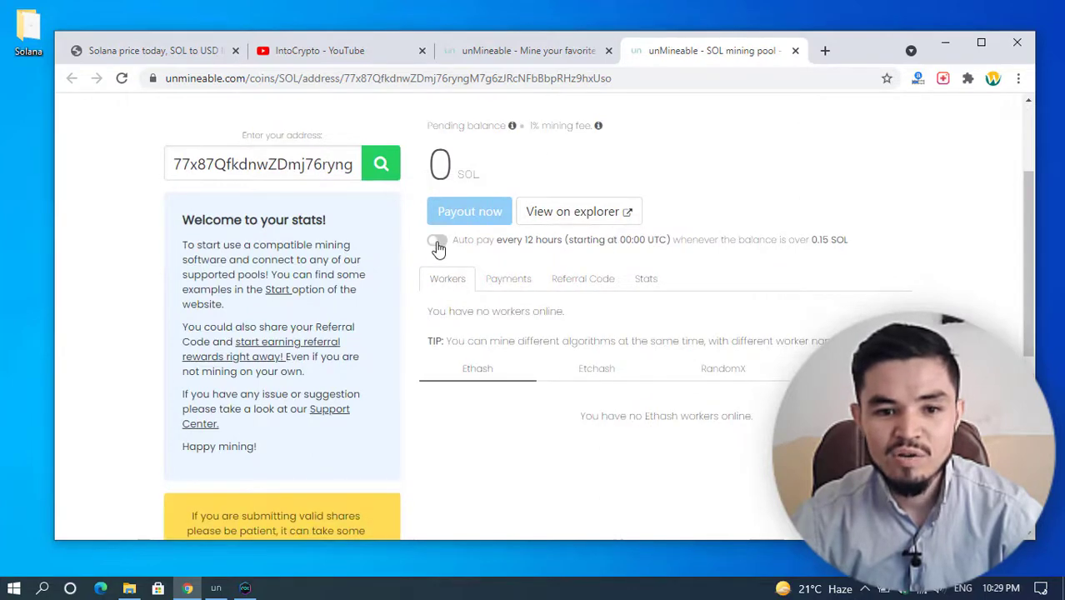
click(437, 240)
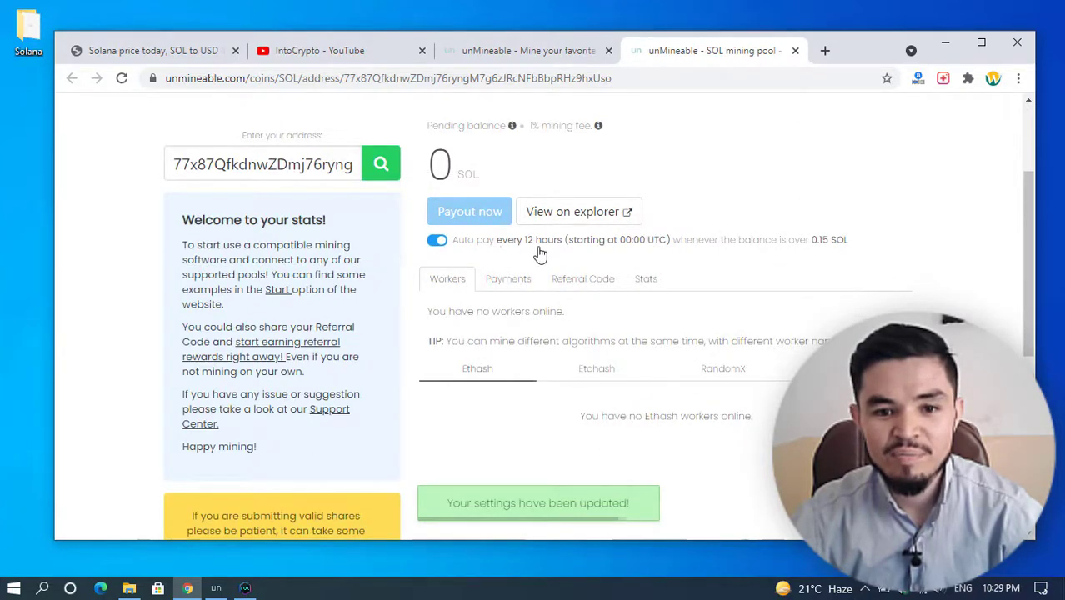
mouse_move(624, 247)
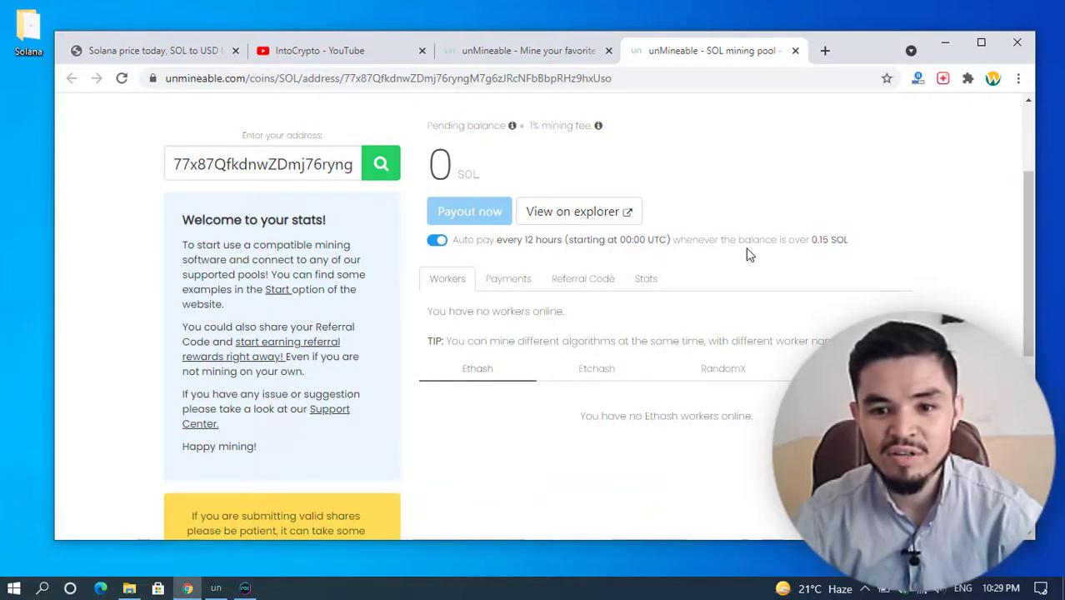
mouse_move(836, 253)
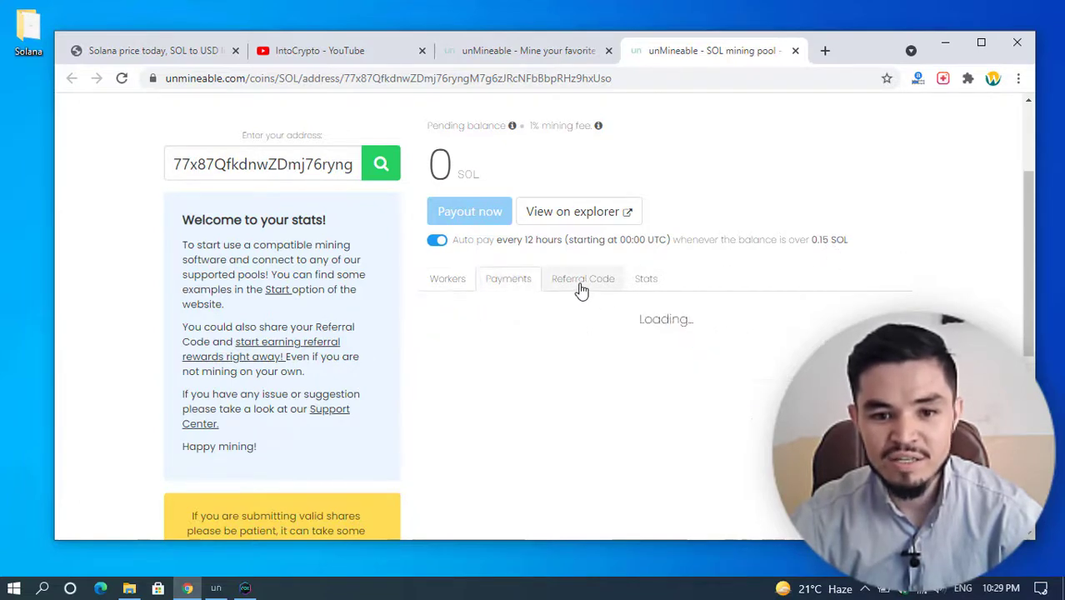
click(583, 278)
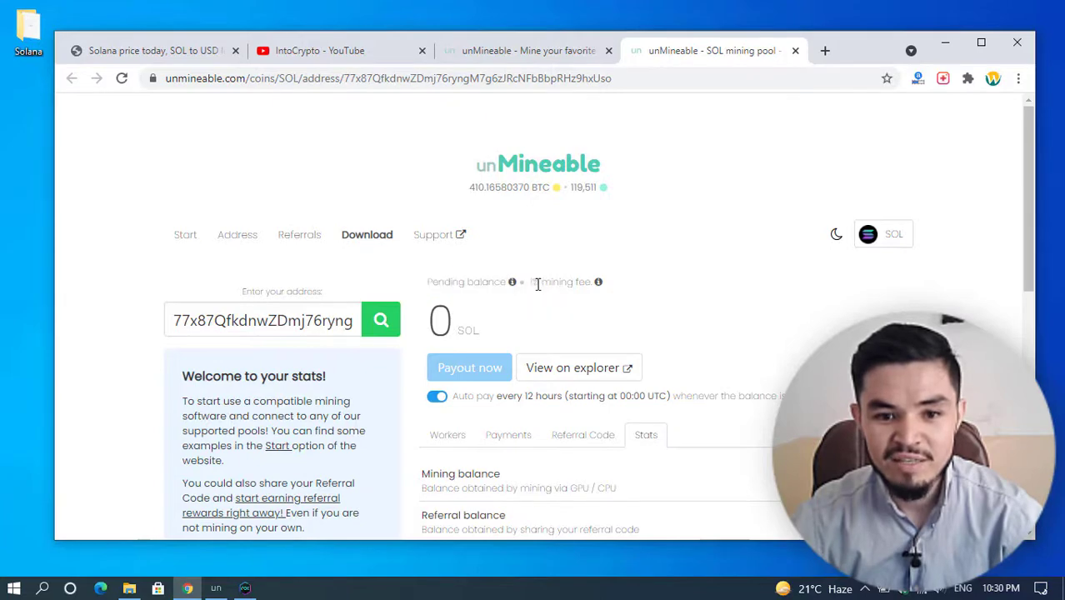
double_click(555, 281)
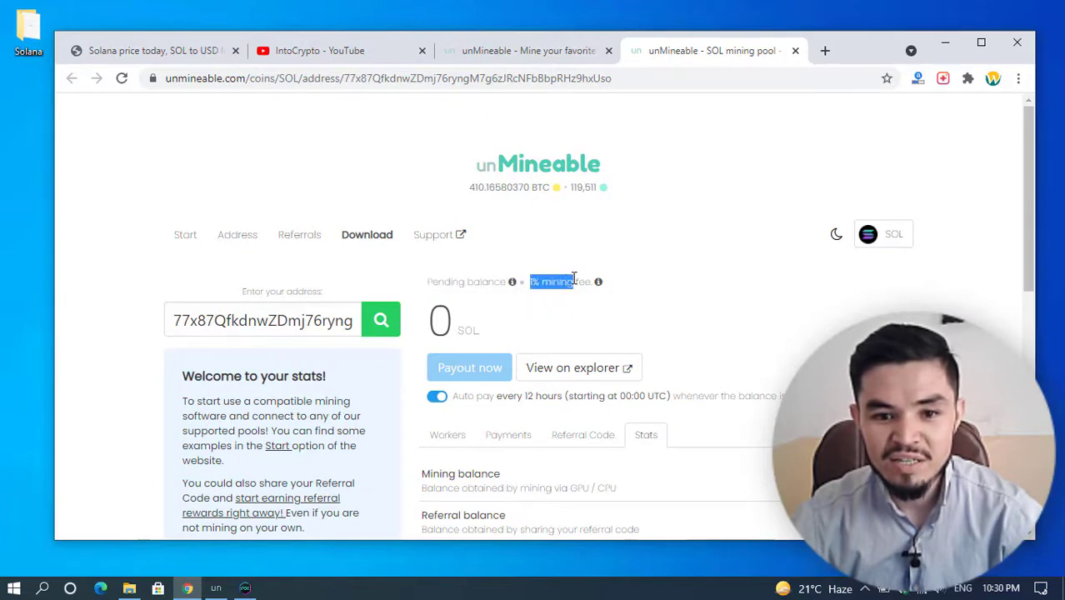
scroll(down, 3)
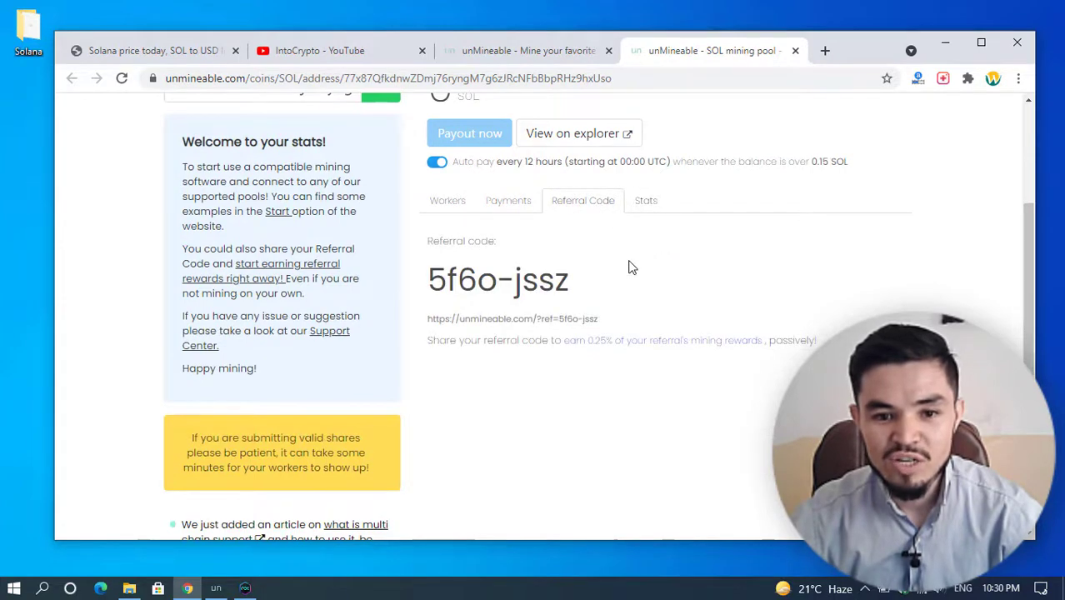
scroll(down, 3)
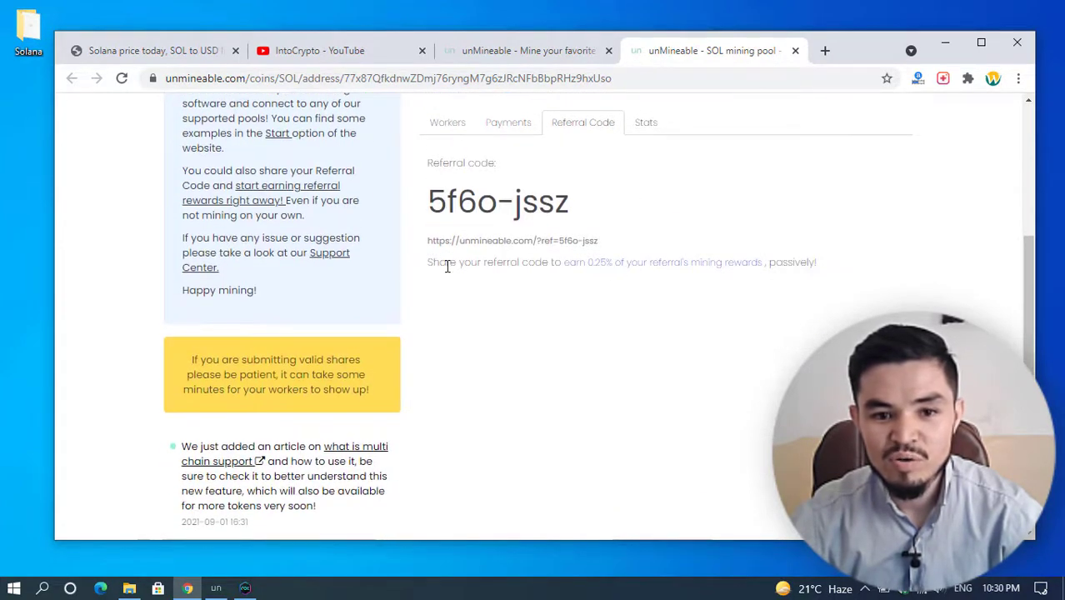
mouse_move(621, 273)
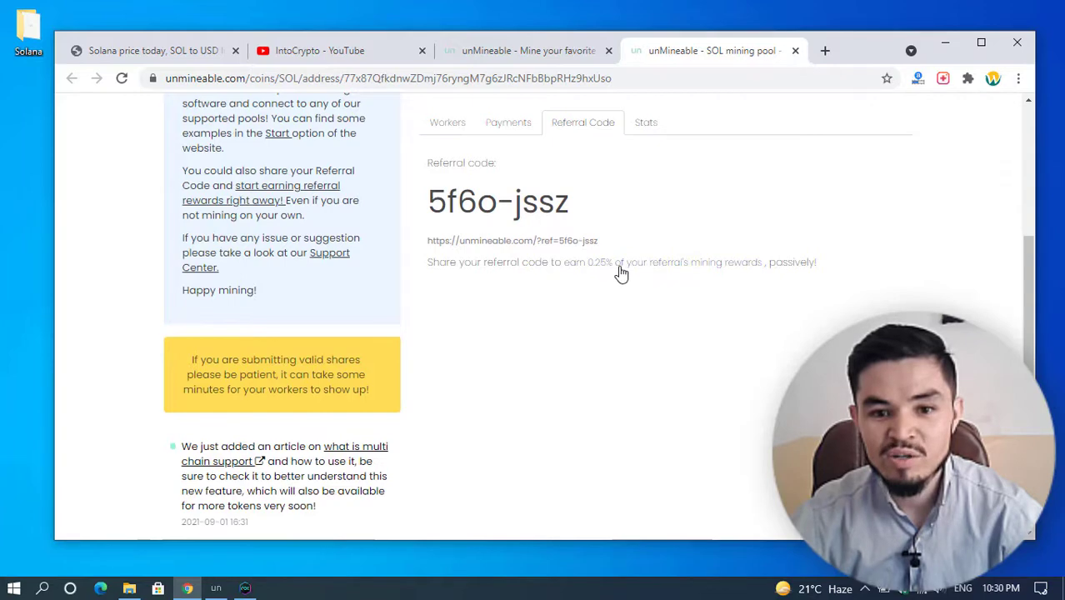
mouse_move(713, 275)
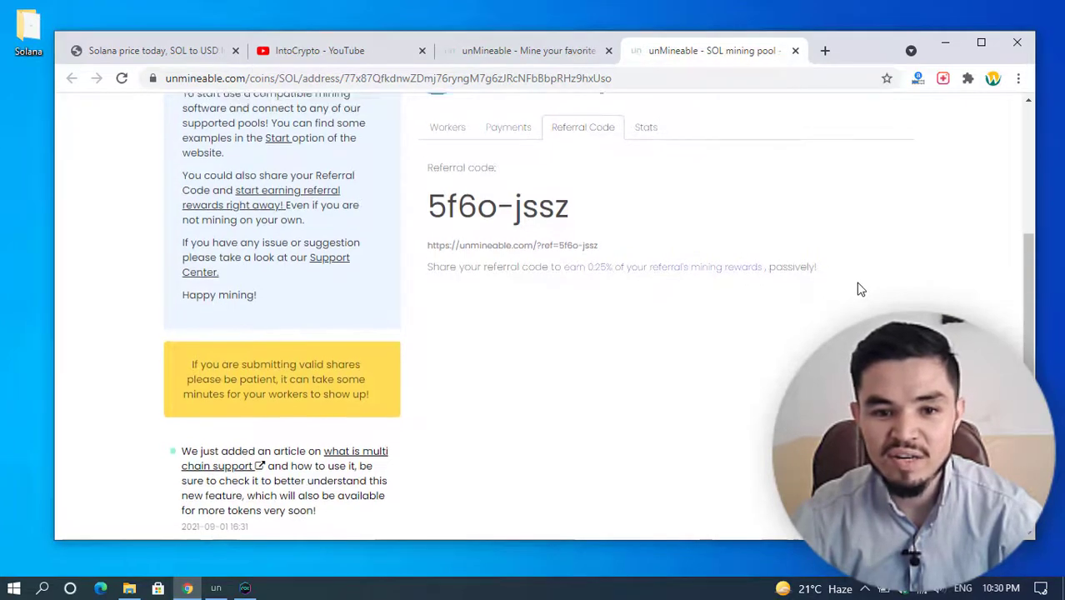
scroll(up, 3)
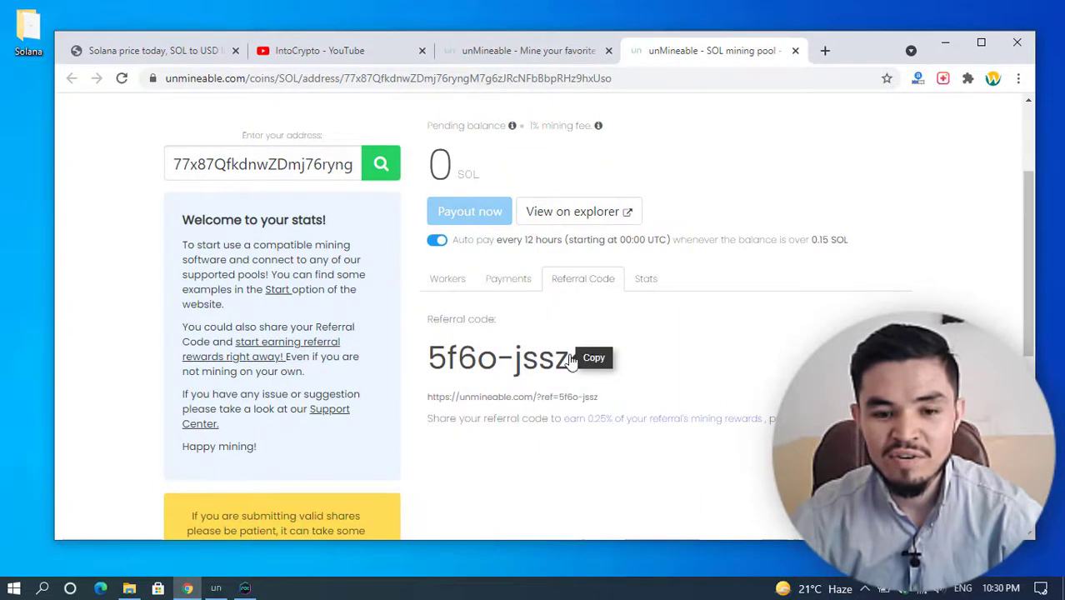
mouse_move(881, 83)
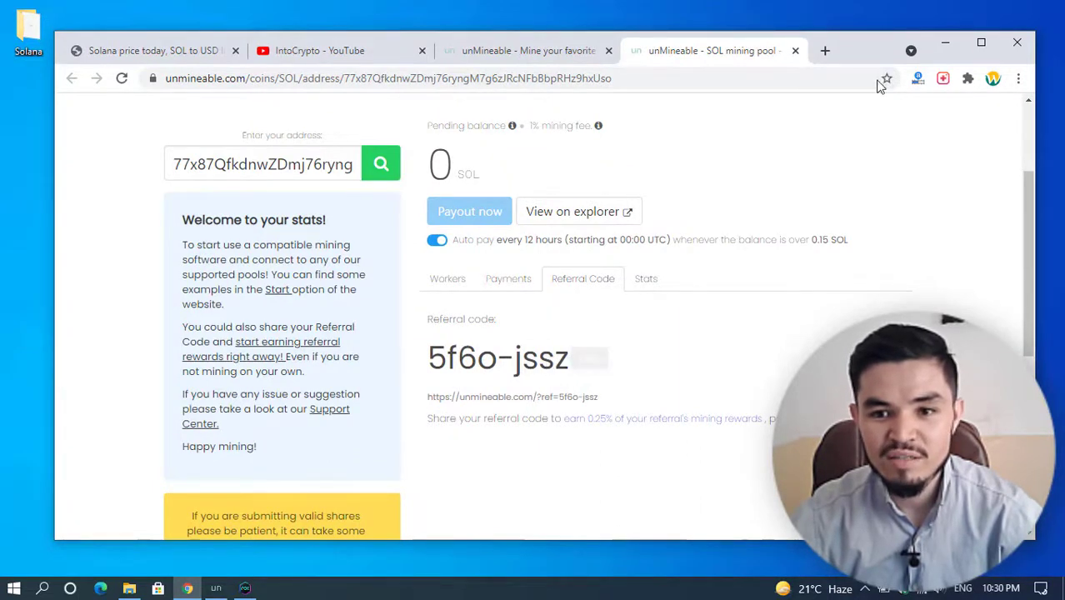
click(216, 589)
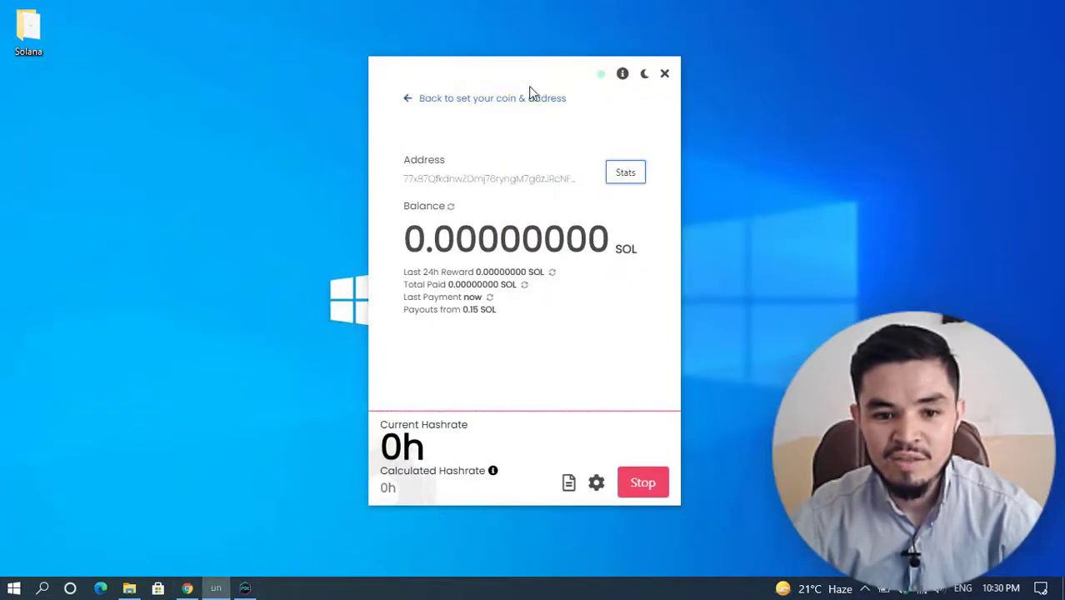
mouse_move(538, 81)
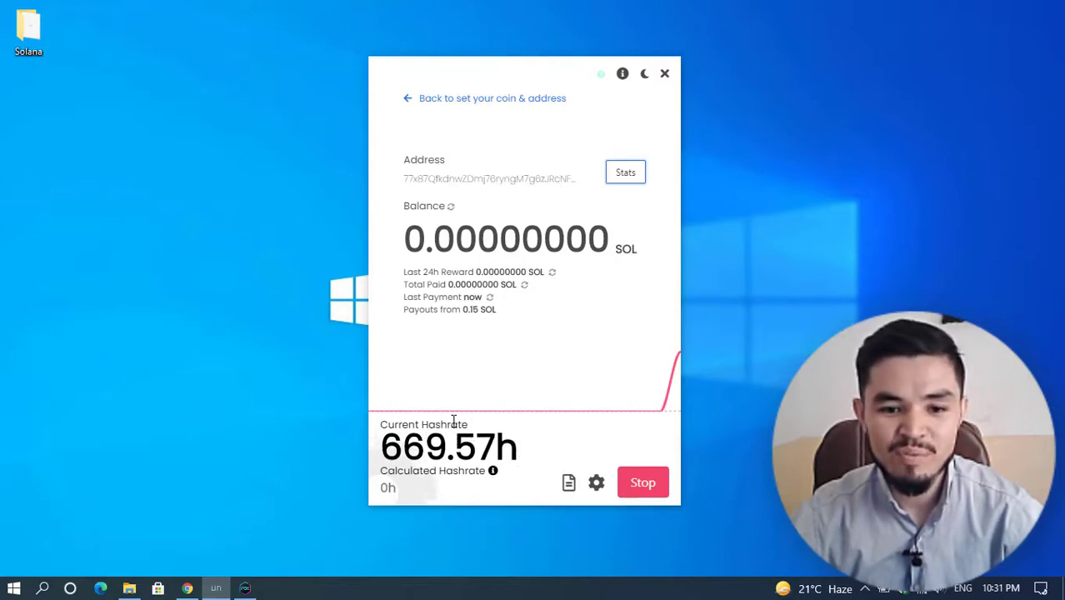
mouse_move(453, 421)
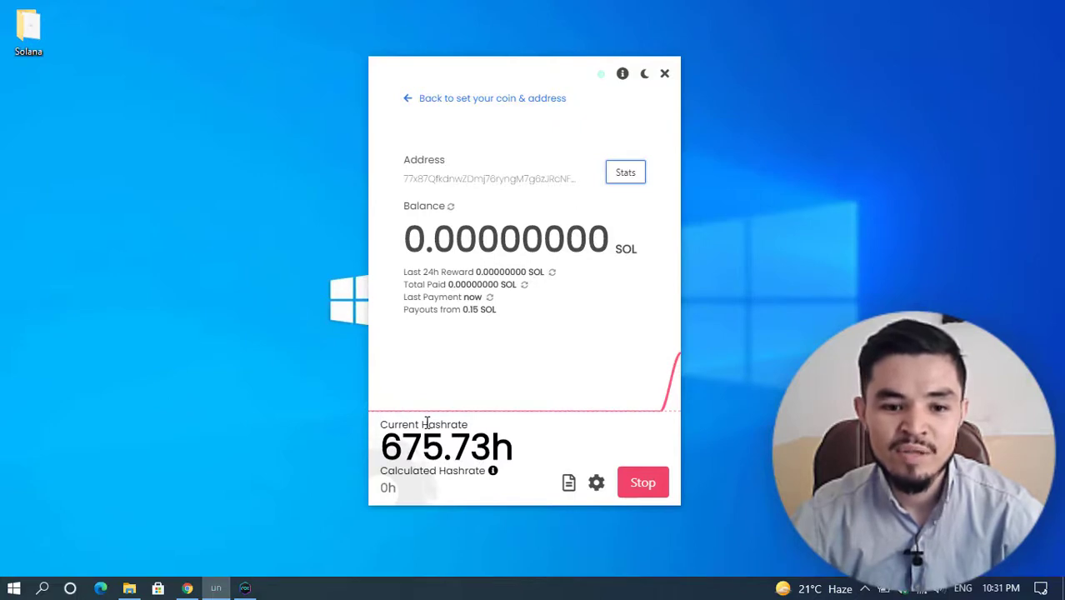
mouse_move(503, 407)
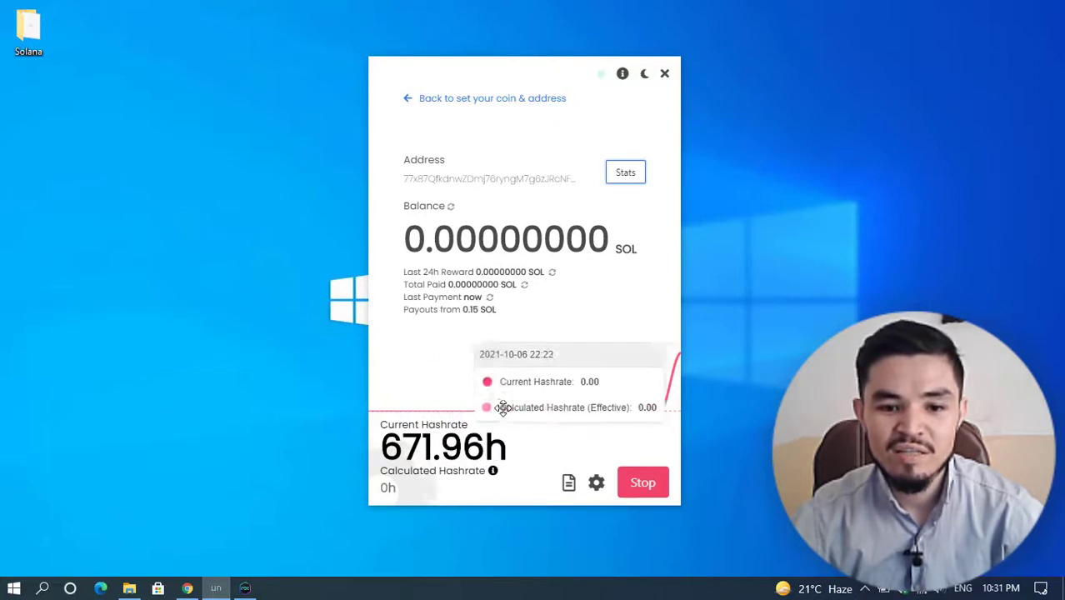
mouse_move(424, 436)
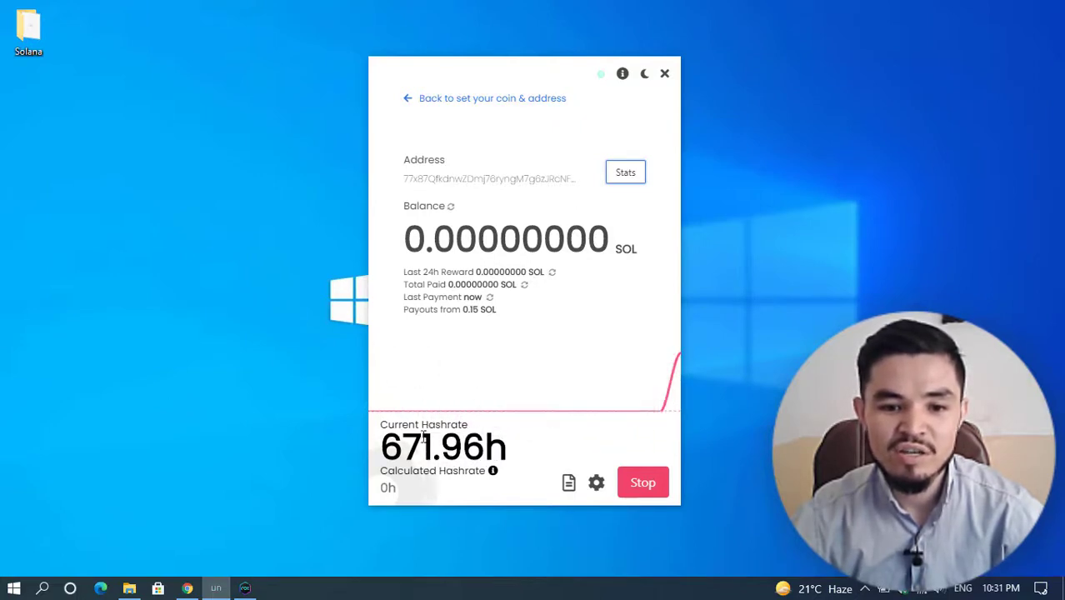